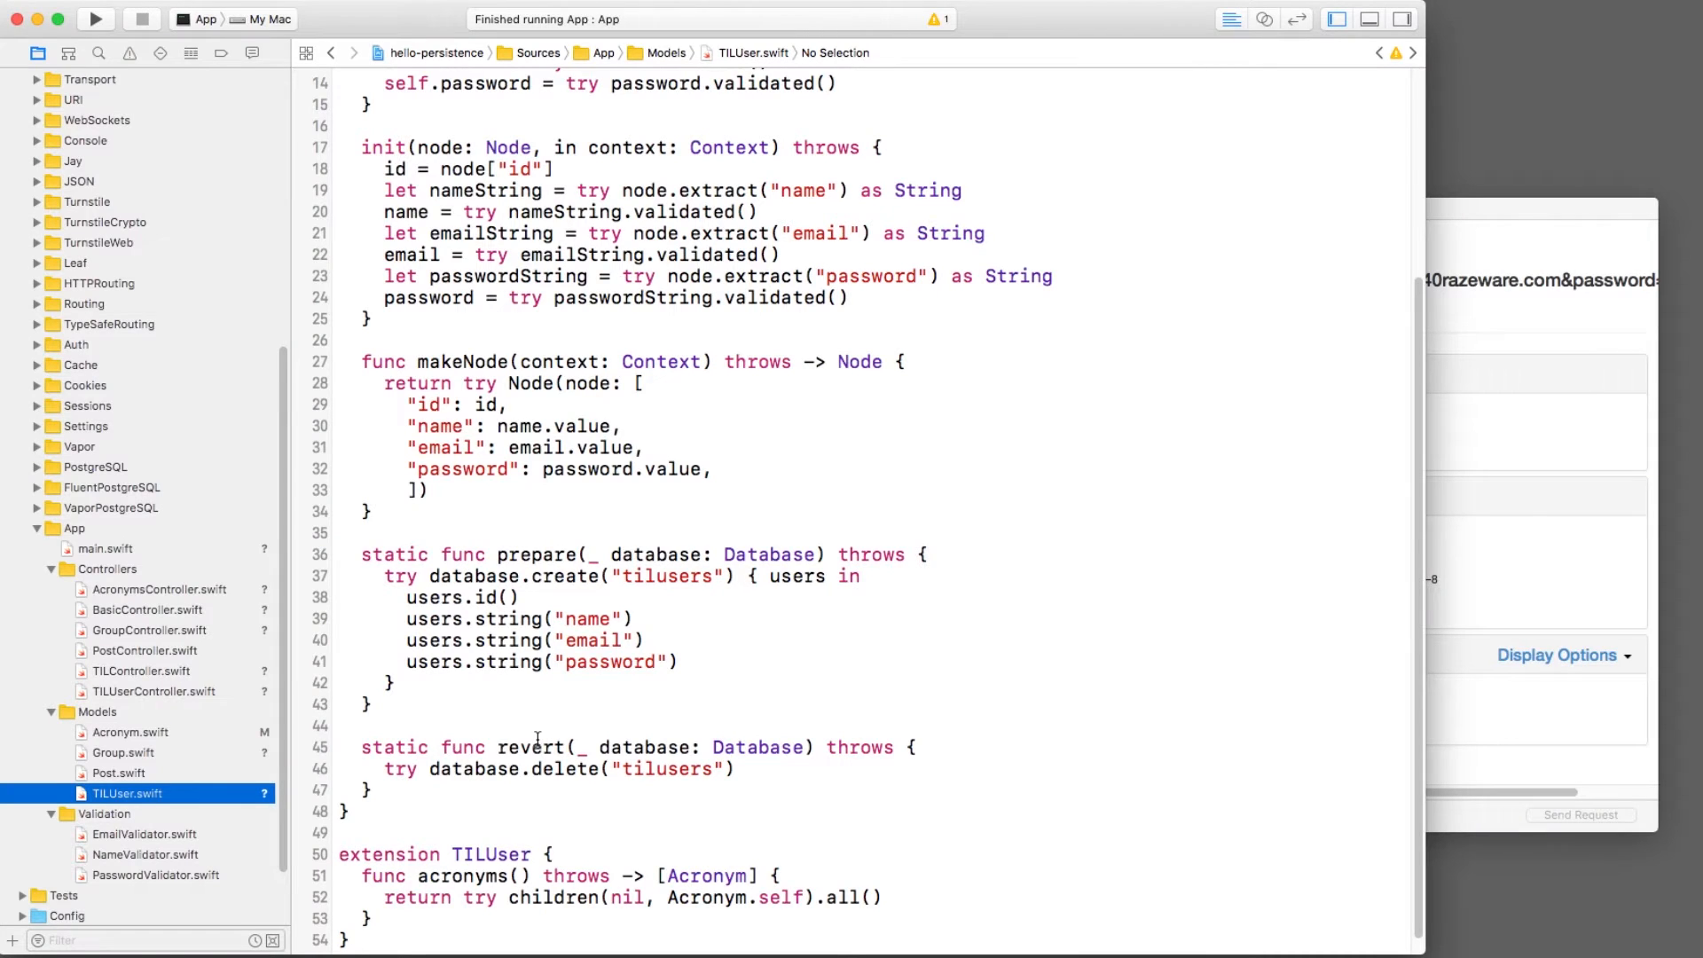
Step: Open Group.swift from the Models folder in the editor beside TILUser
{"action": "scroll", "scroll_direction": "up", "scroll_amount": 3}
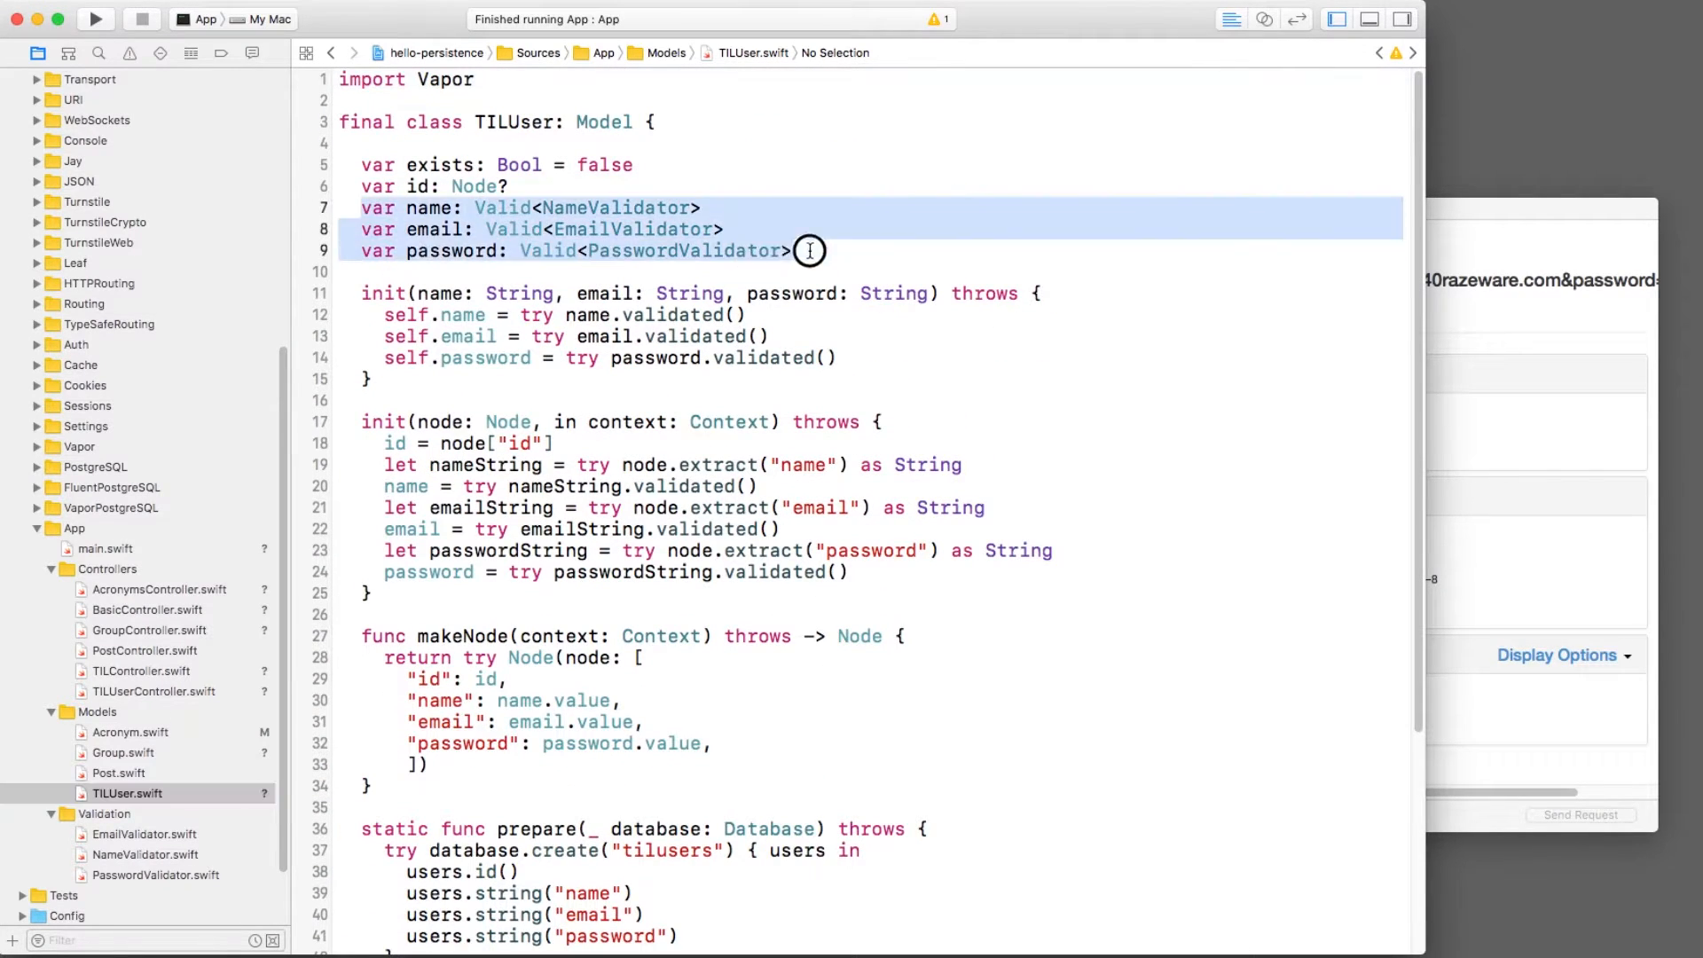
{"action": "left_click", "coordinate": [123, 751]}
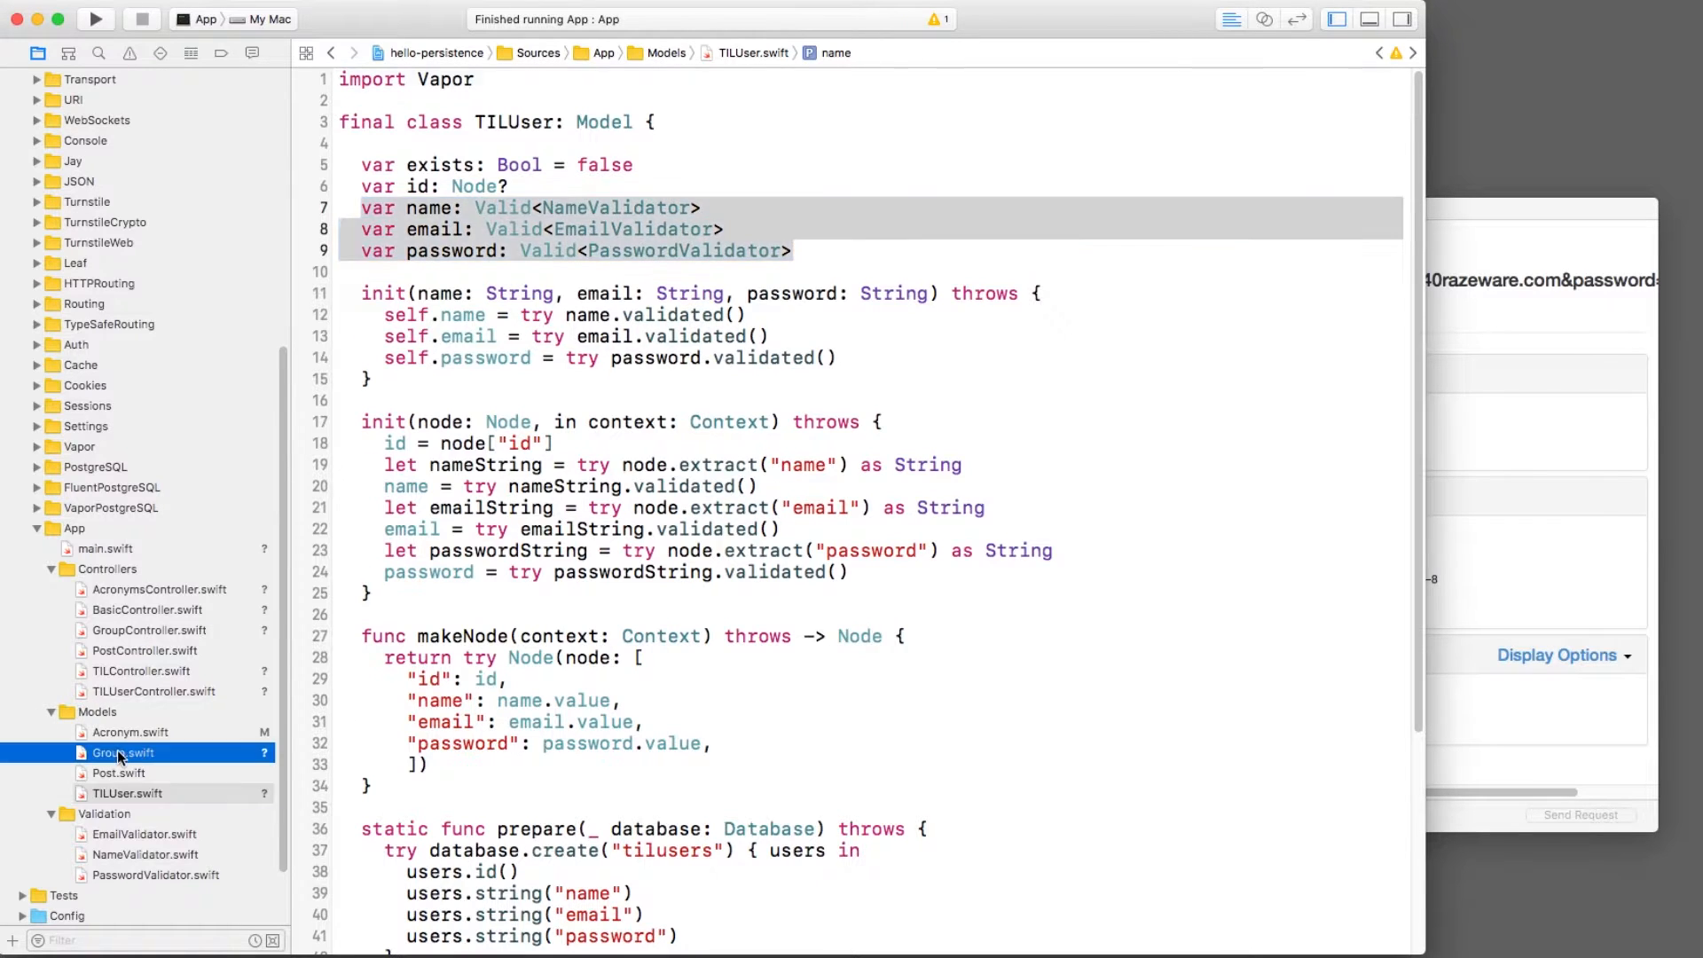
{"action": "left_click", "coordinate": [122, 752]}
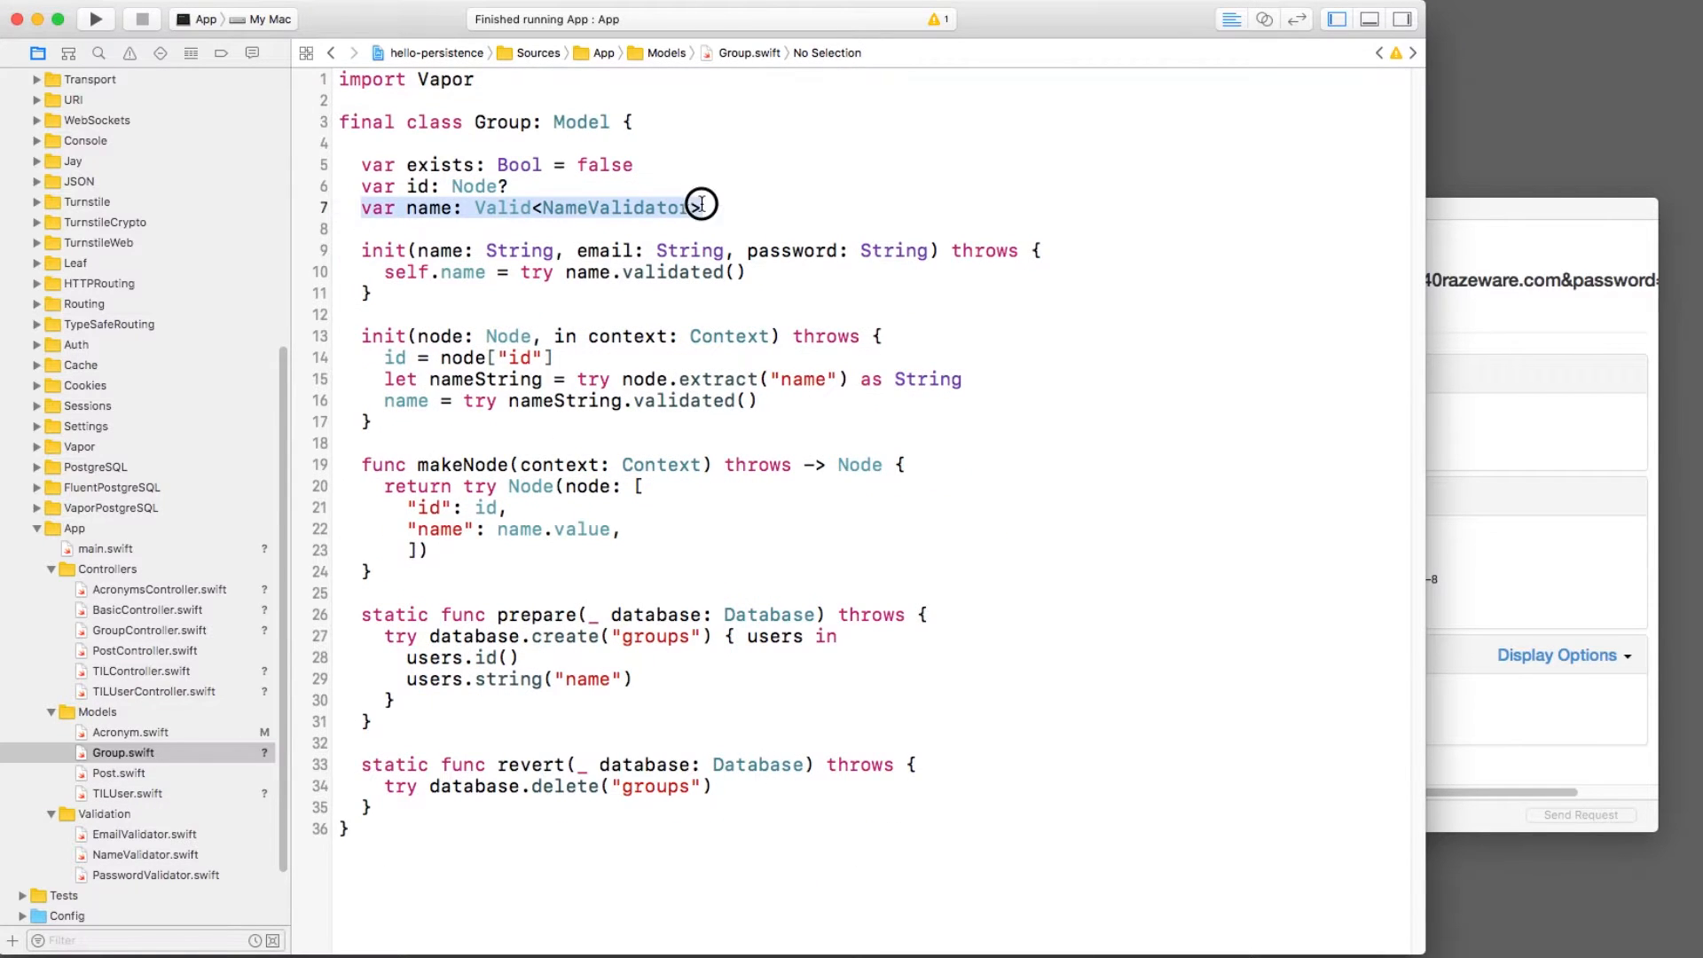
{"action": "left_click", "coordinate": [704, 207]}
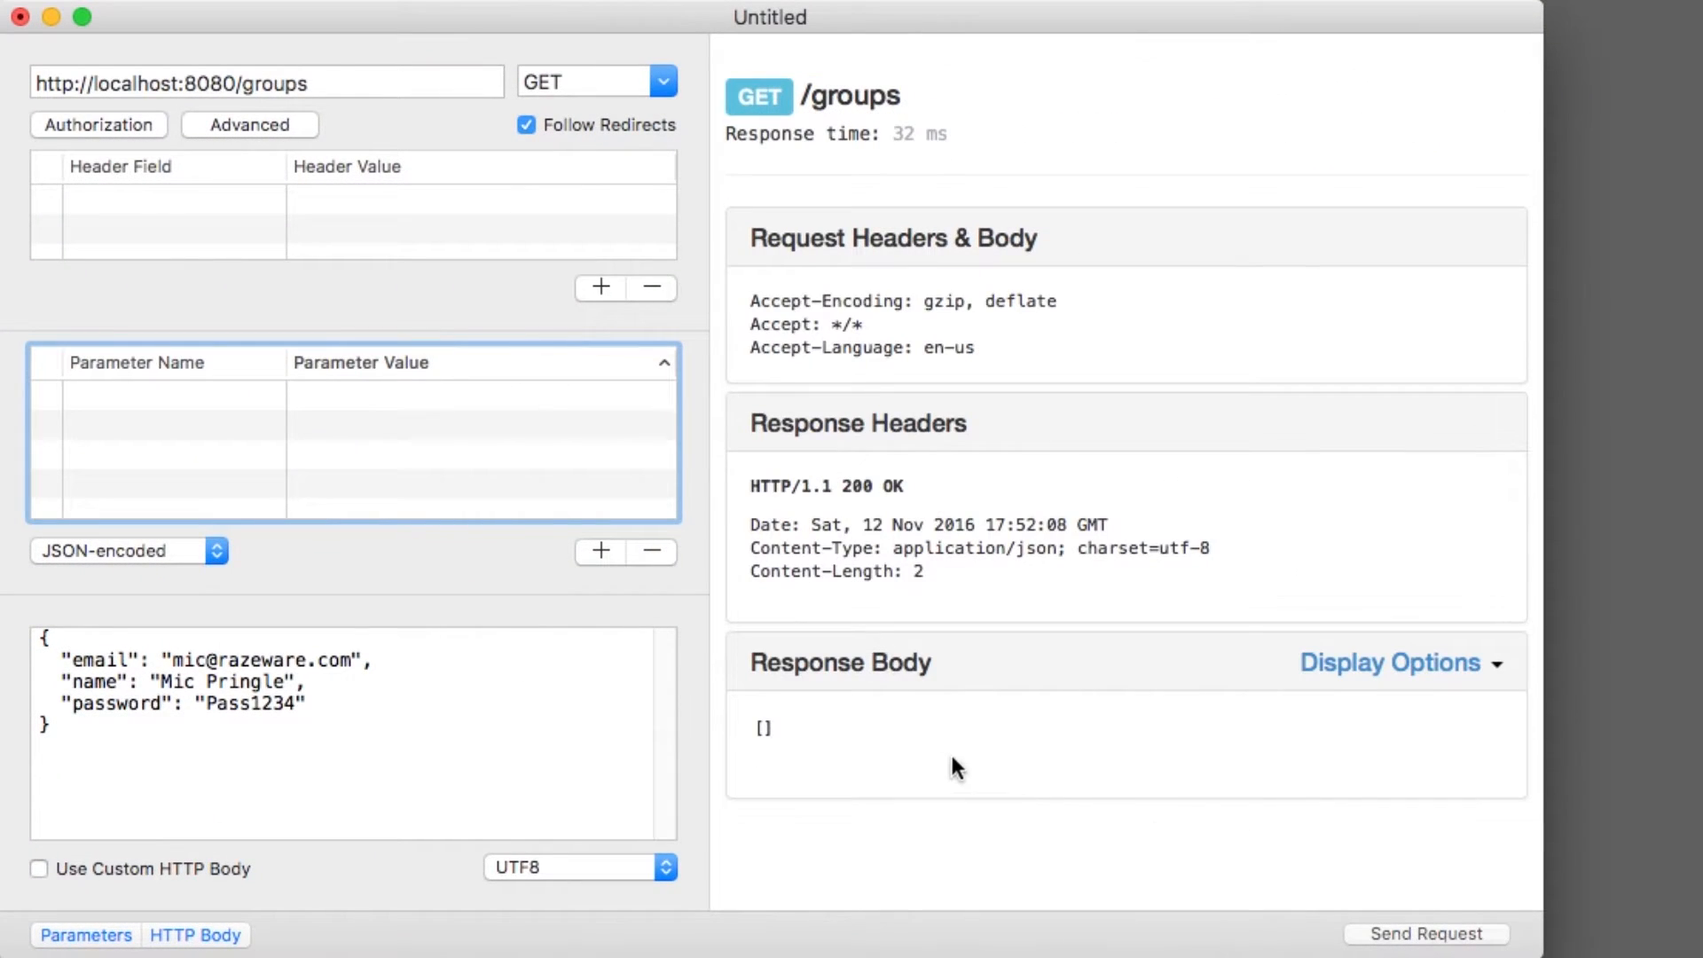
{"action": "mouse_move", "coordinate": [794, 726]}
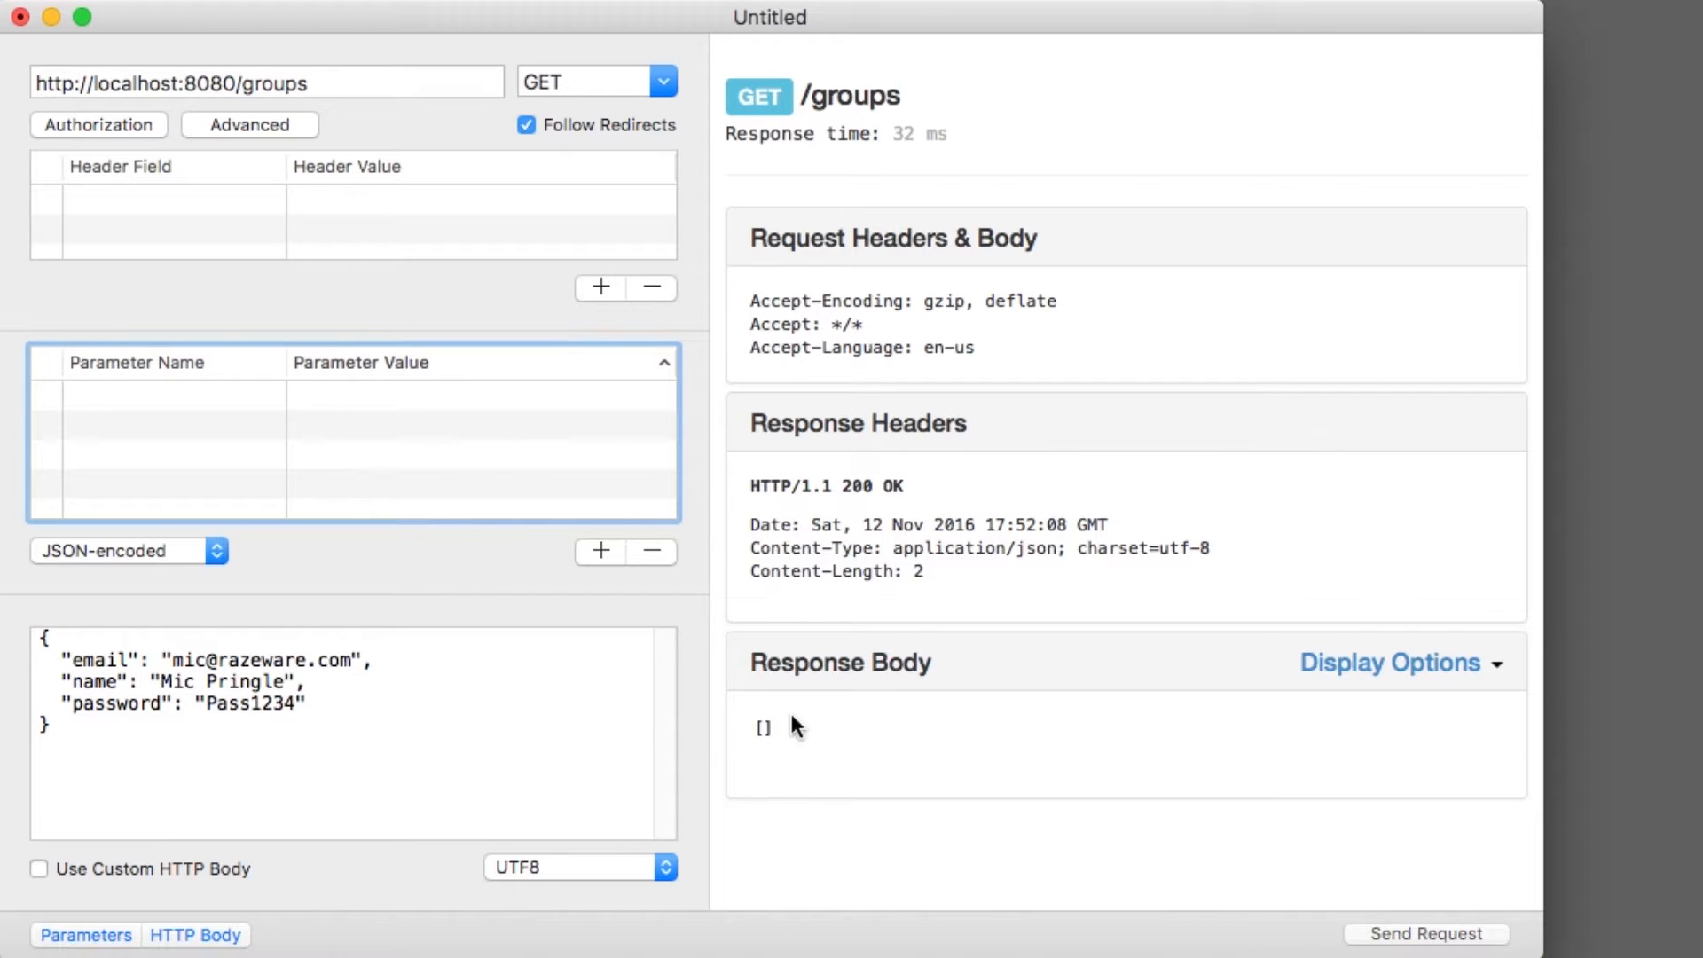
Step: POST a group named Gamers to the groups endpoint, creating group id 1
{"action": "left_click", "coordinate": [596, 80]}
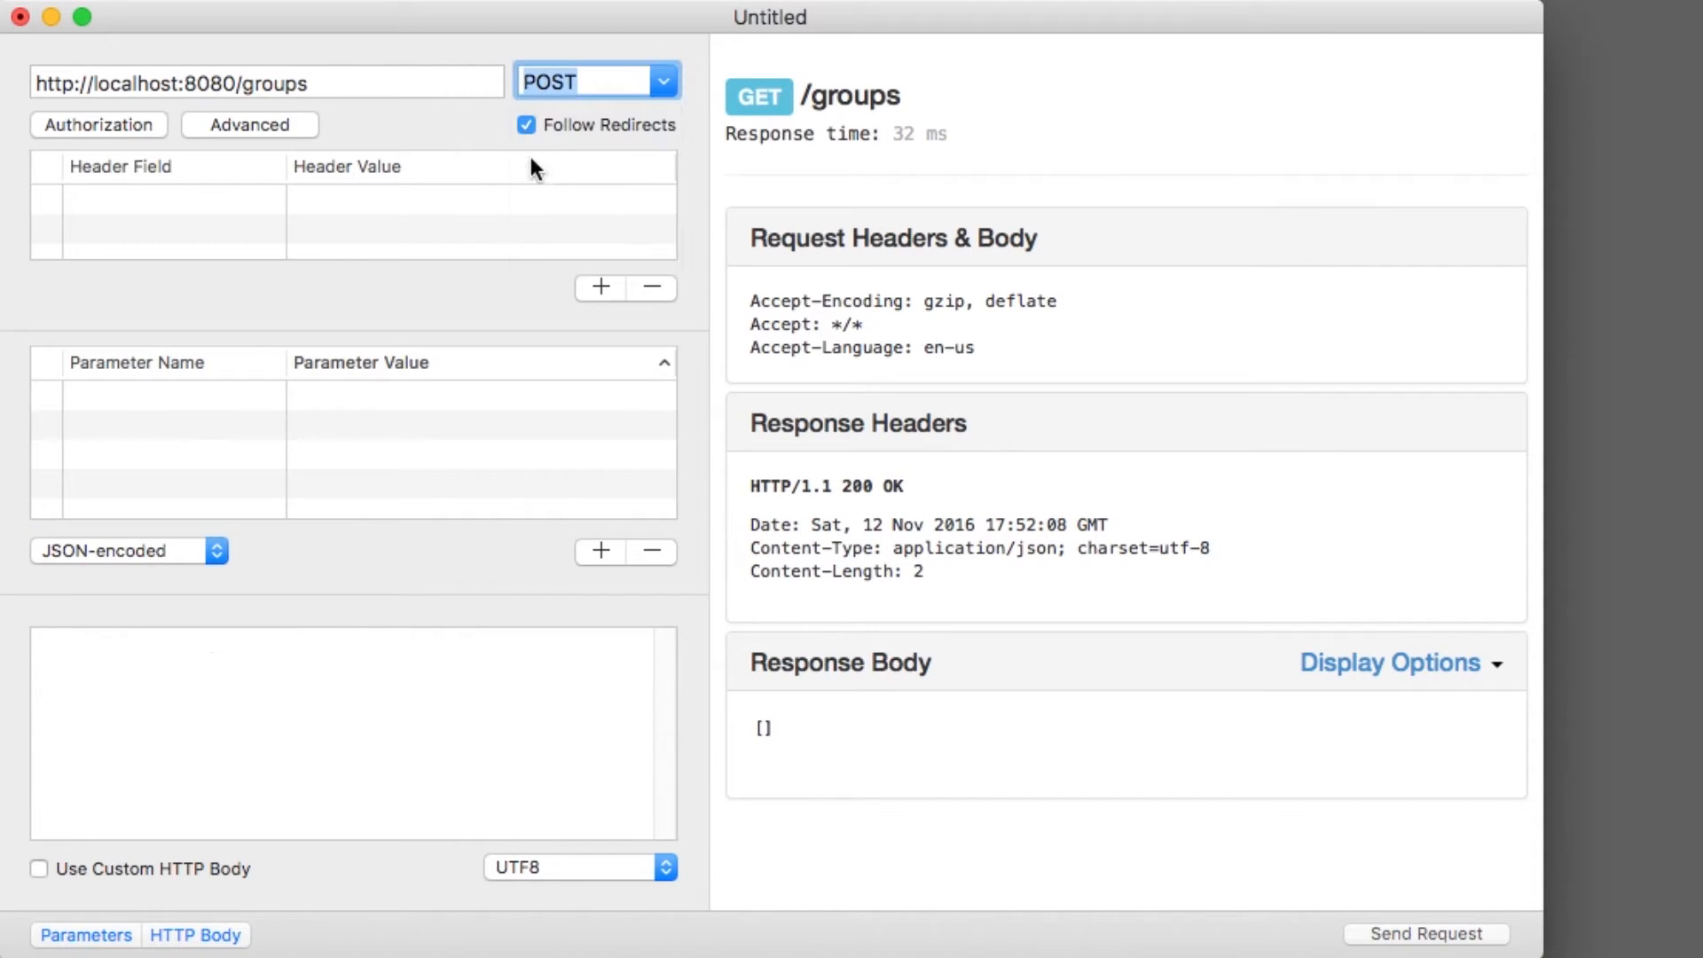
{"action": "double_click", "coordinate": [316, 397]}
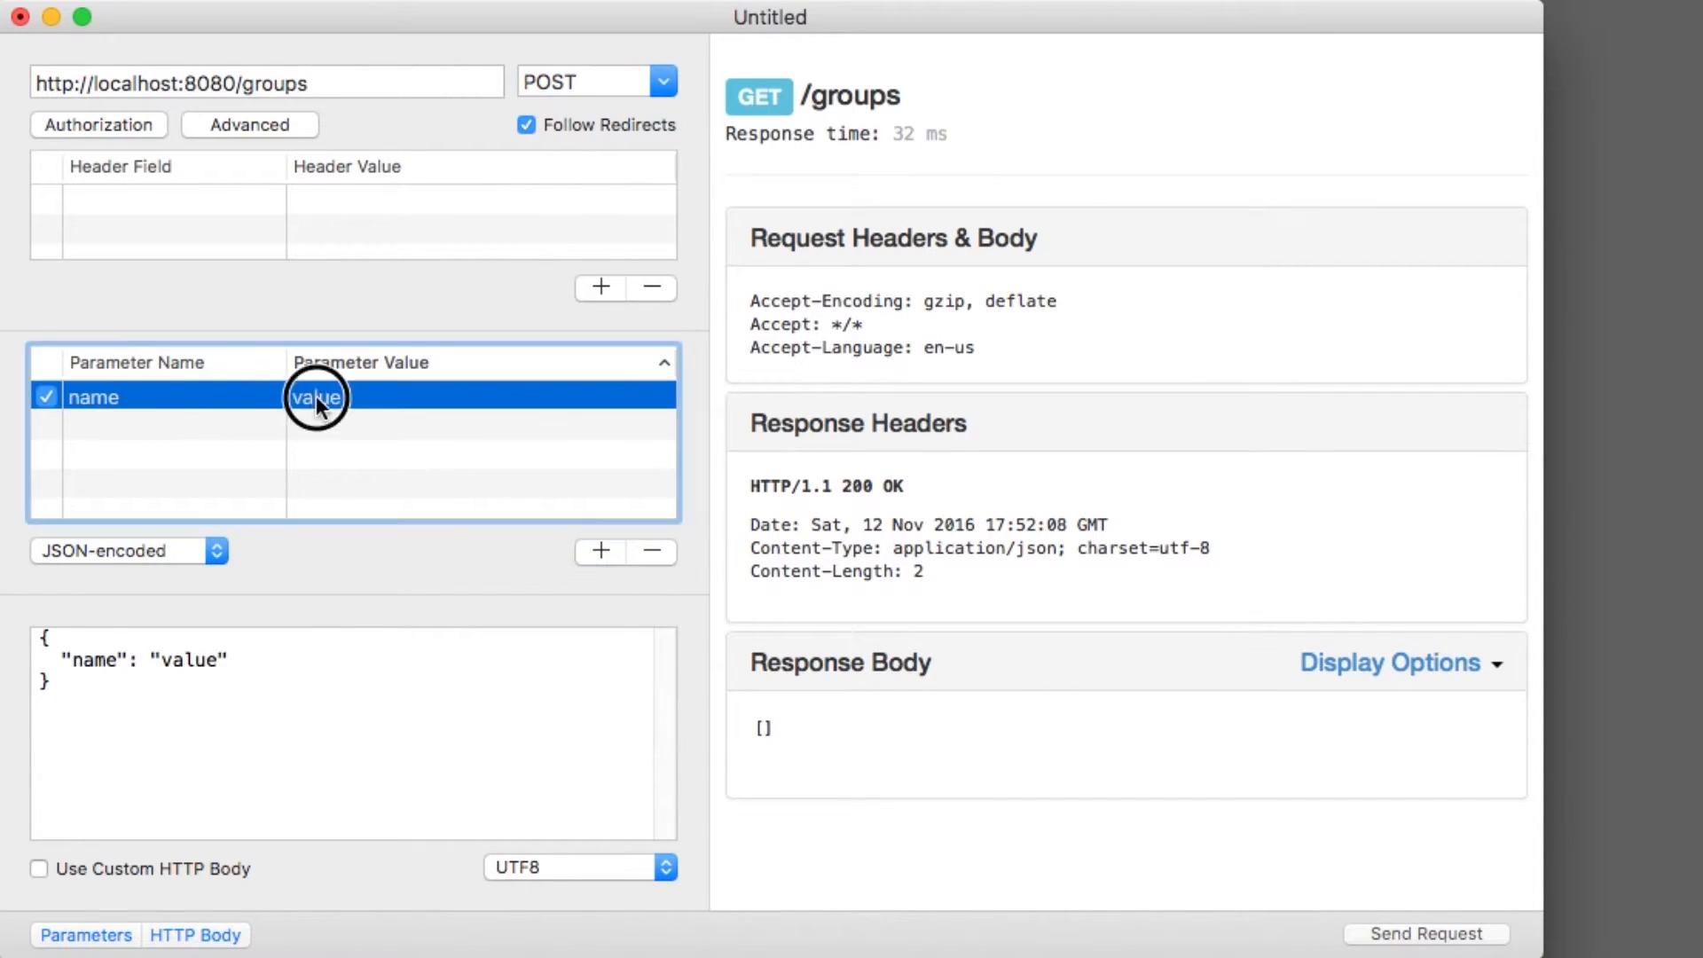
{"action": "left_click", "coordinate": [1425, 933]}
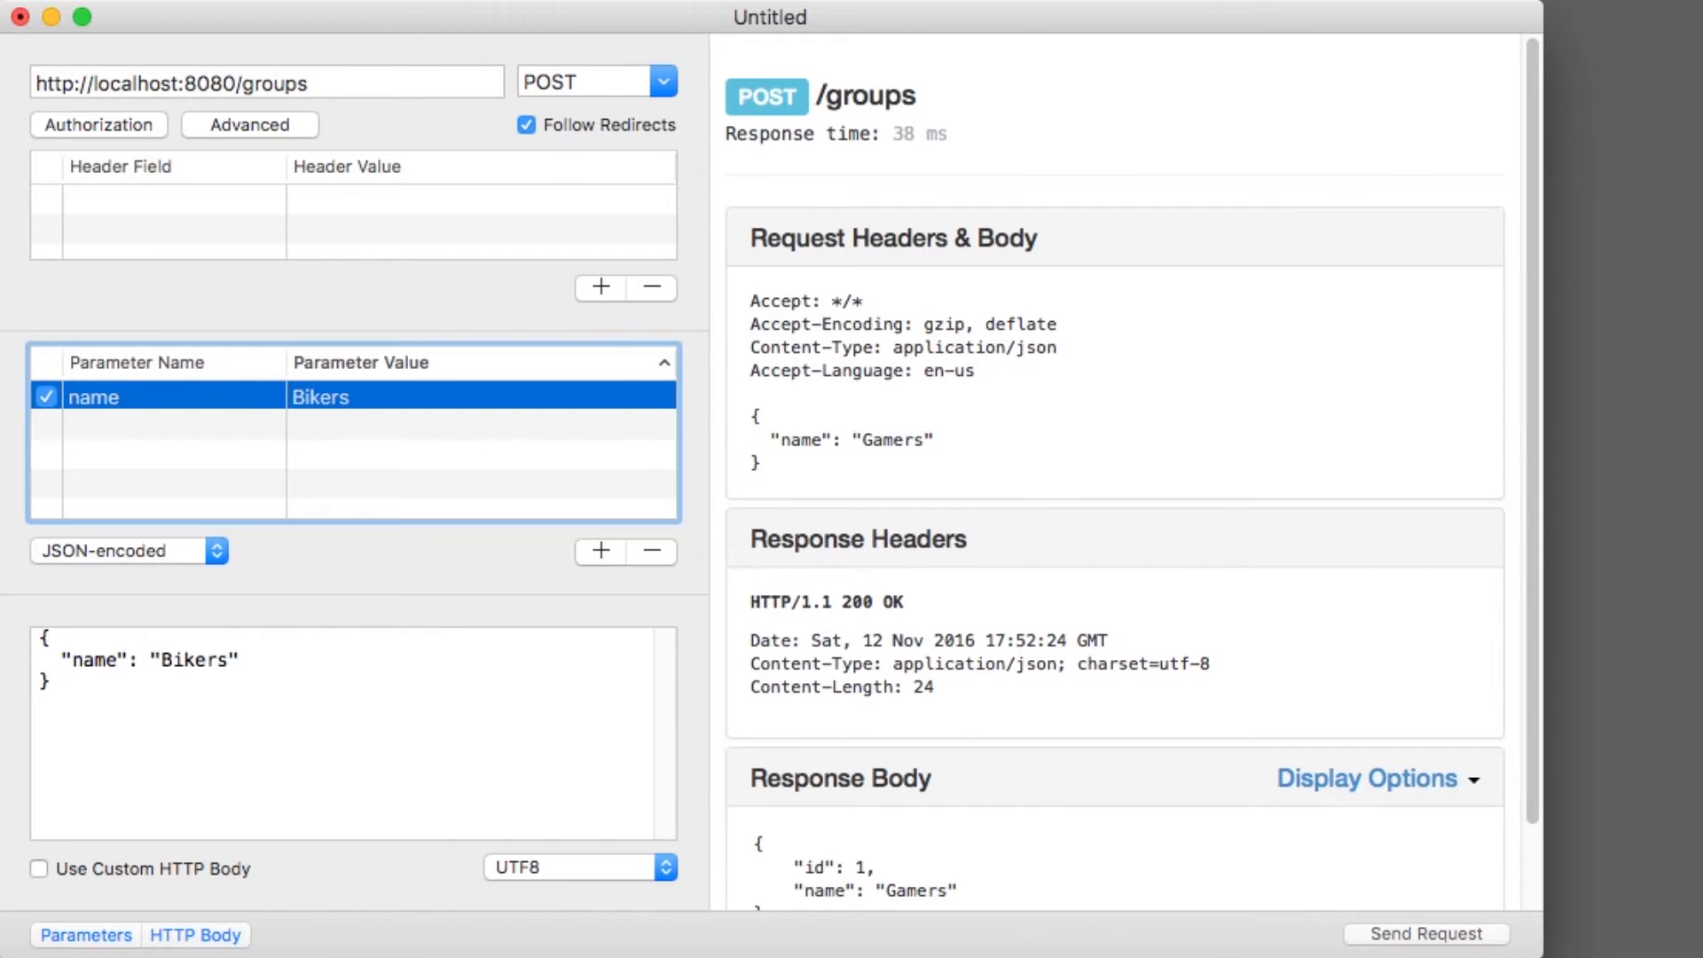
{"action": "left_click", "coordinate": [595, 81]}
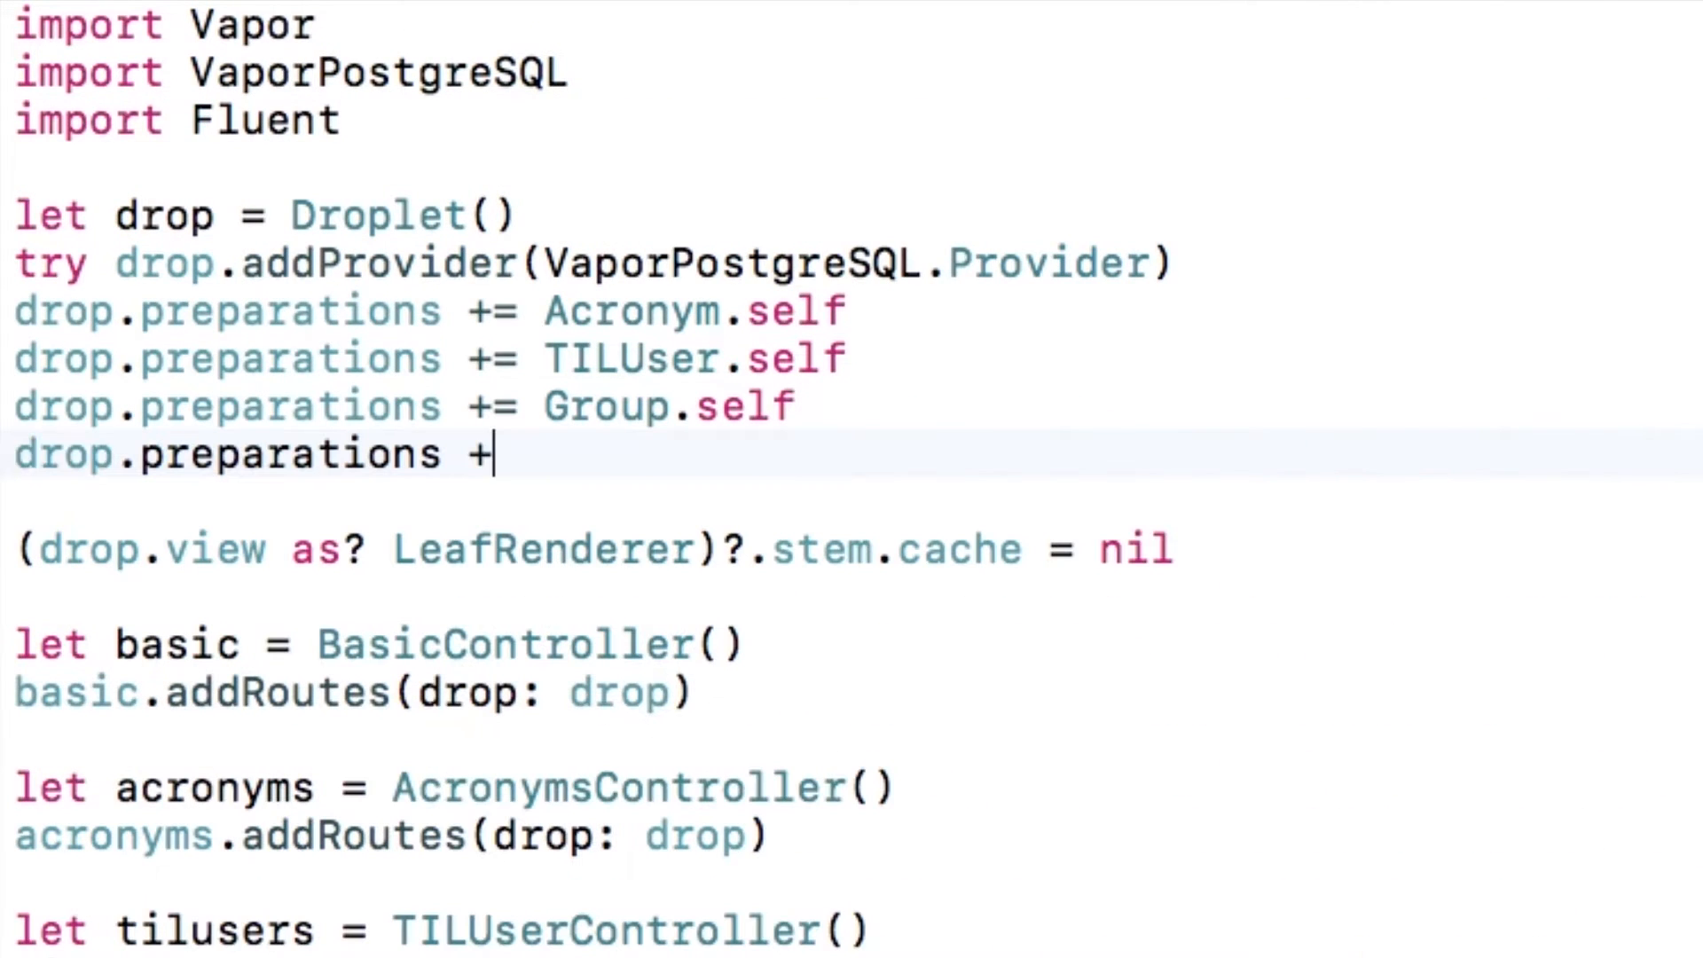
Step: Finish the line drop.preparations += Pivot<TILUser, Group>.self in main.swift
{"action": "type", "text": "= Pivot<"}
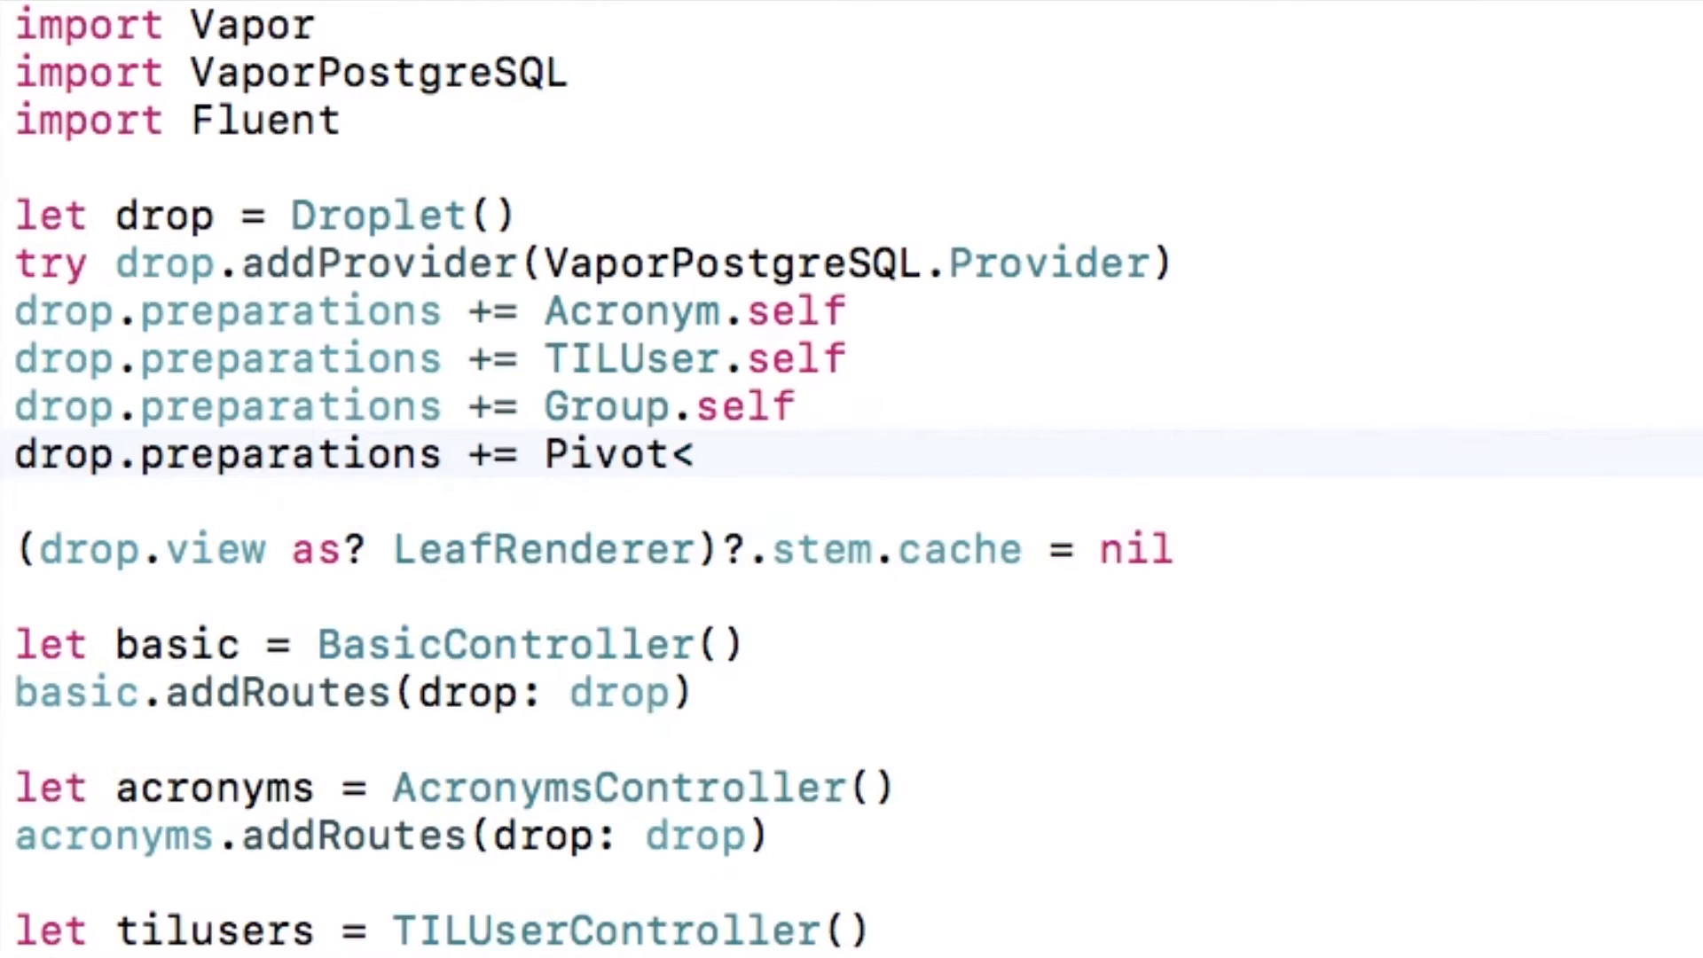
{"action": "type", "text": "TILUser, Group"}
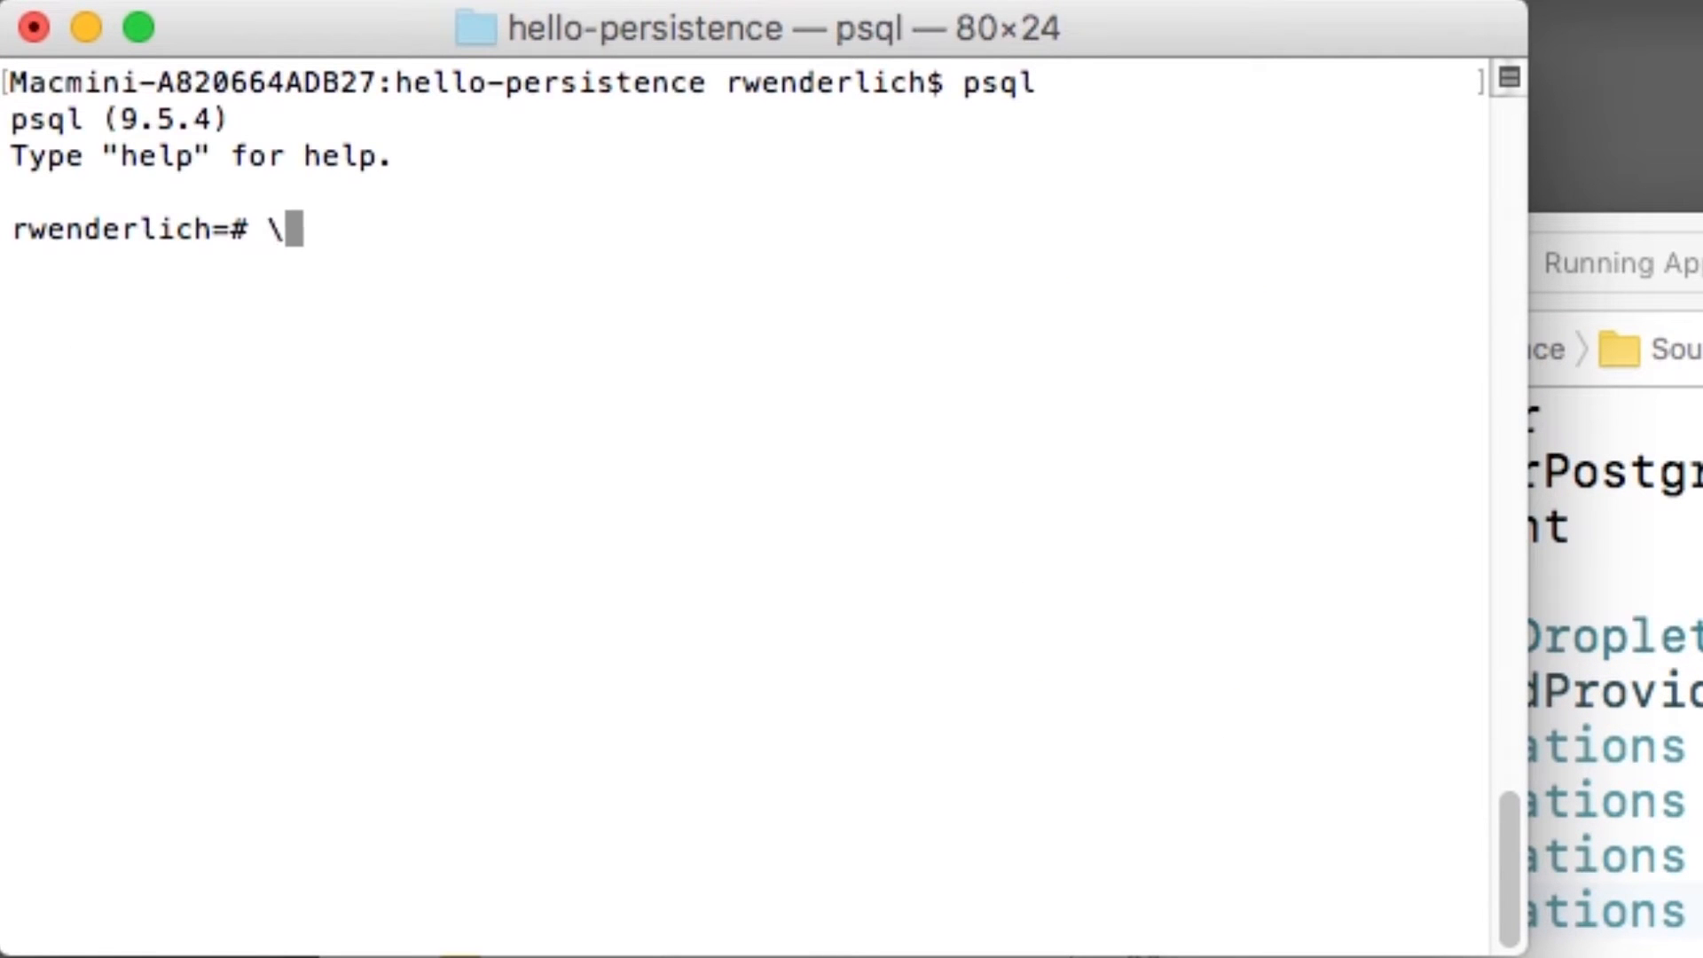
Step: Run \d and \d+ group_tiluser in psql, then quit with \q
{"action": "key", "text": "Return"}
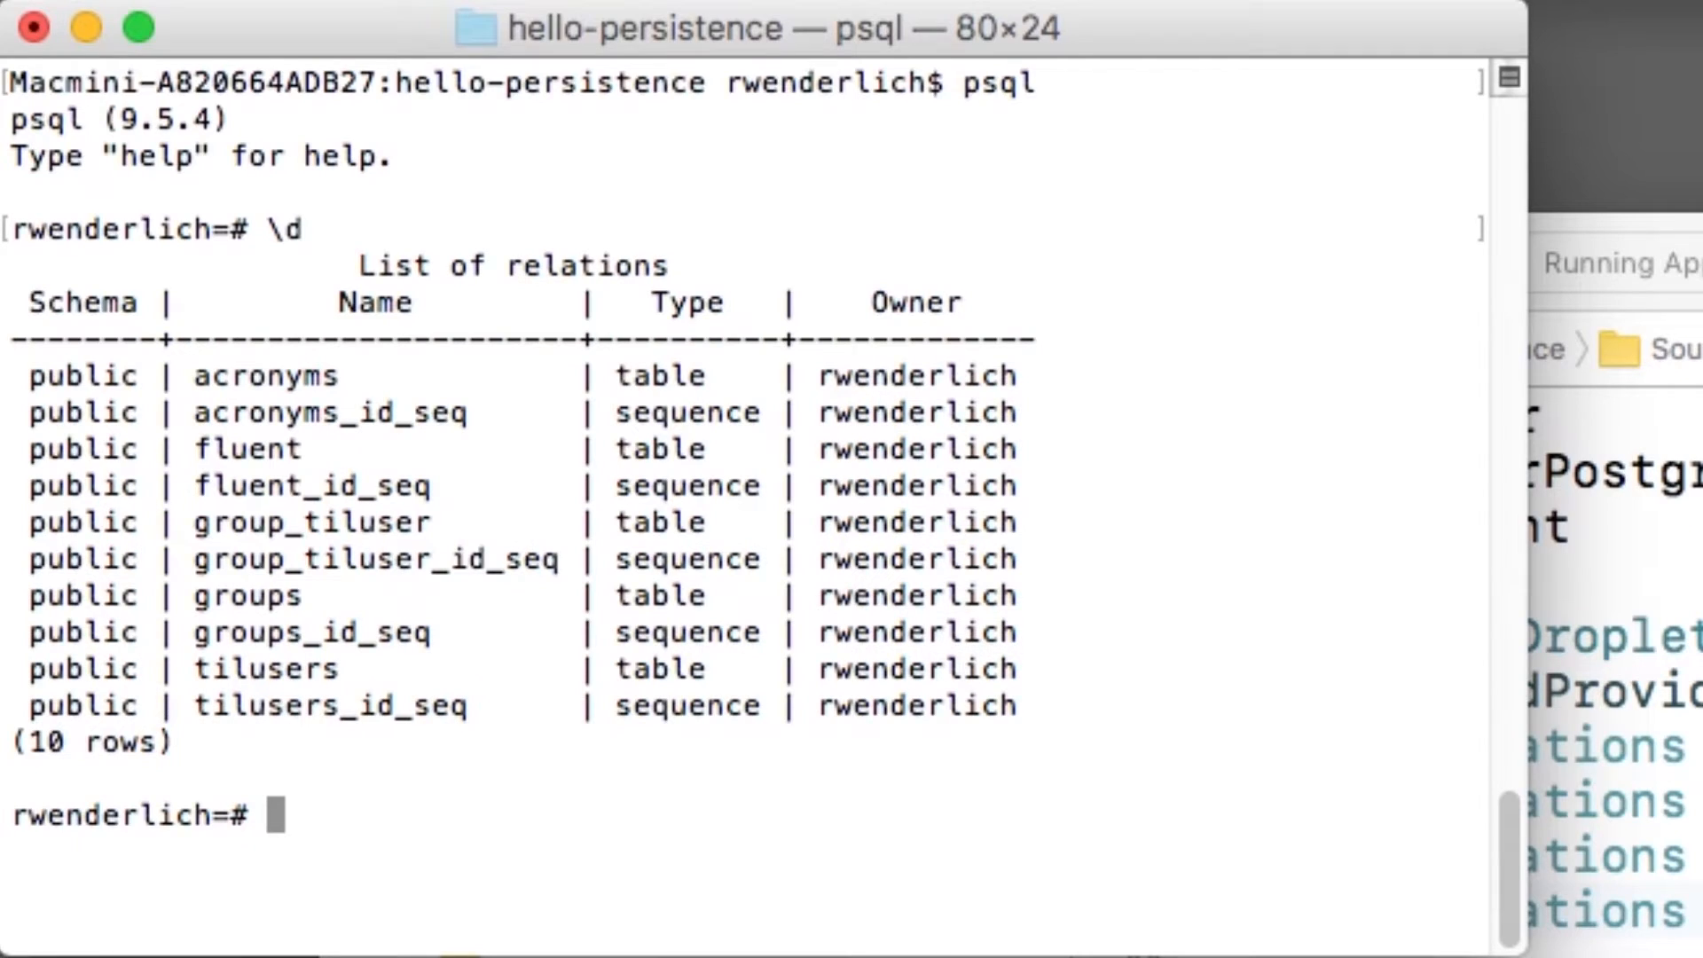
{"action": "type", "text": "\\d+"}
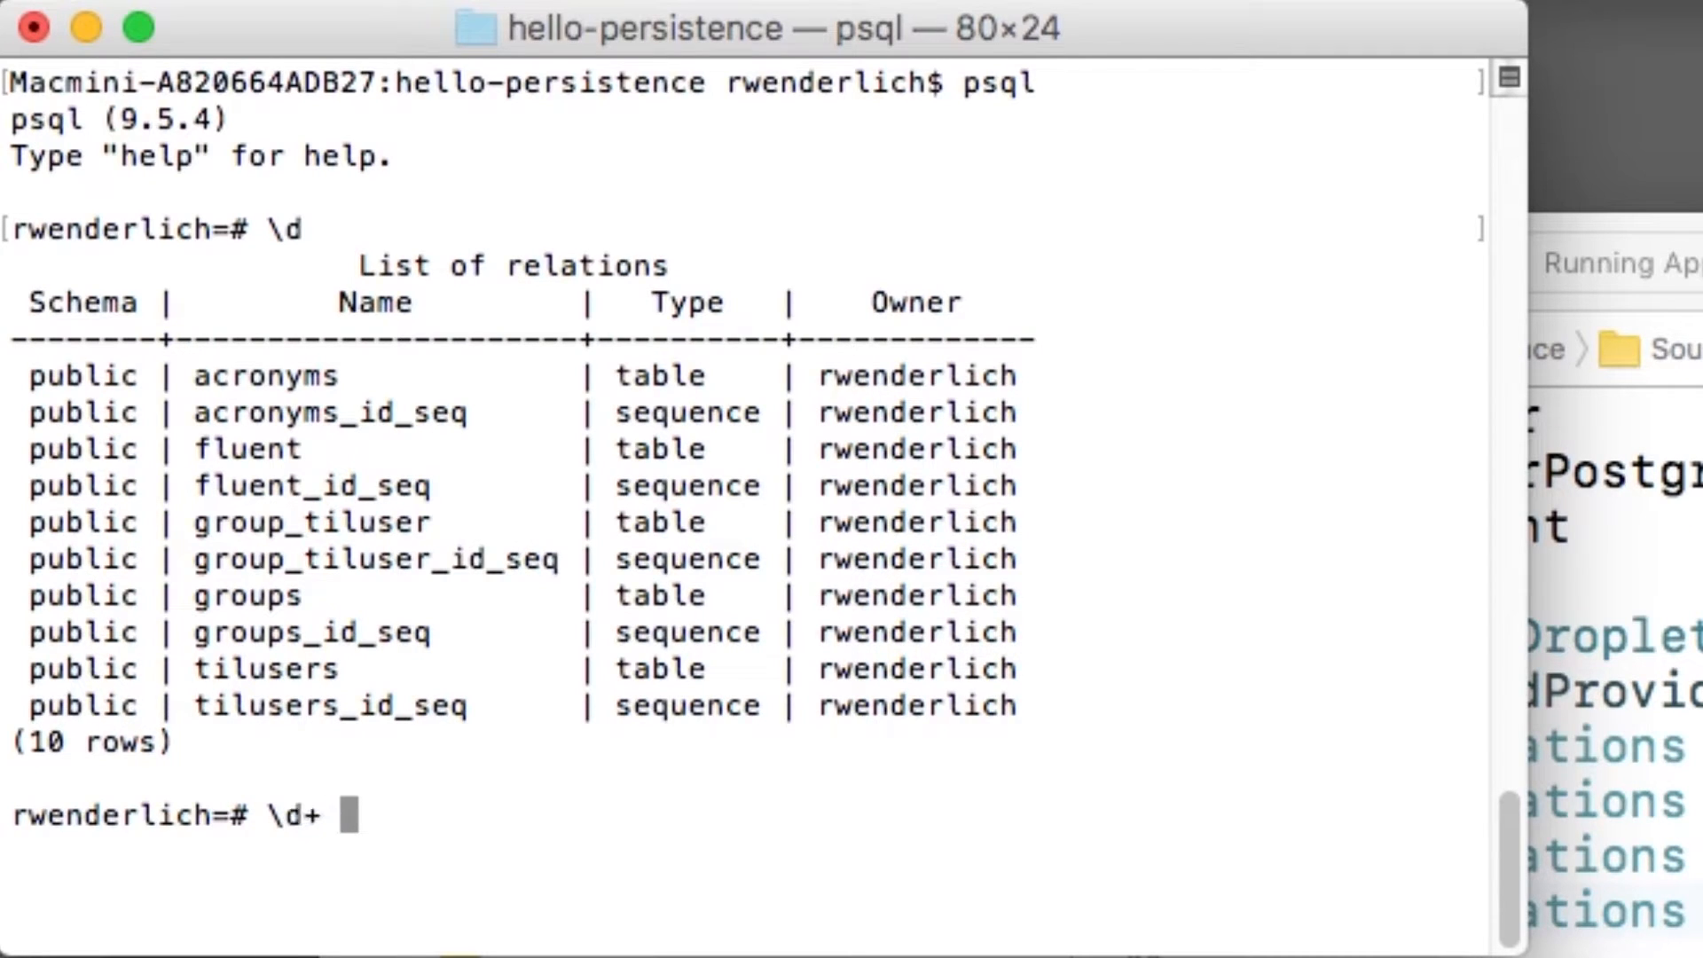
{"action": "type", "text": "group_ti"}
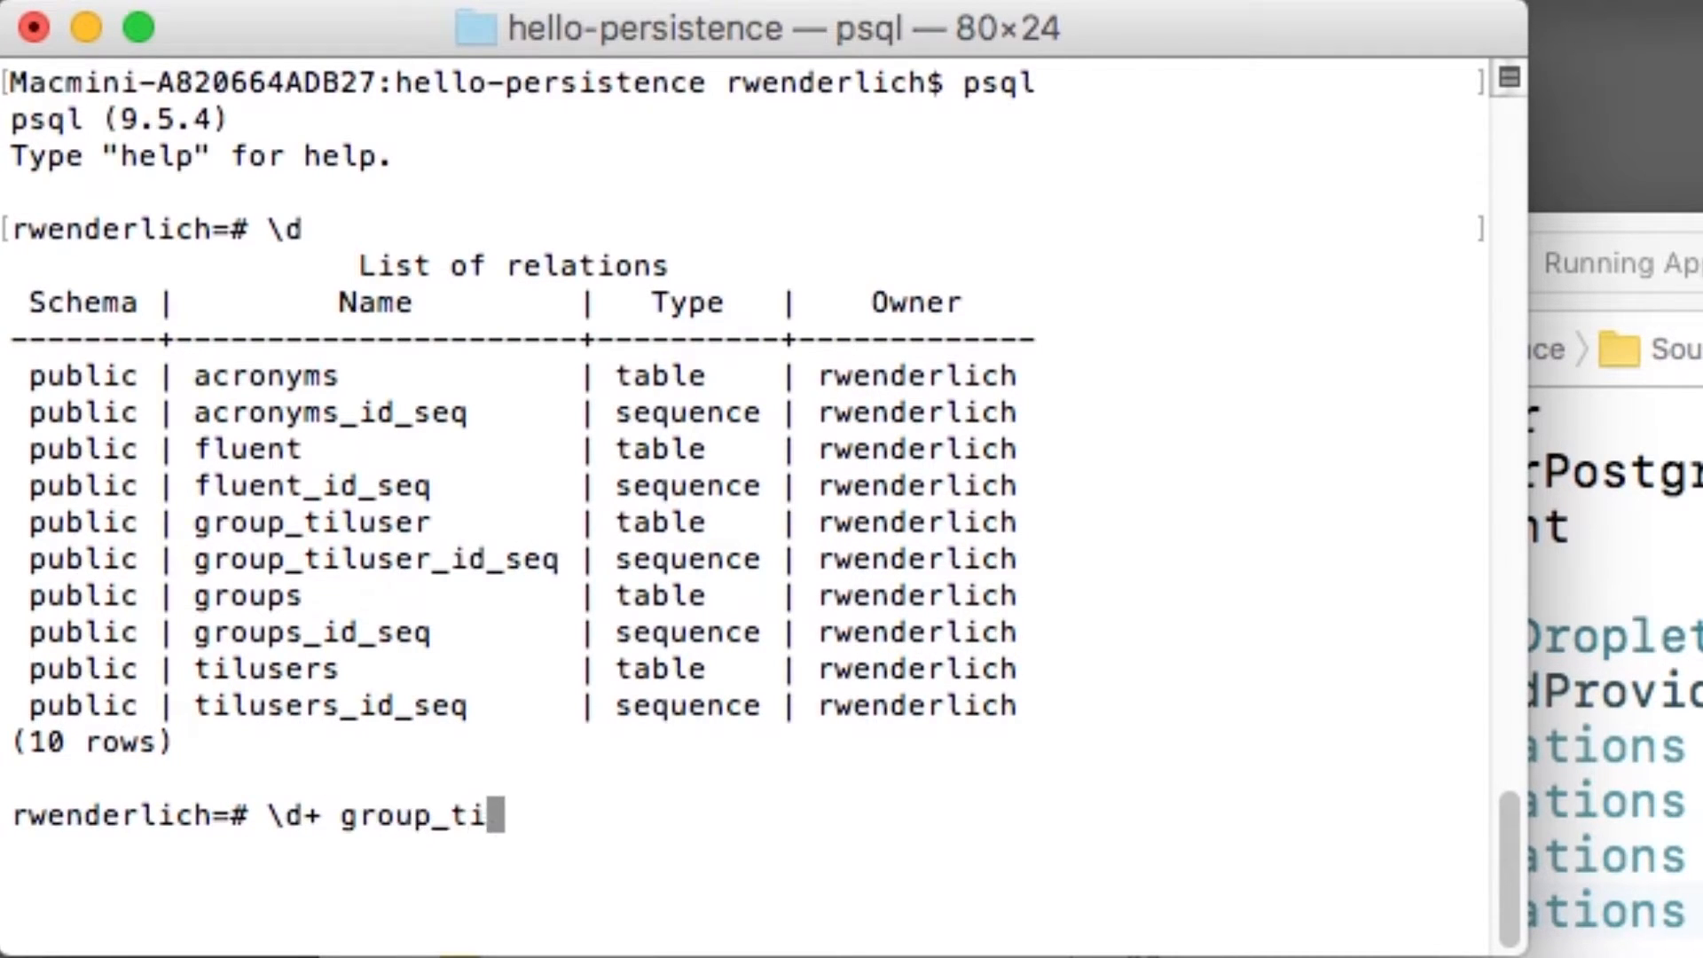
{"action": "key", "text": "Return"}
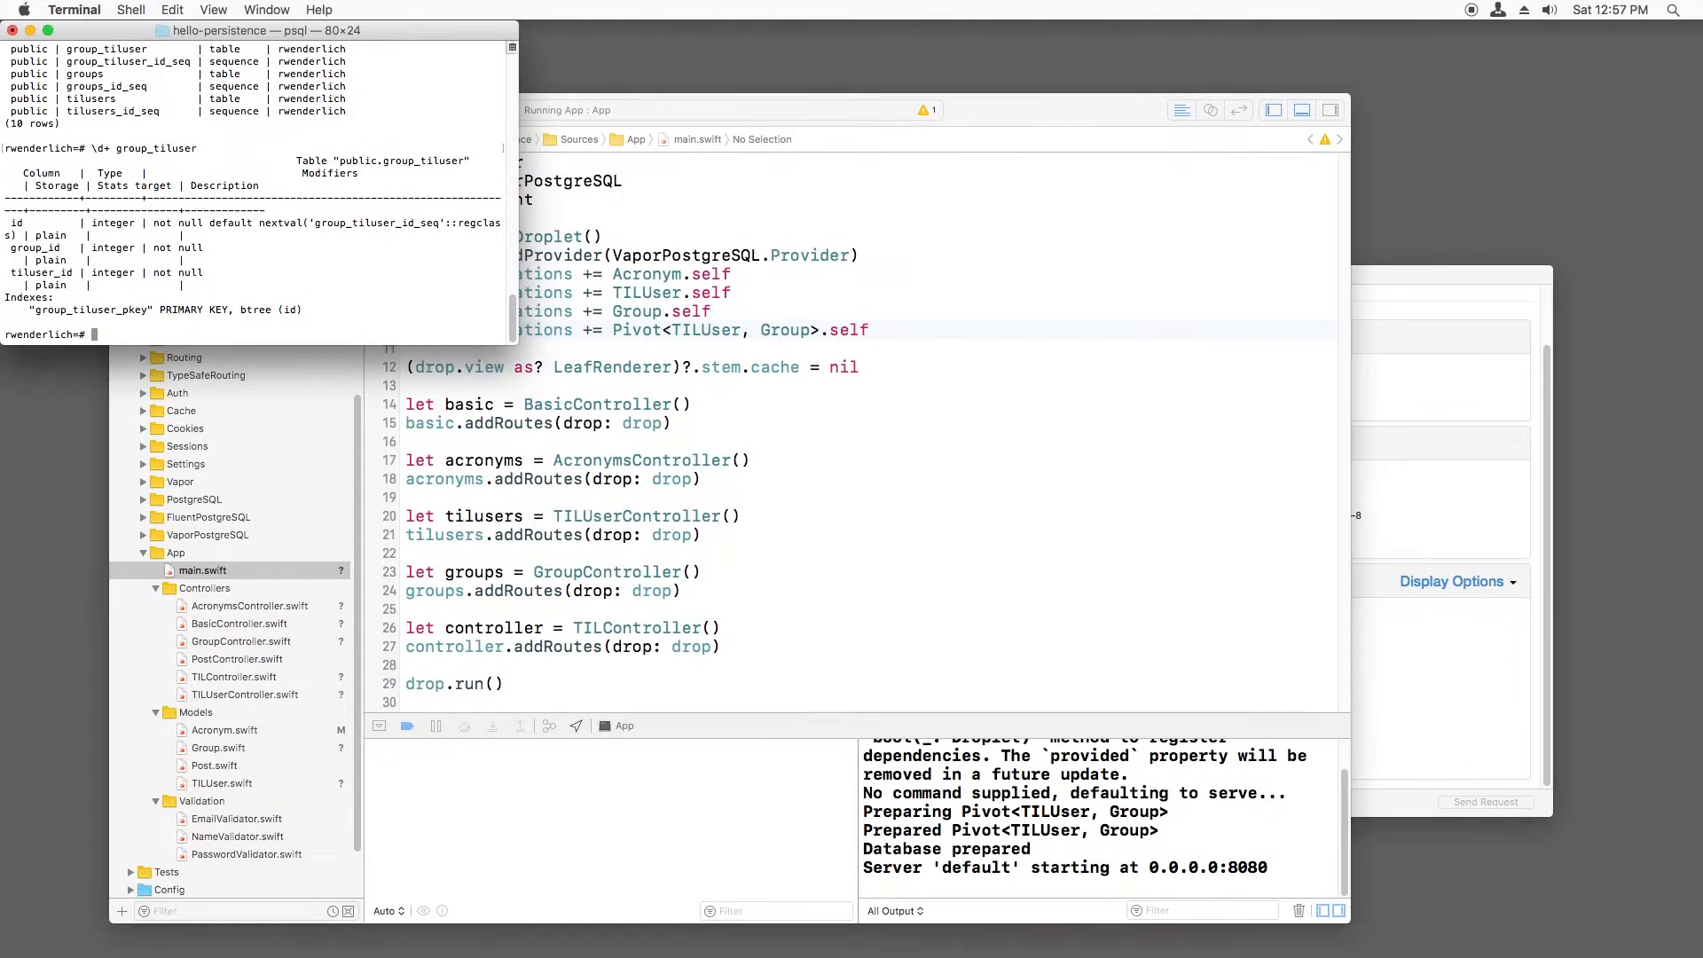
{"action": "type", "text": "\\q"}
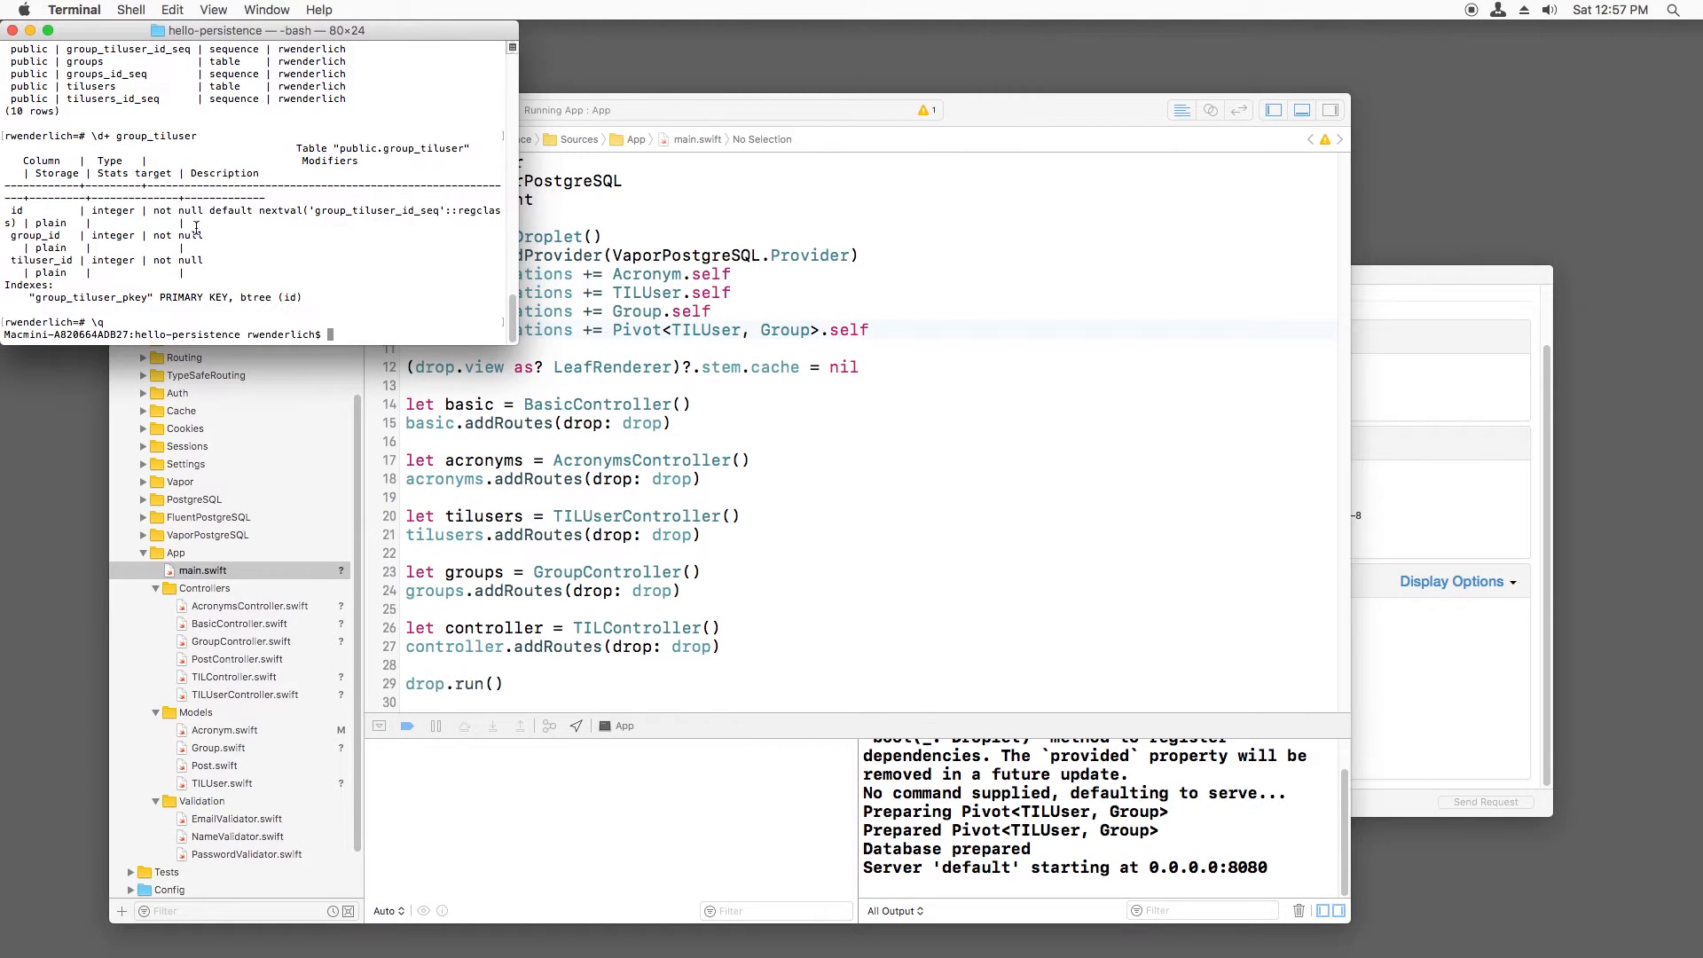
{"action": "left_click", "coordinate": [246, 694]}
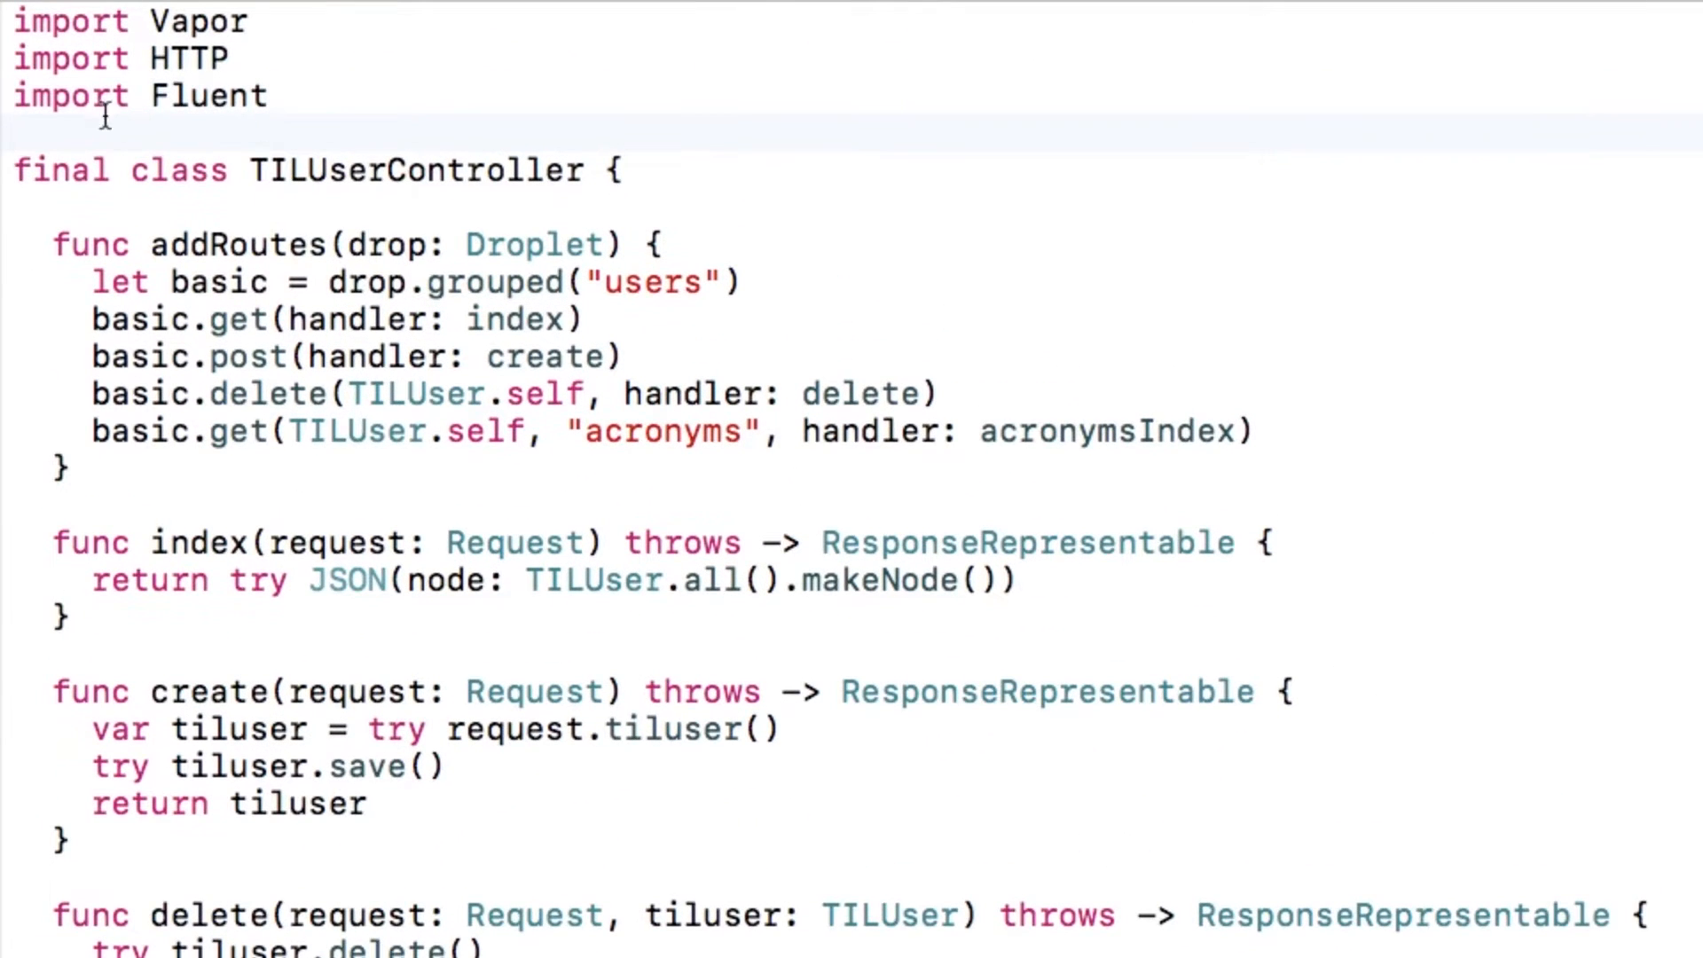
Step: Register a join route on basic for TILUser and Group, handled by joinGroup
{"action": "type", "text": "basic.post(TILUser.self, \"join\", G"}
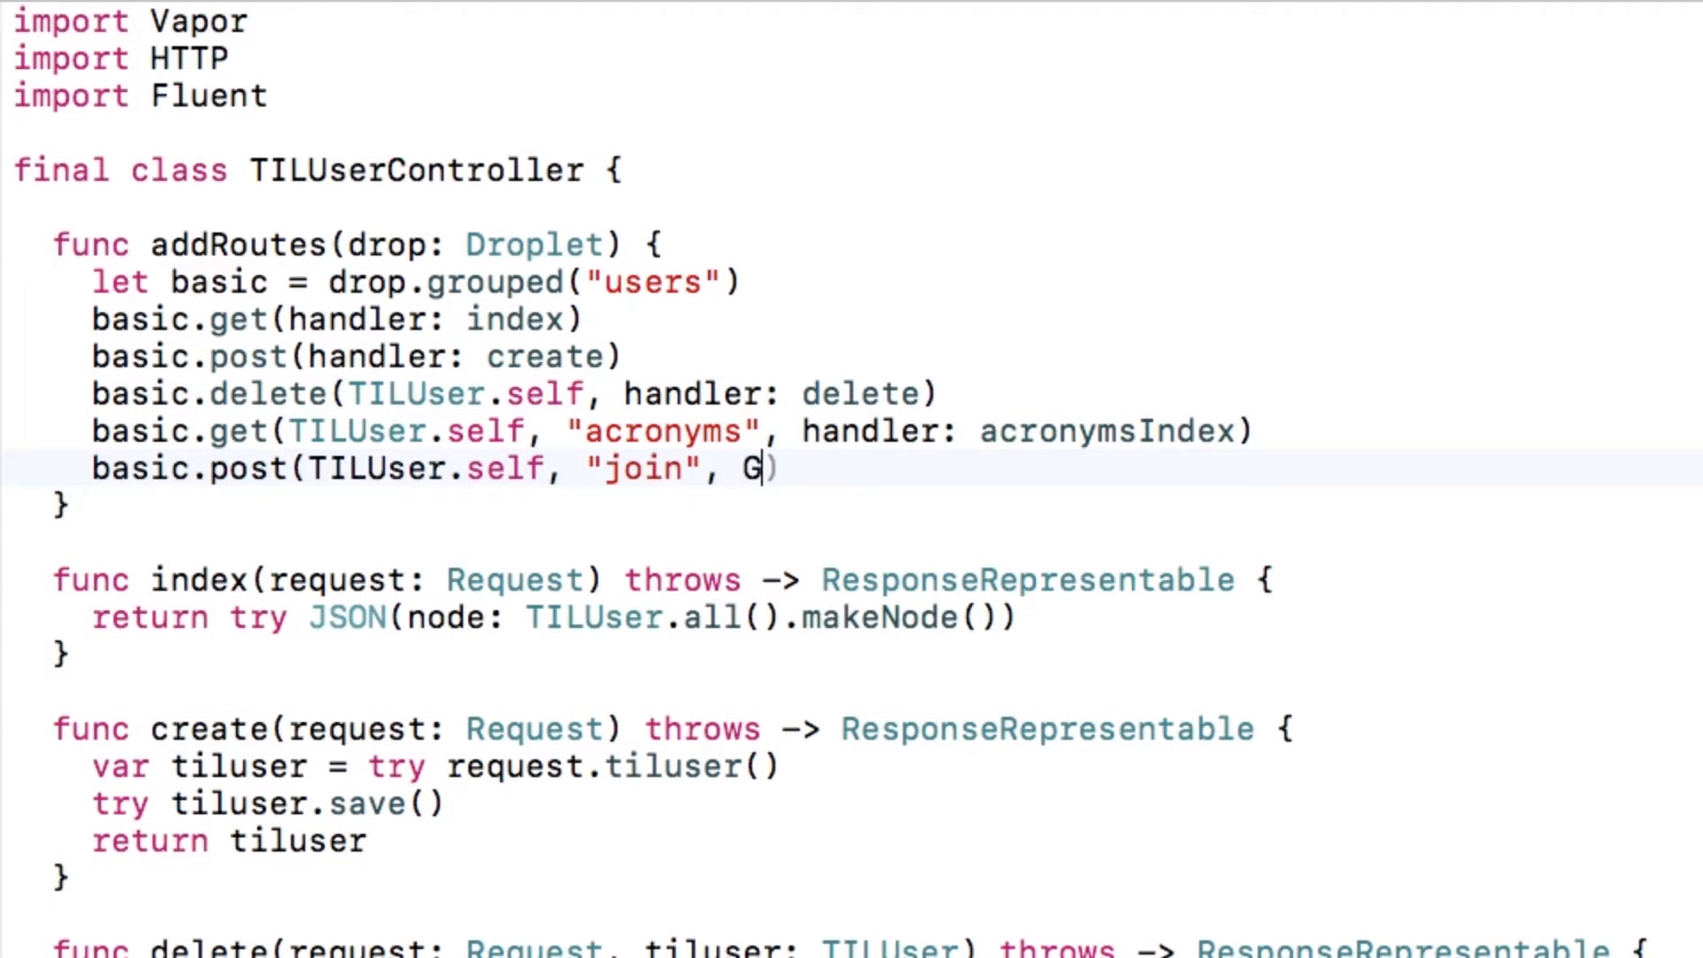
{"action": "type", "text": "roup.self, handler: joinGroup)"}
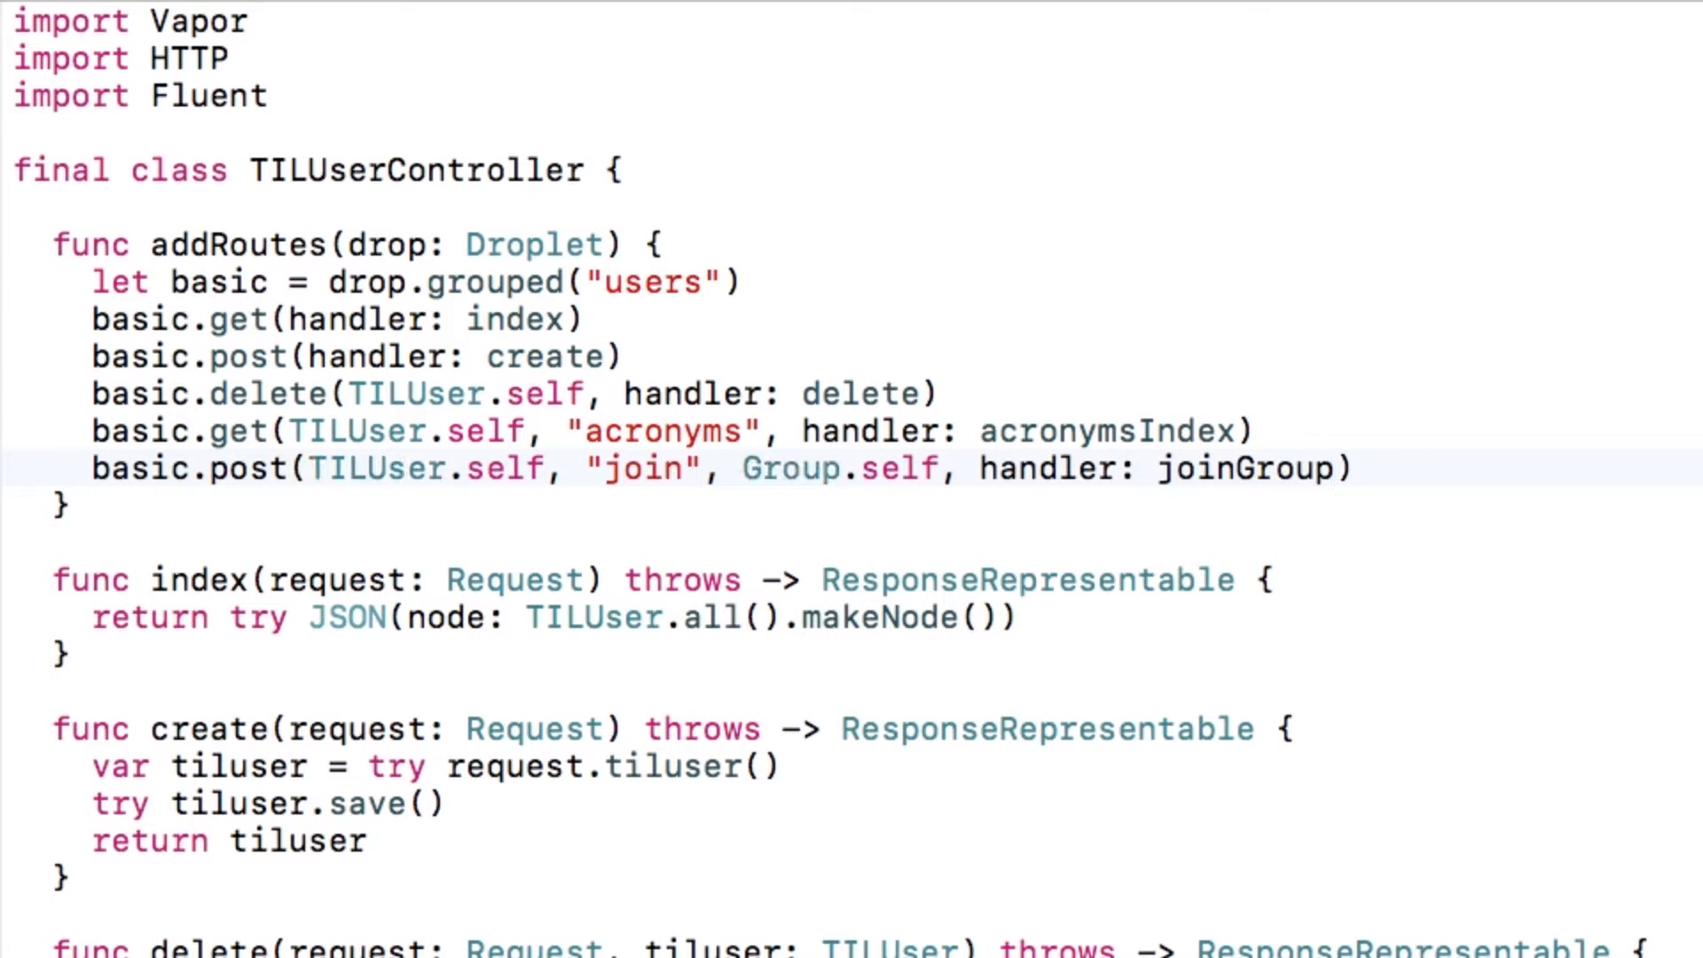
{"action": "scroll", "scroll_direction": "down", "scroll_amount": 3}
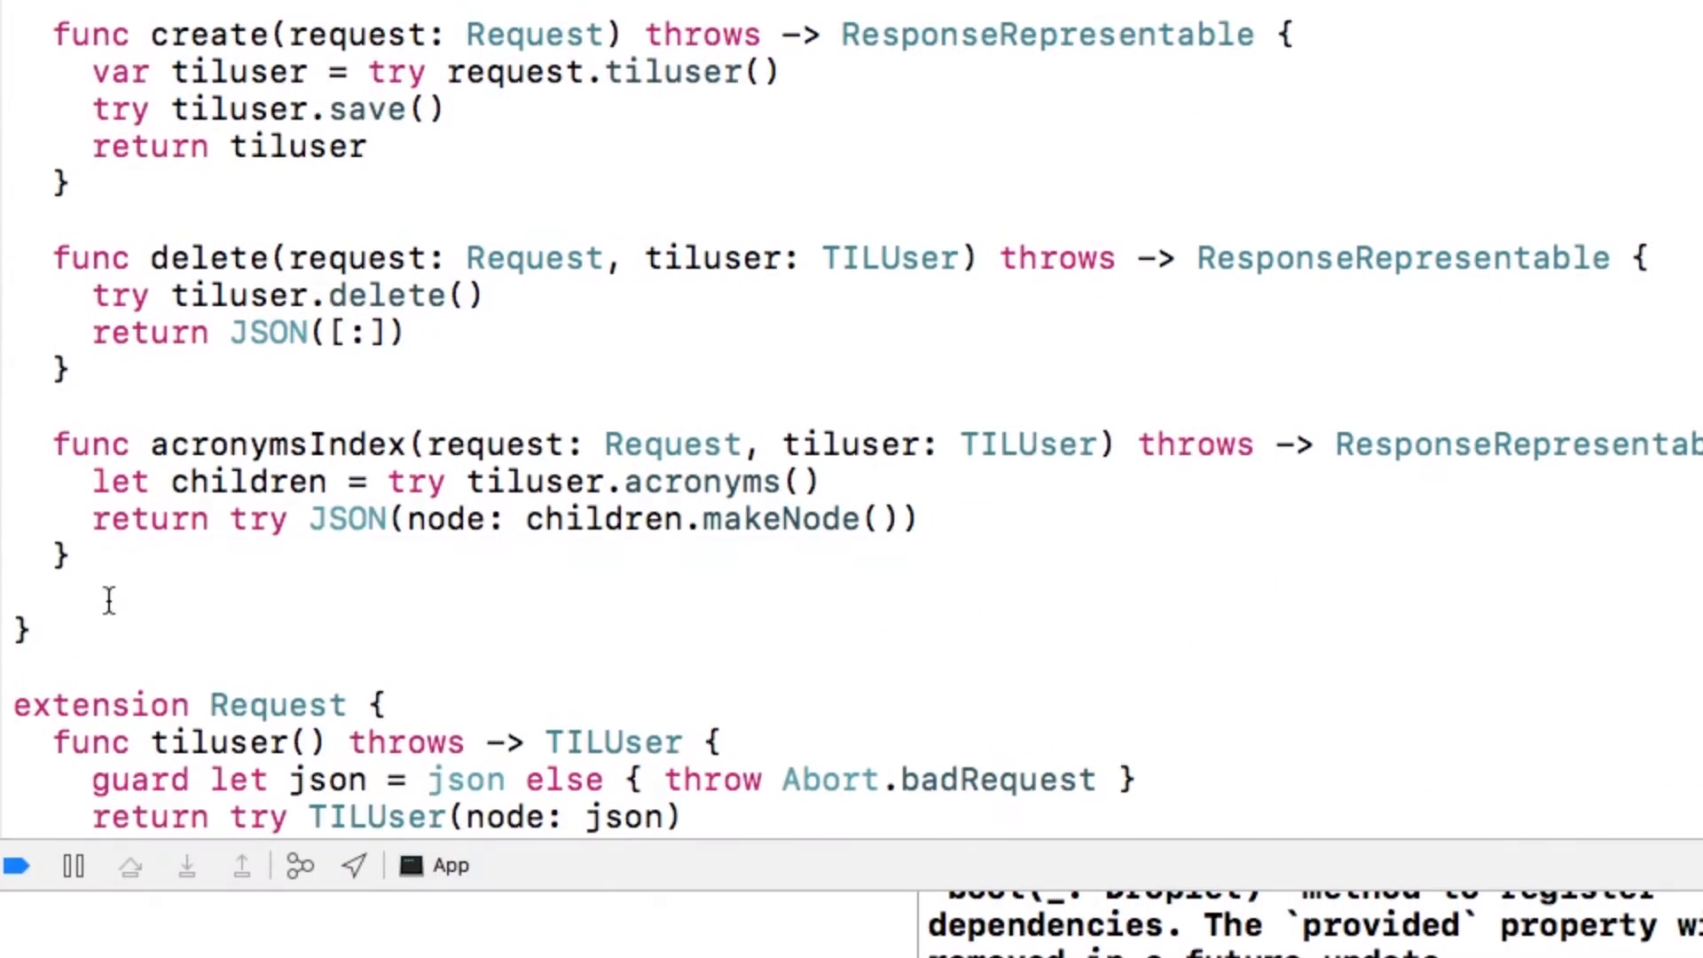
Step: Write joinGroup(request:tiluser:group:) to build a Pivot<TILUser, Group> and save it
{"action": "type", "text": "func joinGroup(request:"}
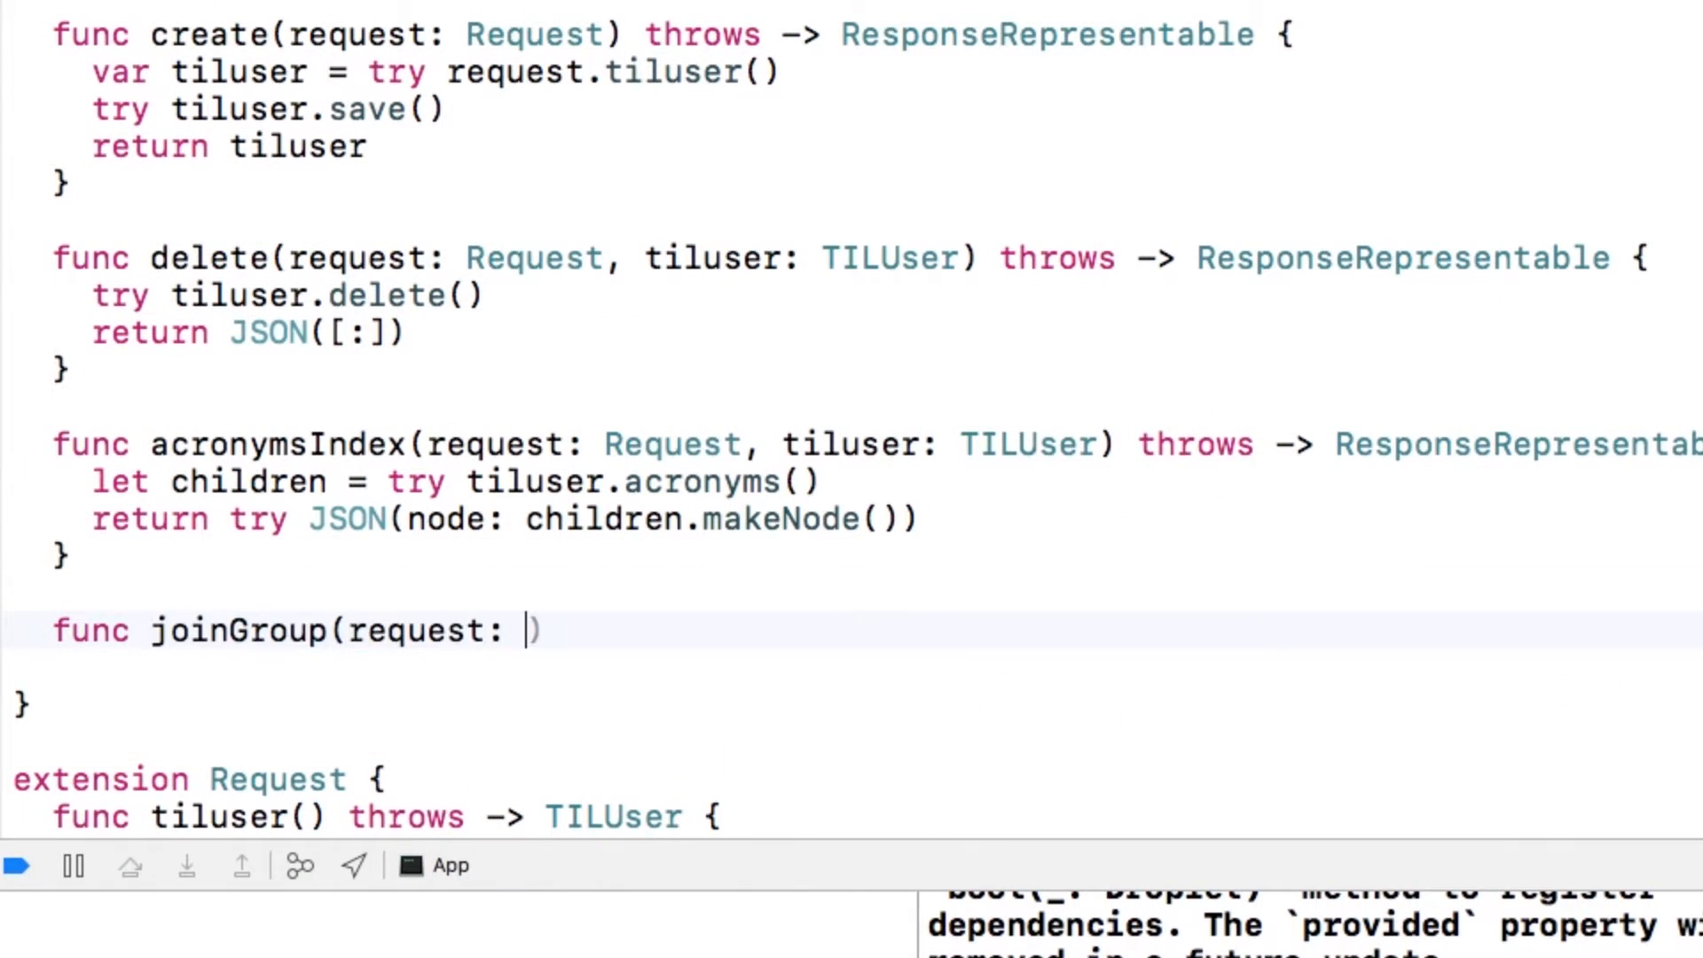
{"action": "type", "text": "Request, tiluser: TILUser, group: Group"}
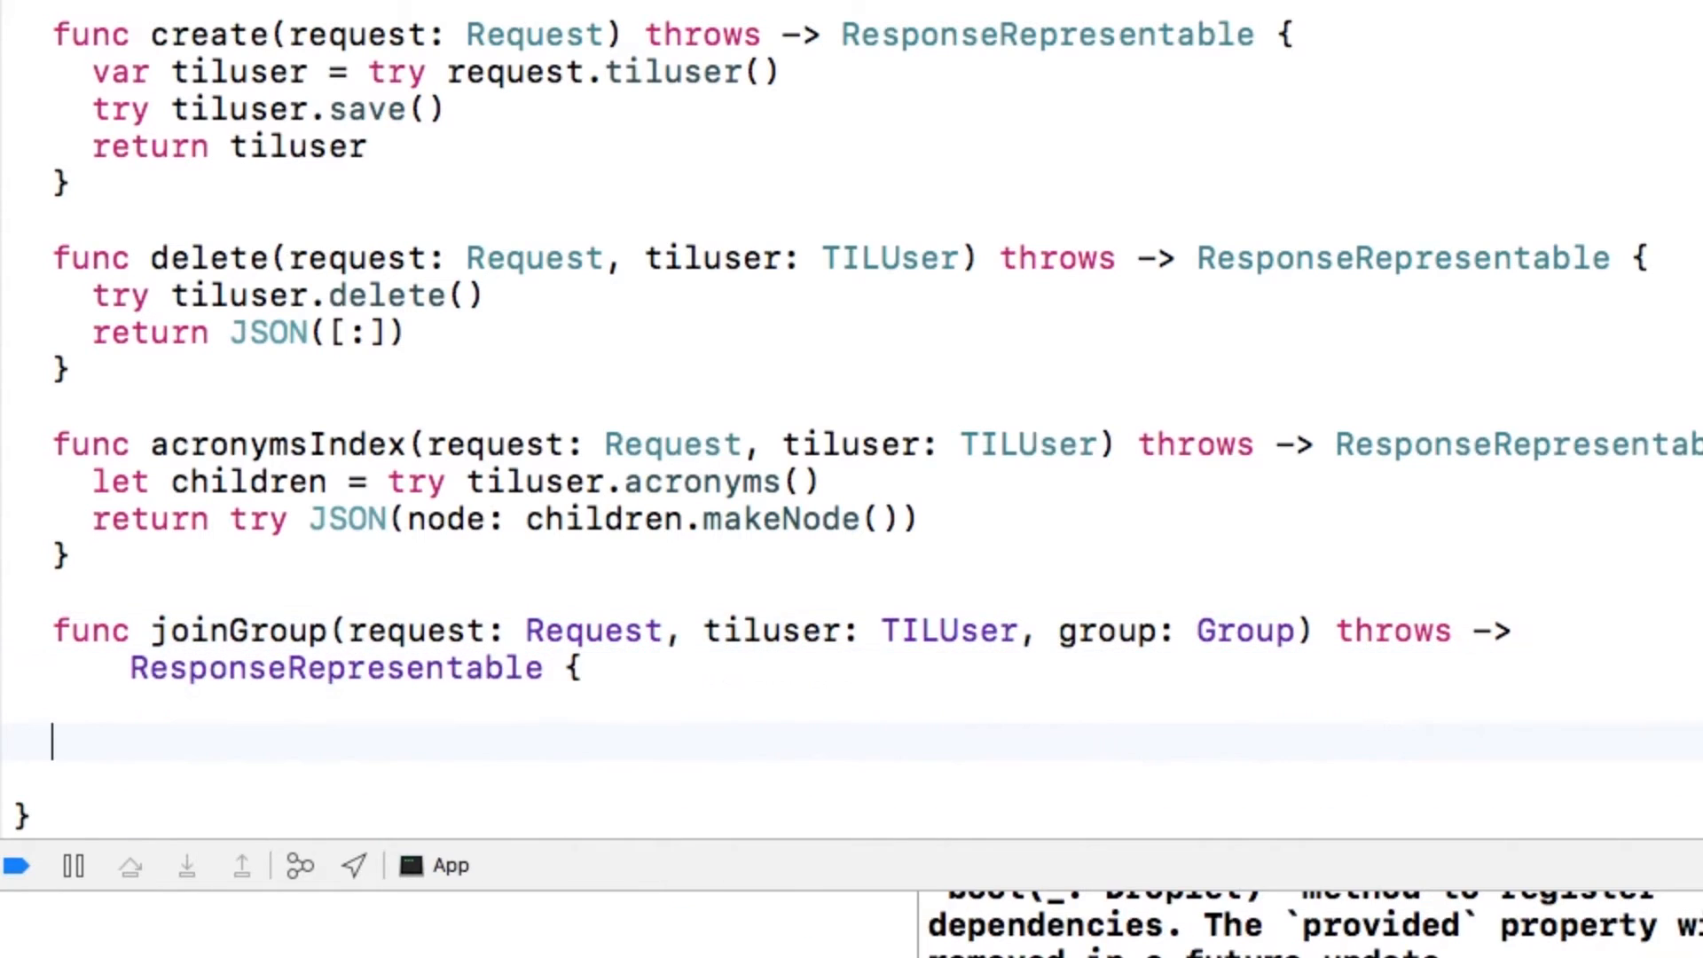
{"action": "type", "text": "var pivot = P"}
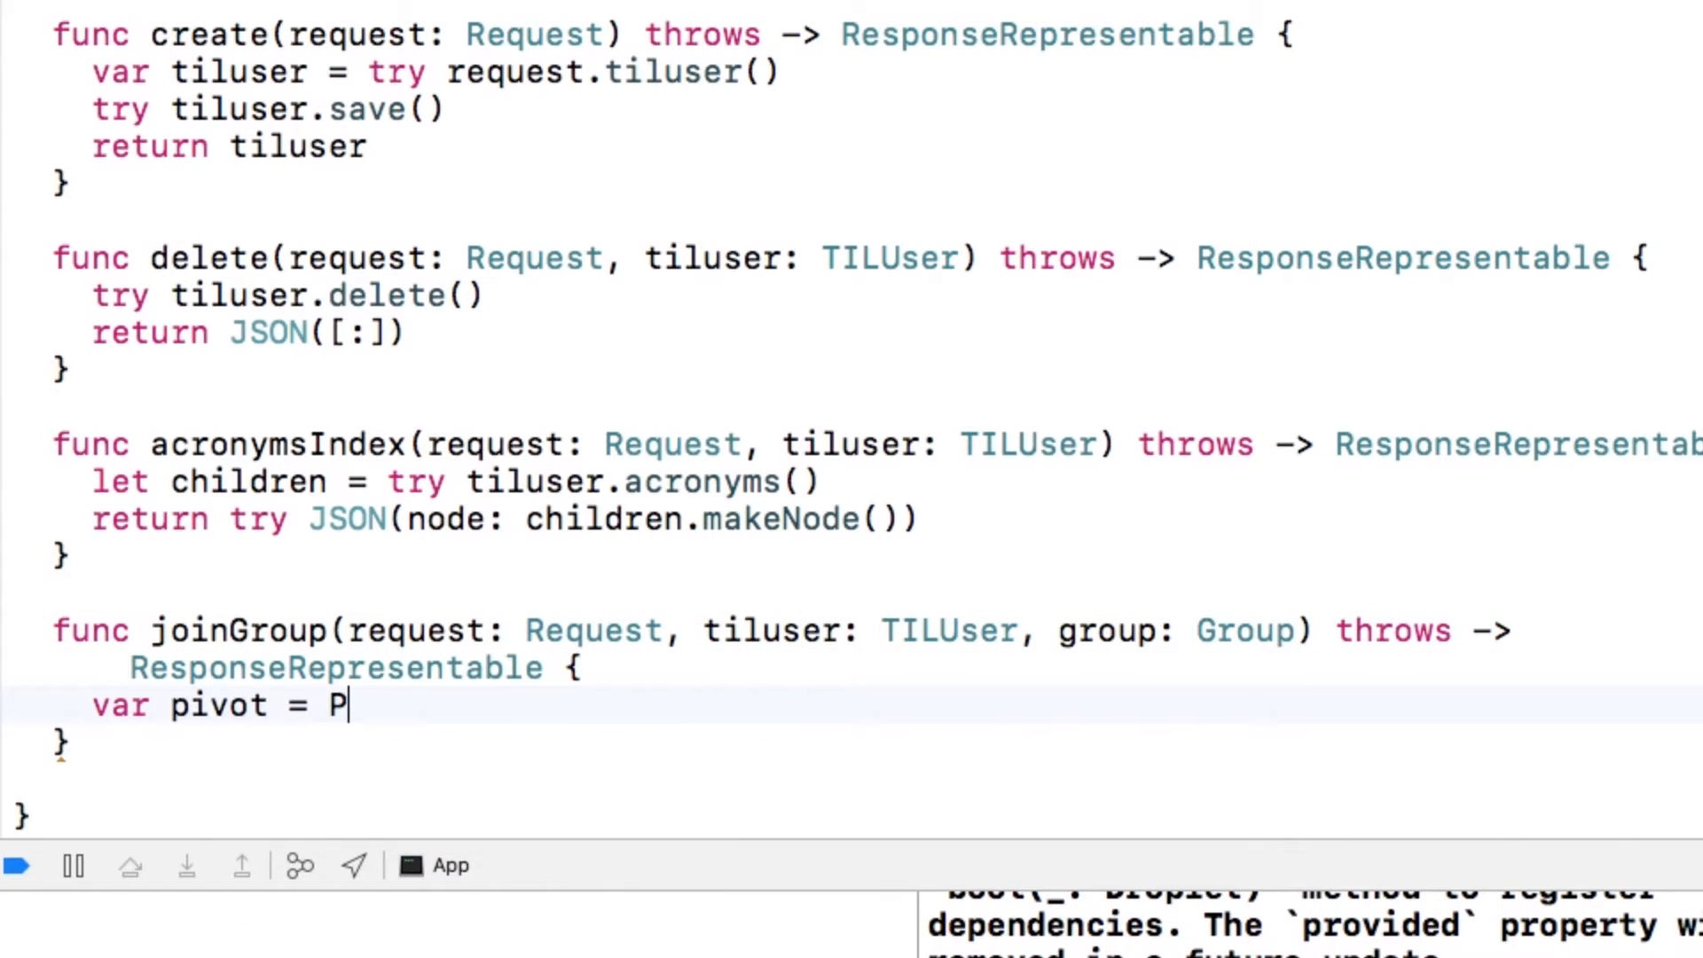
{"action": "type", "text": "ivot<TILUser, Group>(tiluser, group"}
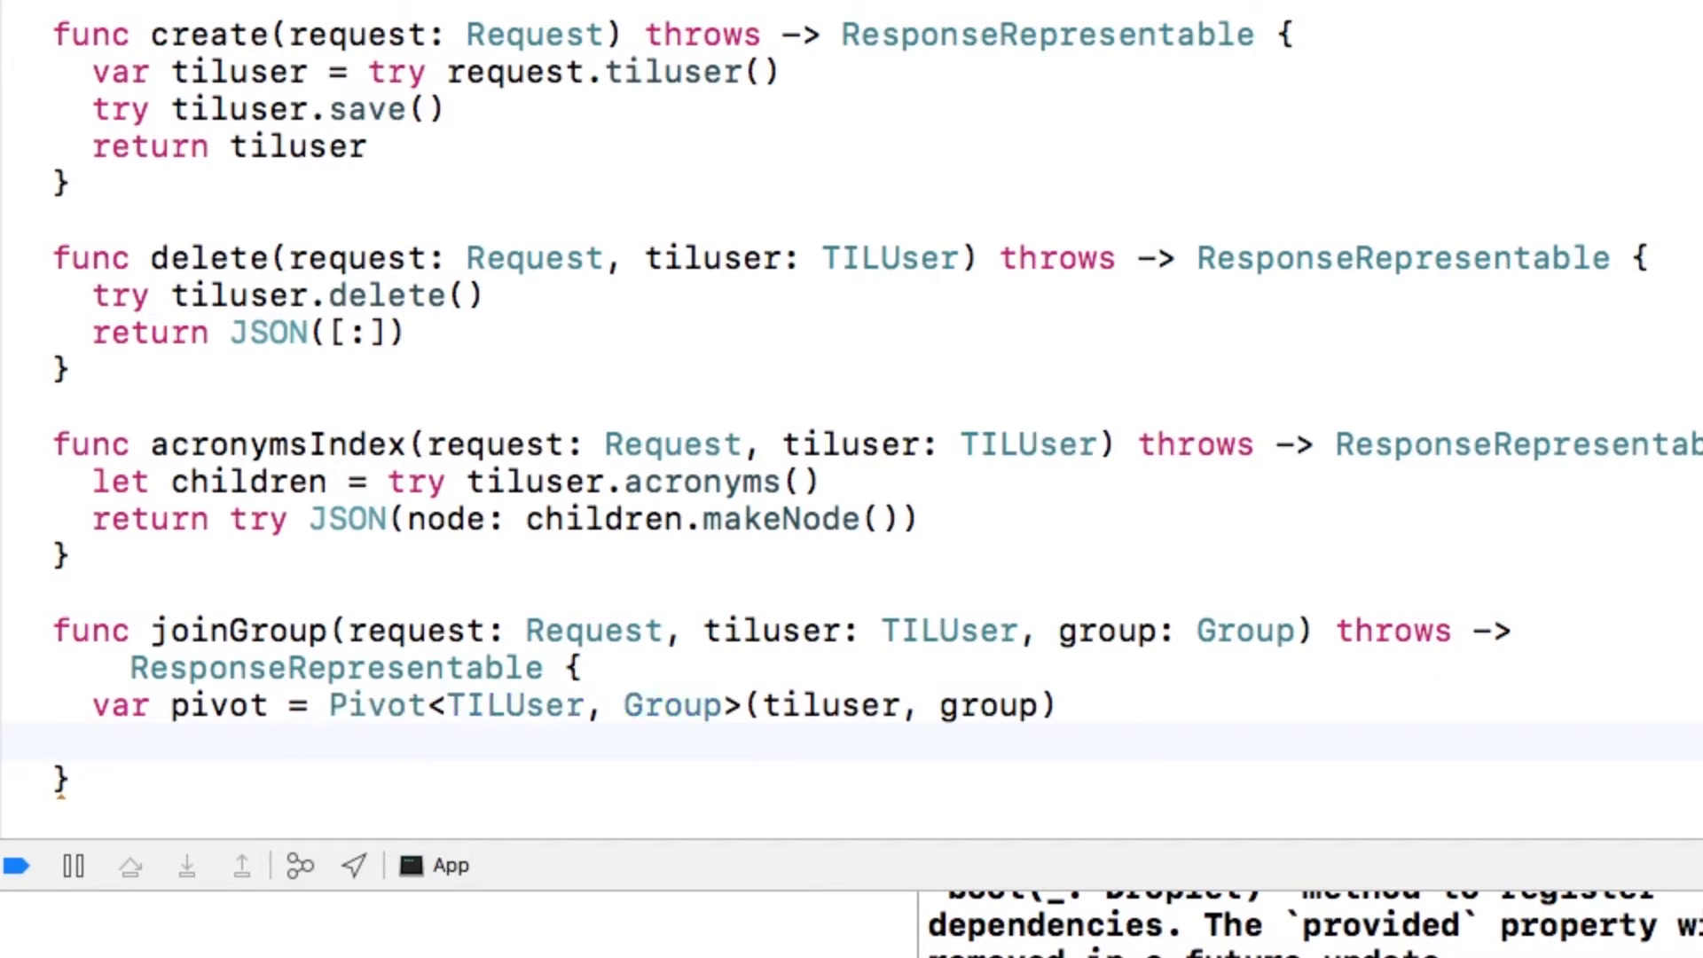
{"action": "type", "text": "try pivot.sae"}
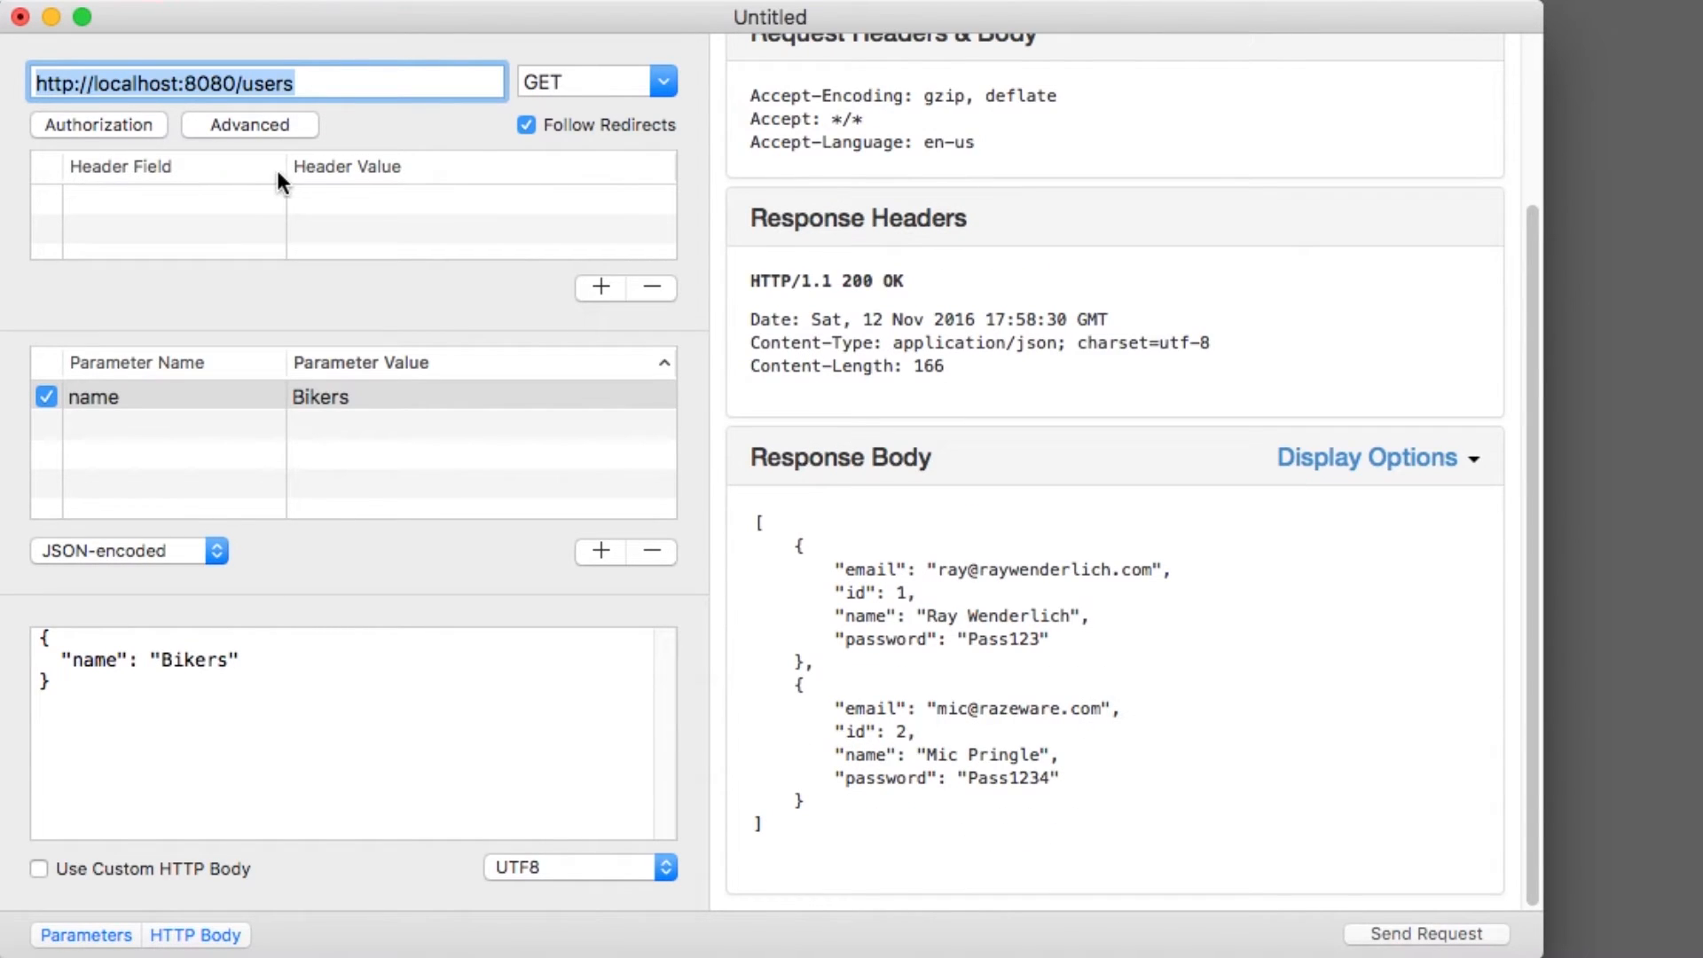
{"action": "mouse_move", "coordinate": [678, 81]}
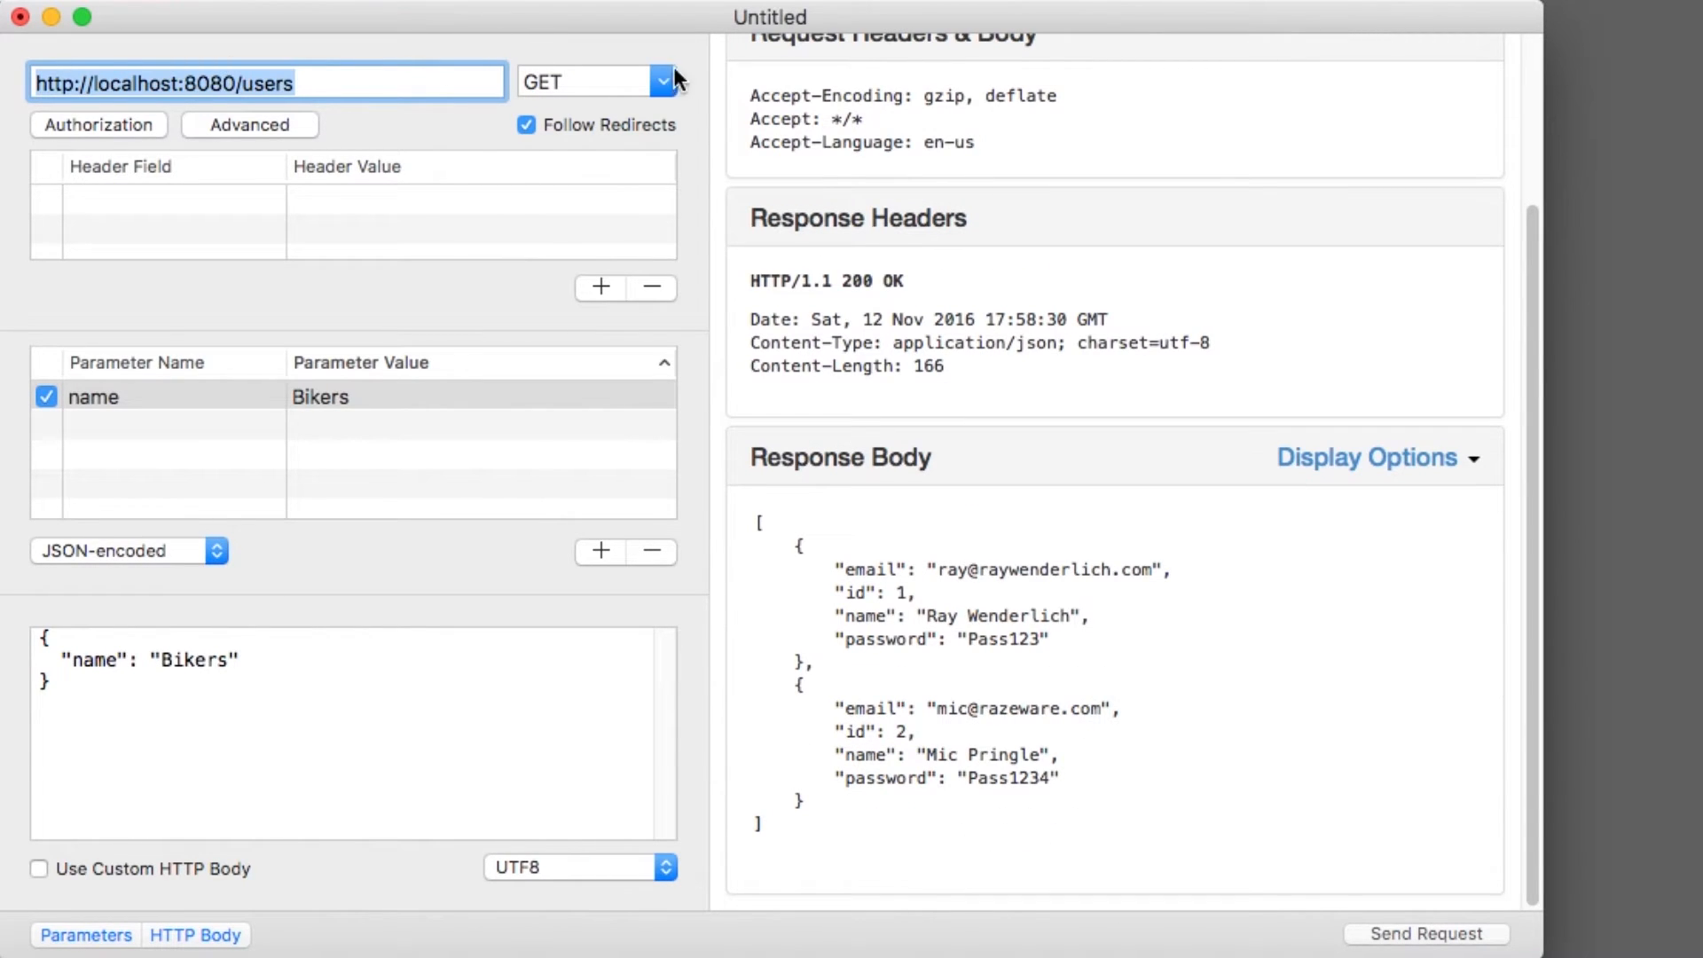
Step: POST to /users/1/join/1 to add user 1 to group 1
{"action": "left_click", "coordinate": [664, 81]}
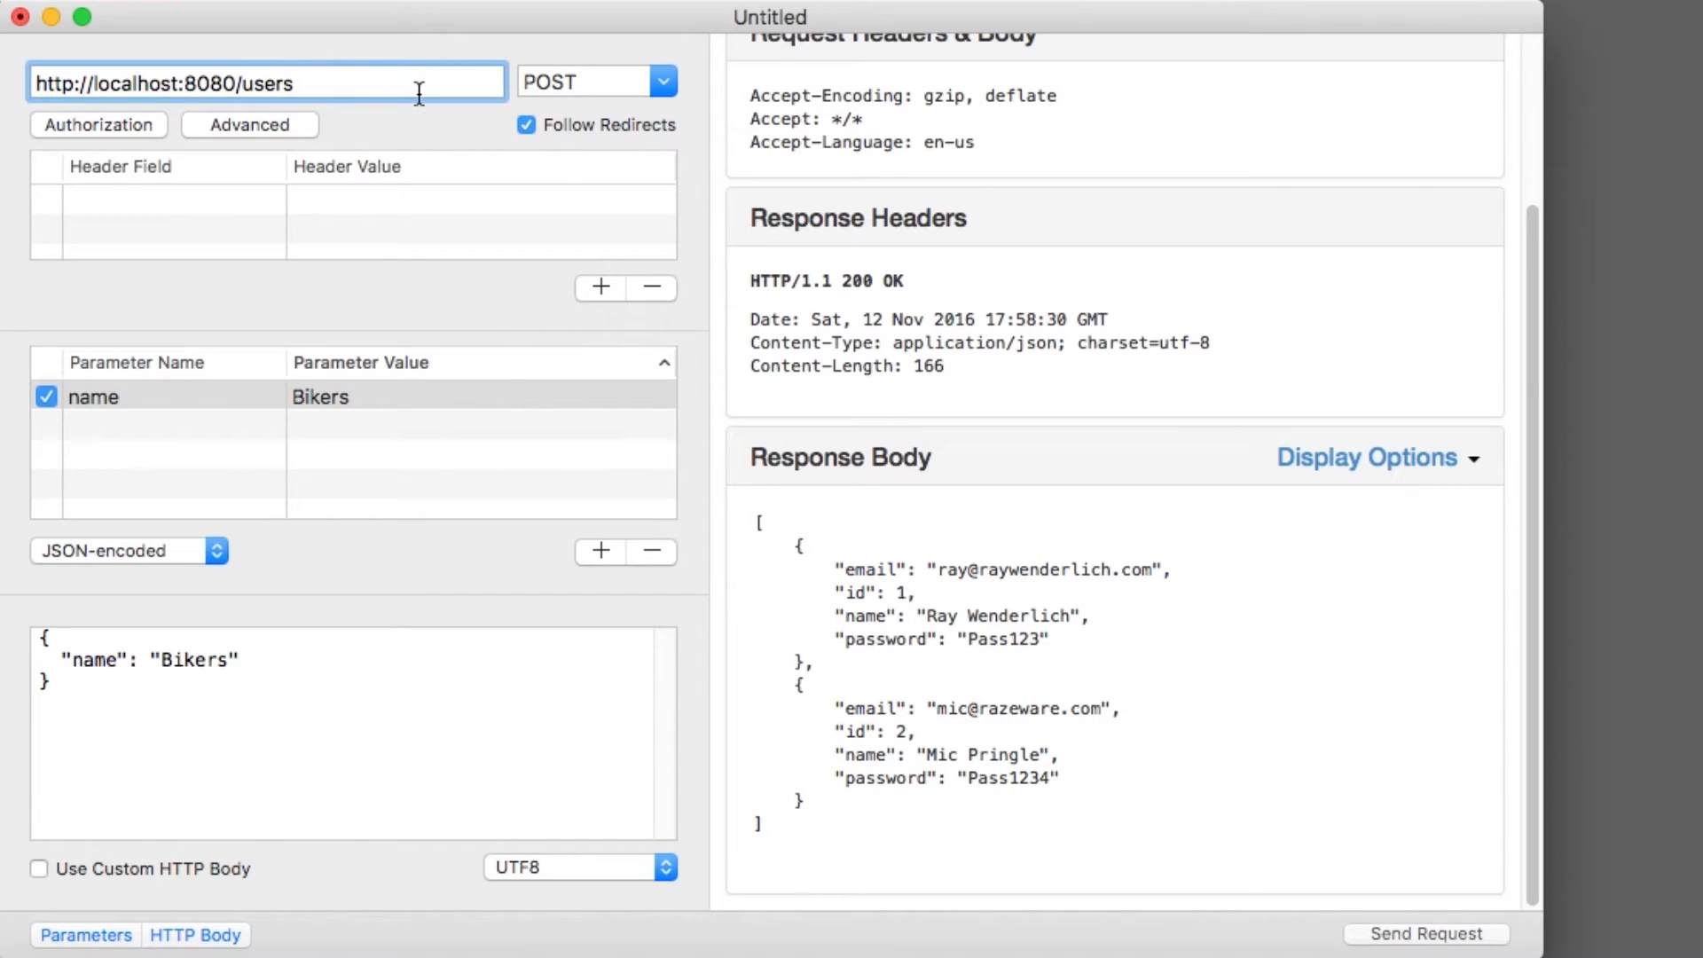
{"action": "type", "text": "/1/join"}
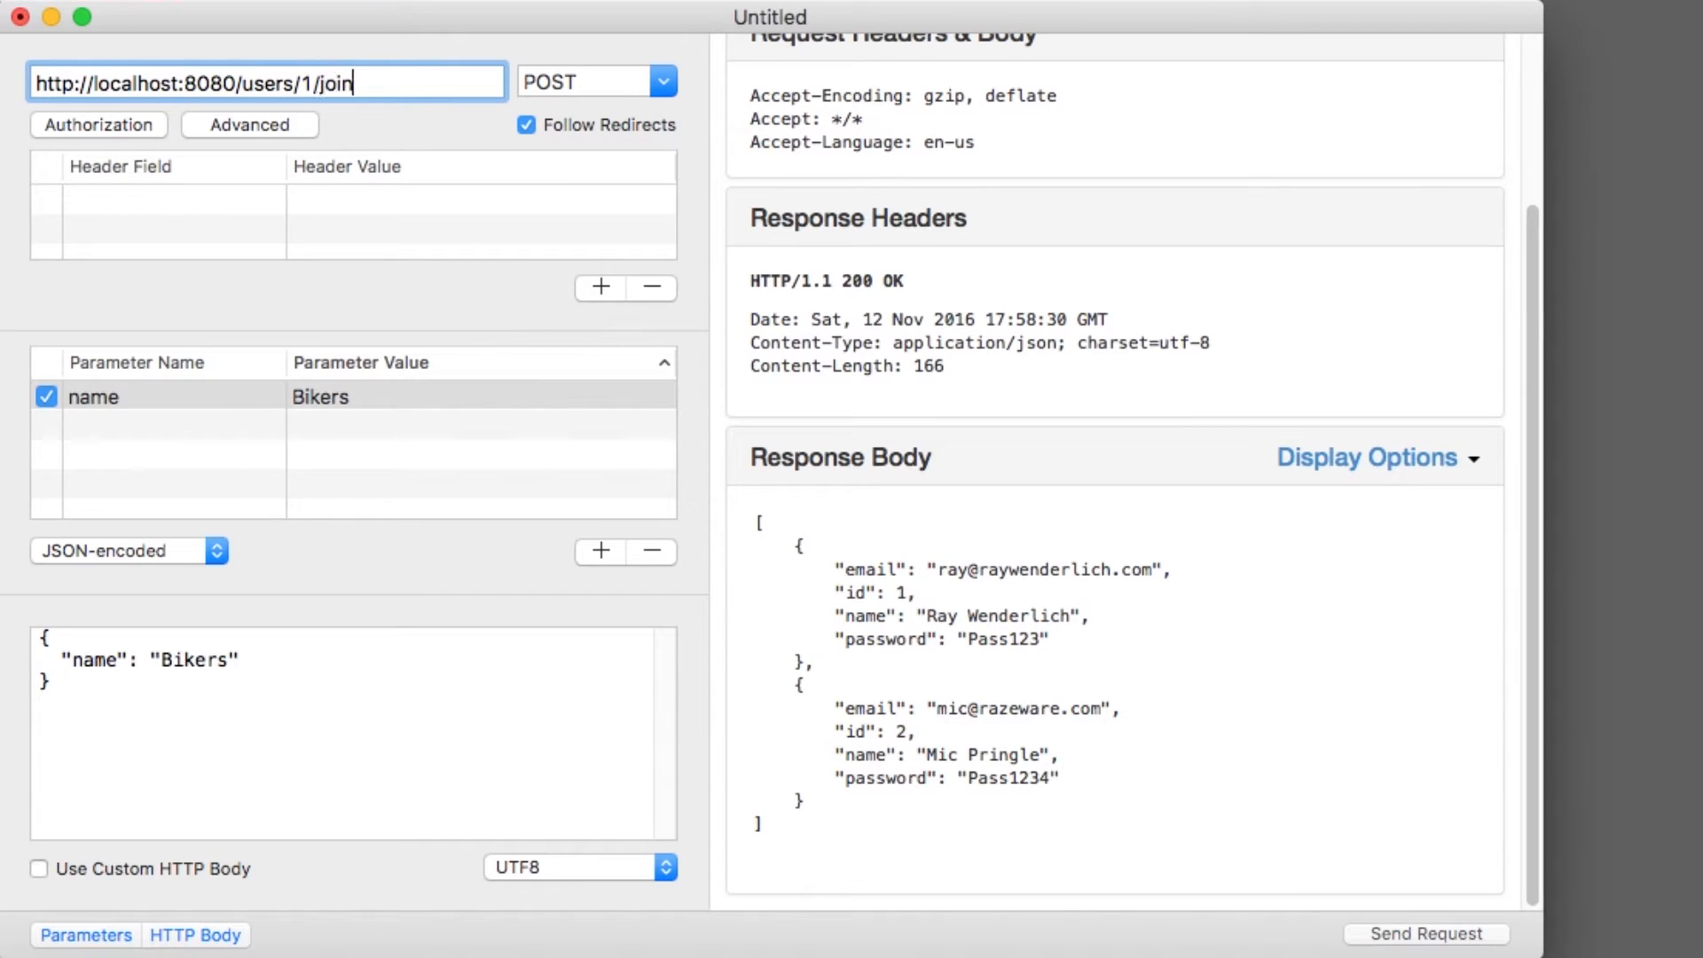
{"action": "left_click", "coordinate": [1426, 933]}
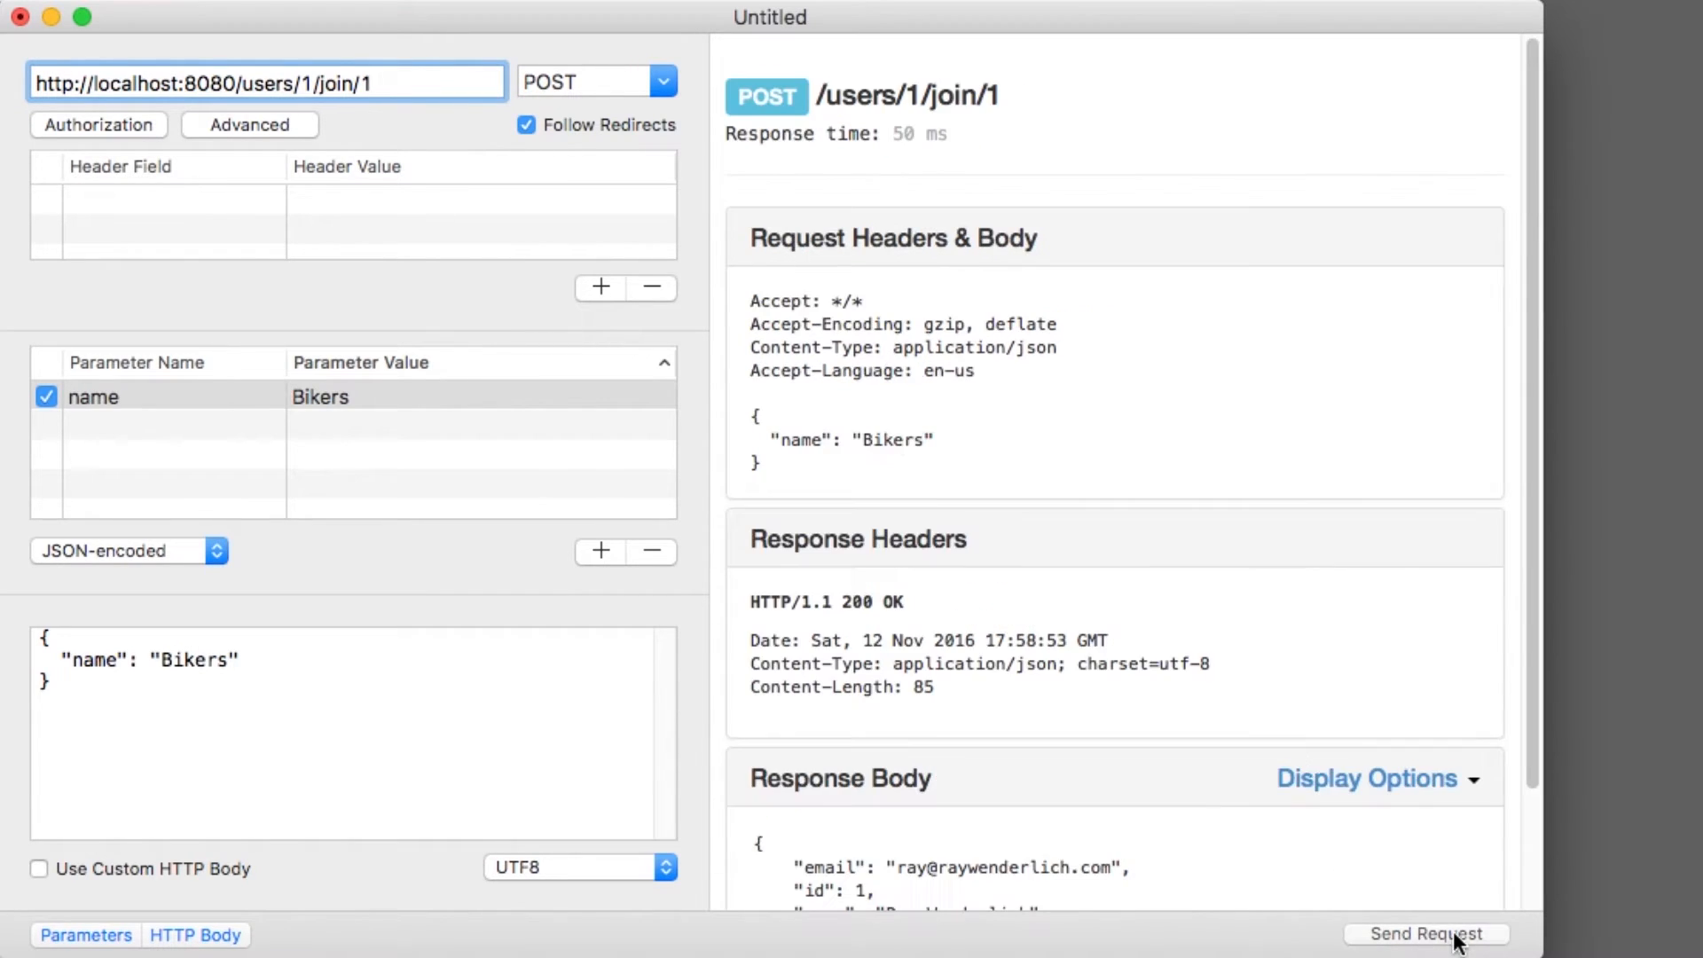
Step: POST to /users/2/join/1 to add user 2 to group 1
{"action": "scroll", "scroll_direction": "up", "scroll_amount": 3}
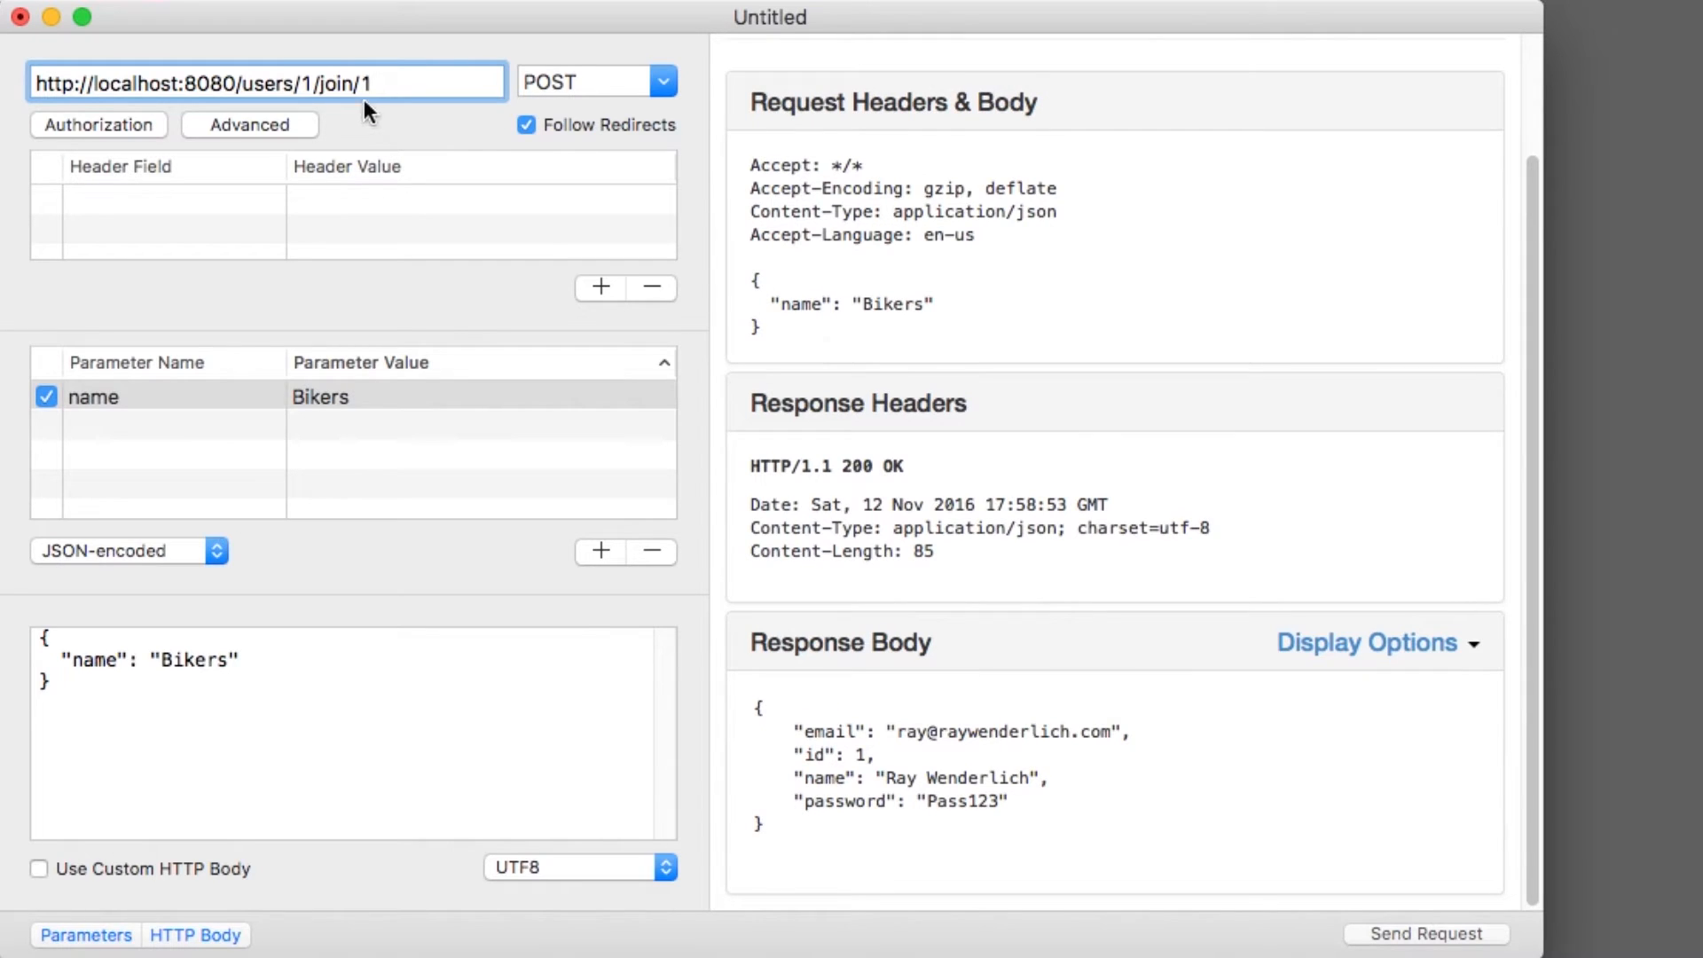
{"action": "type", "text": "2"}
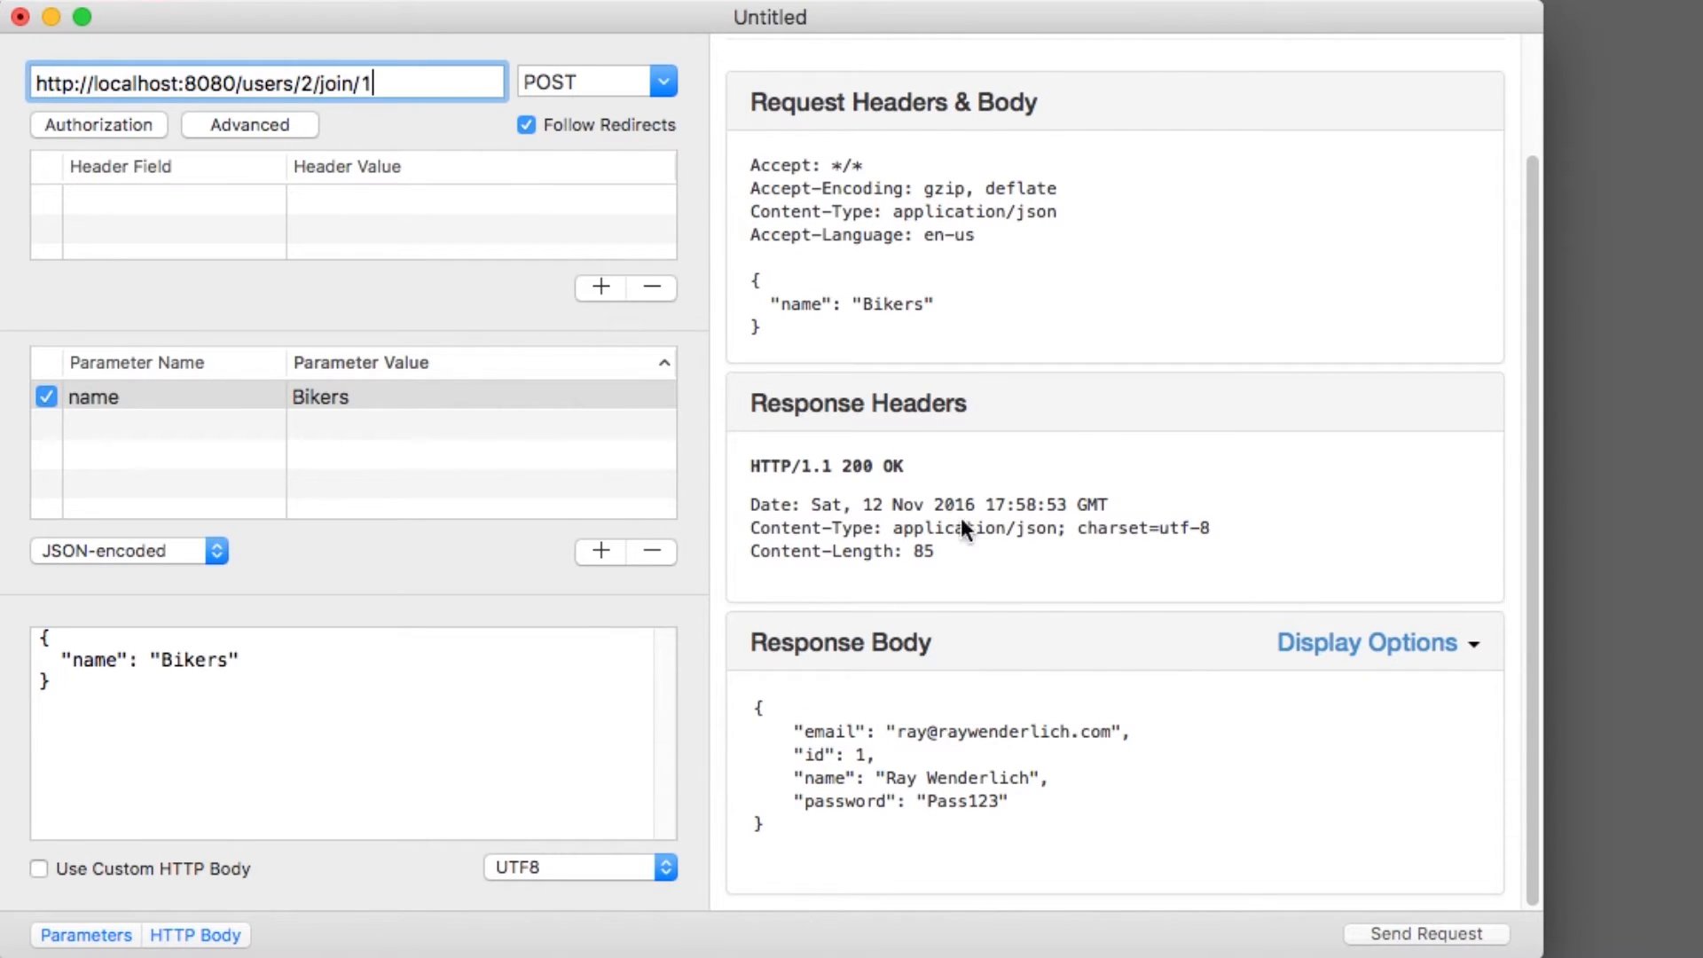
{"action": "left_click", "coordinate": [1426, 933]}
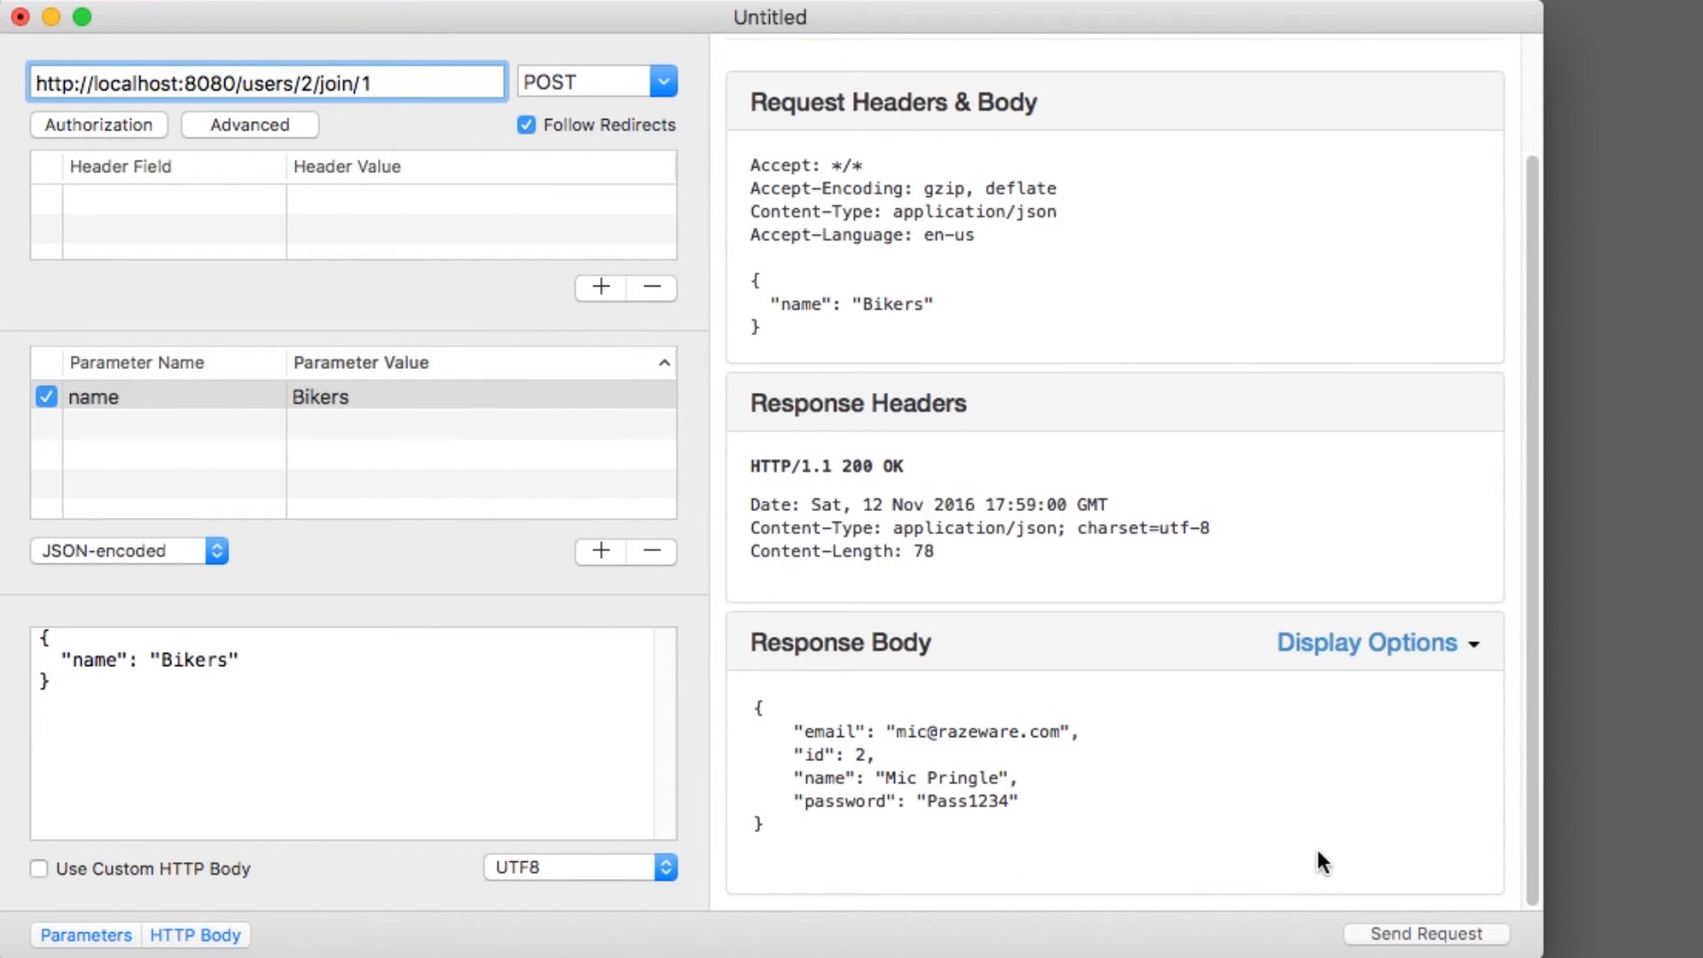
{"action": "type", "text": "2"}
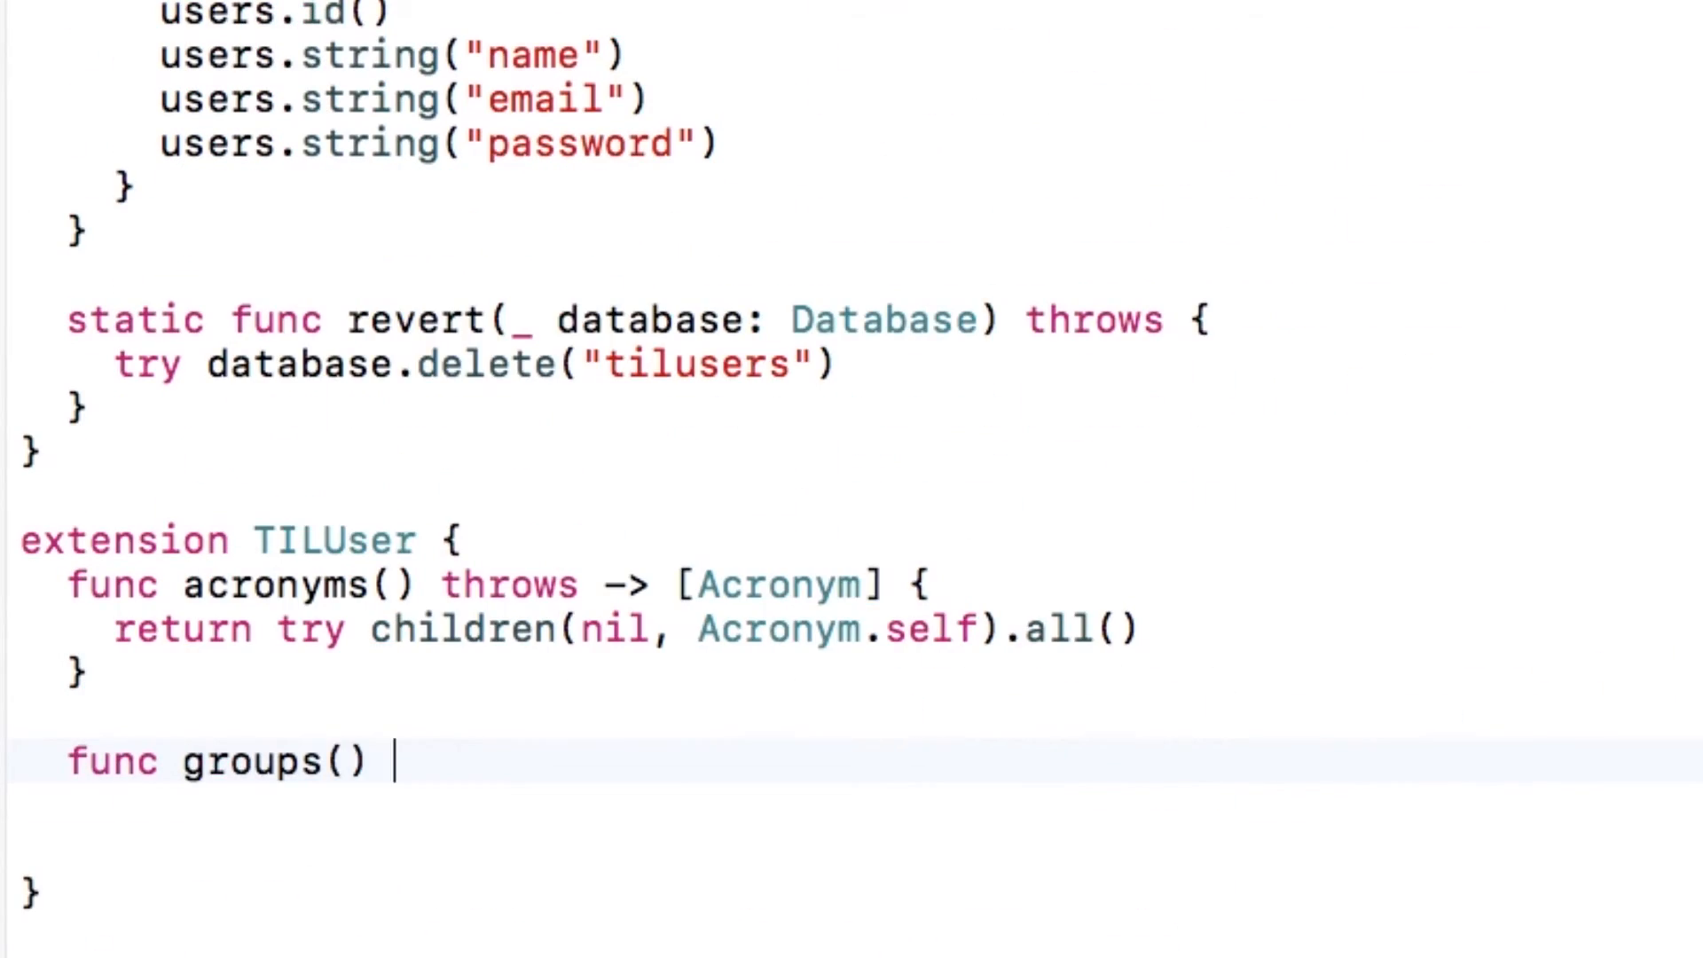
Step: Add groups() to TILUser returning try siblings().all() as [Group]
{"action": "type", "text": "throws -> [Group] {"}
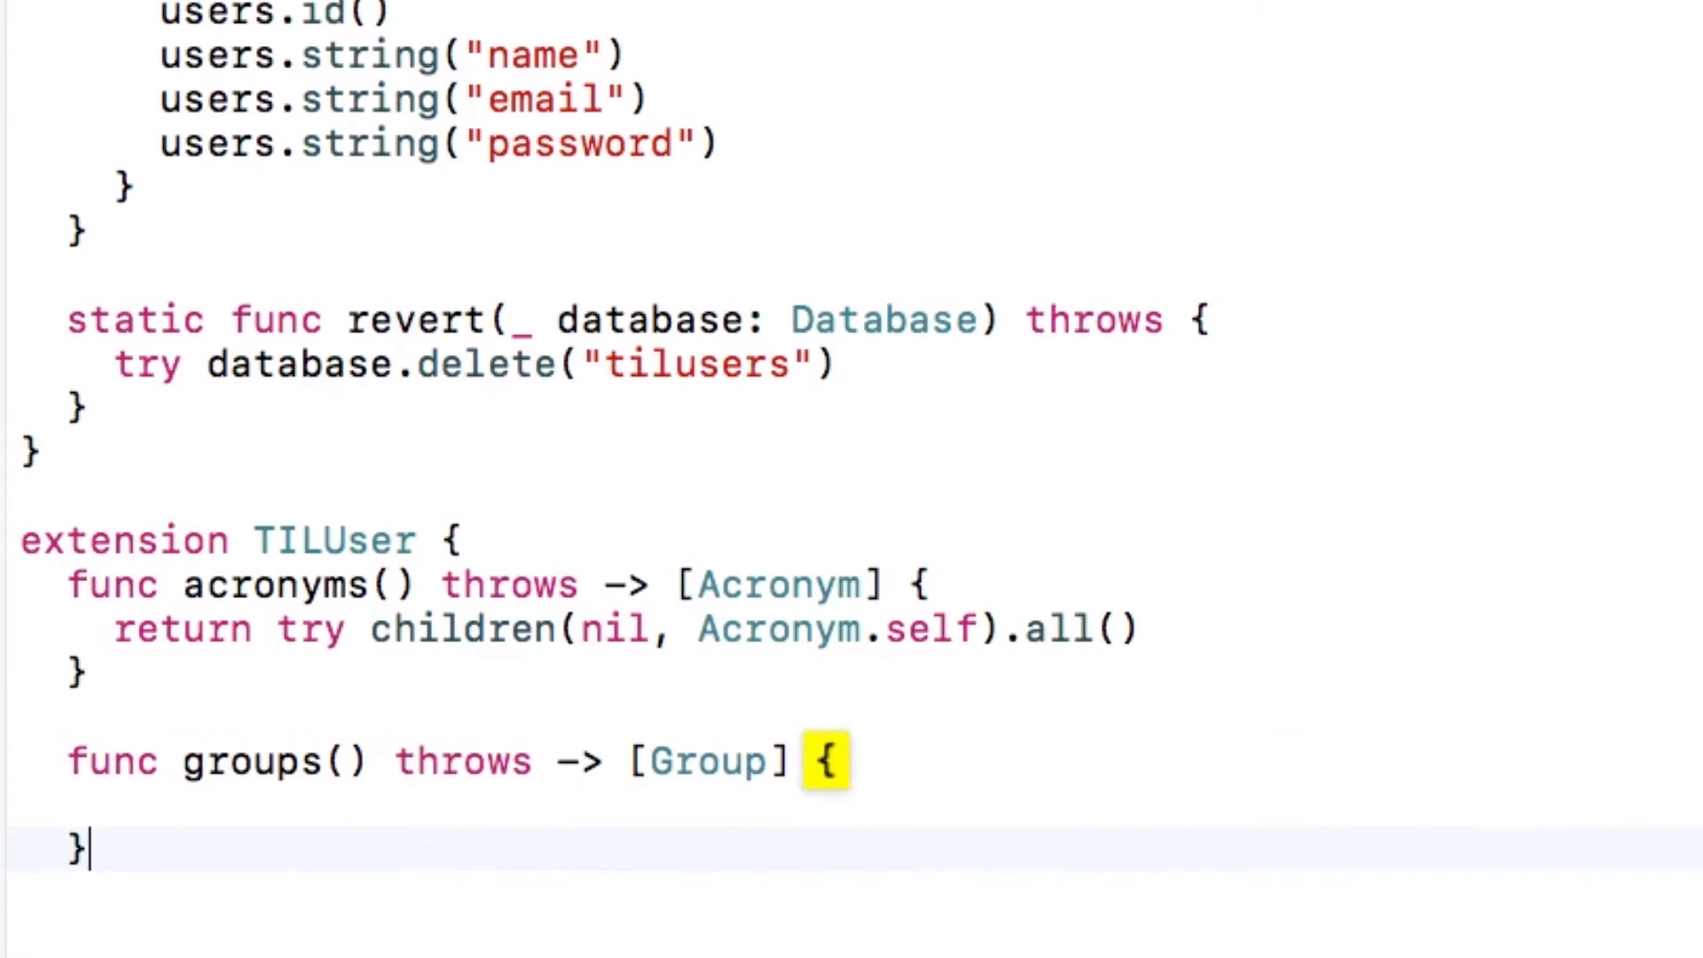
{"action": "type", "text": "let groups:"}
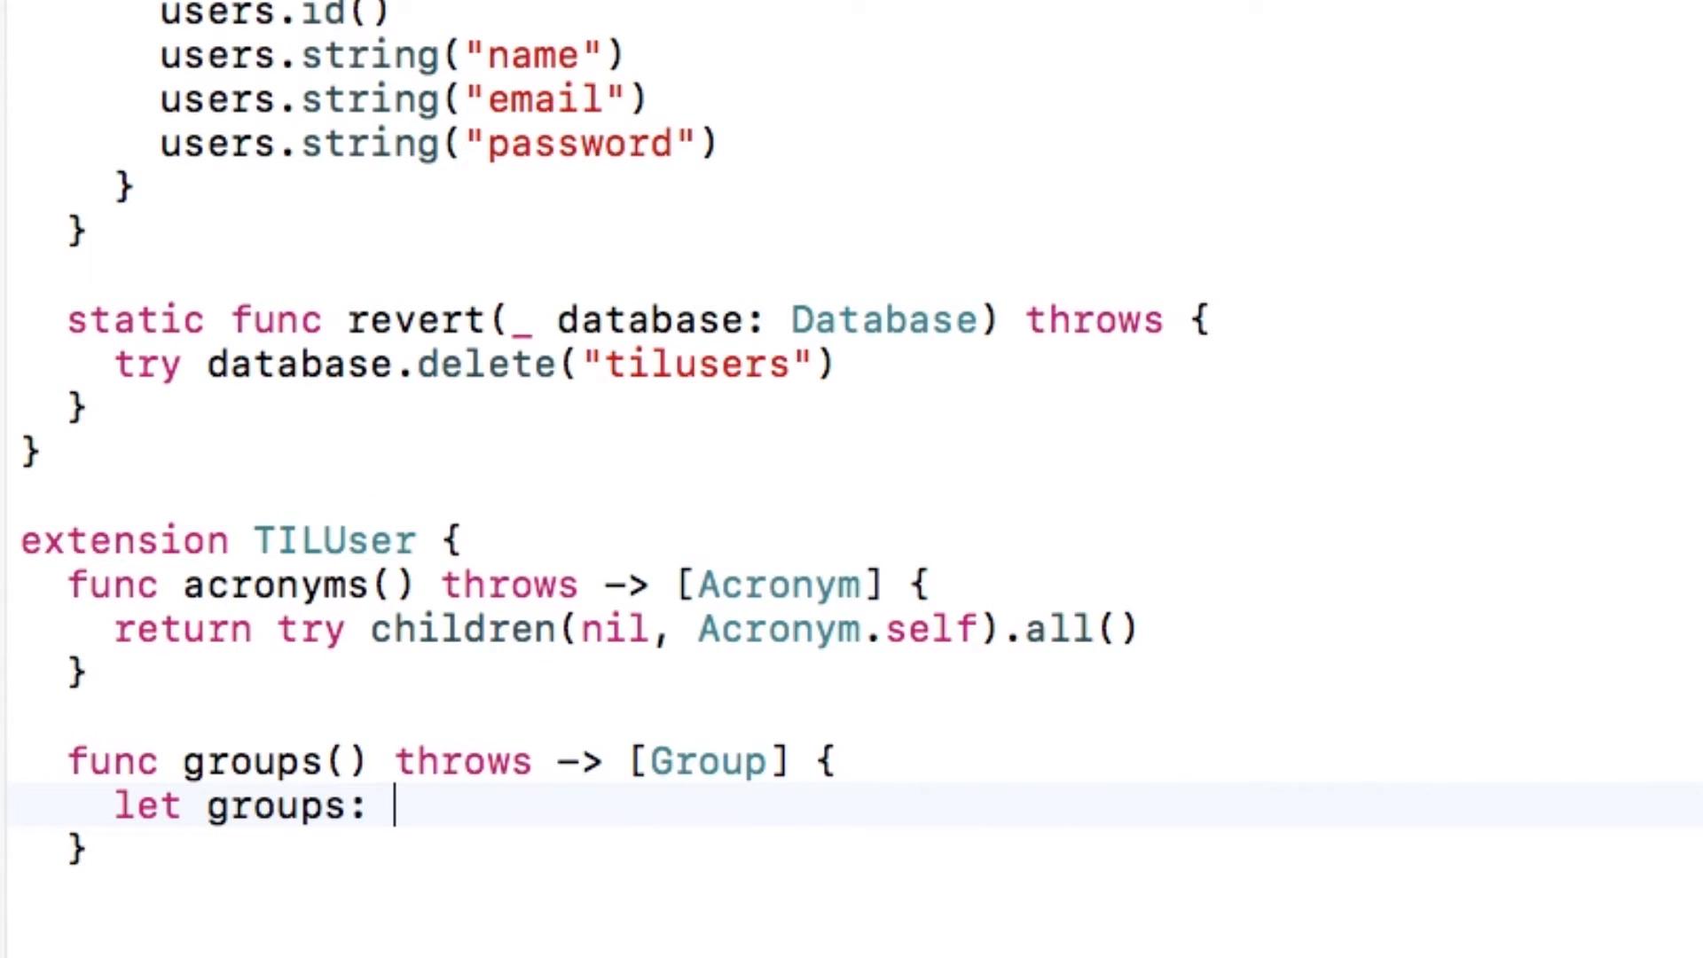
{"action": "type", "text": "Siblings<G"}
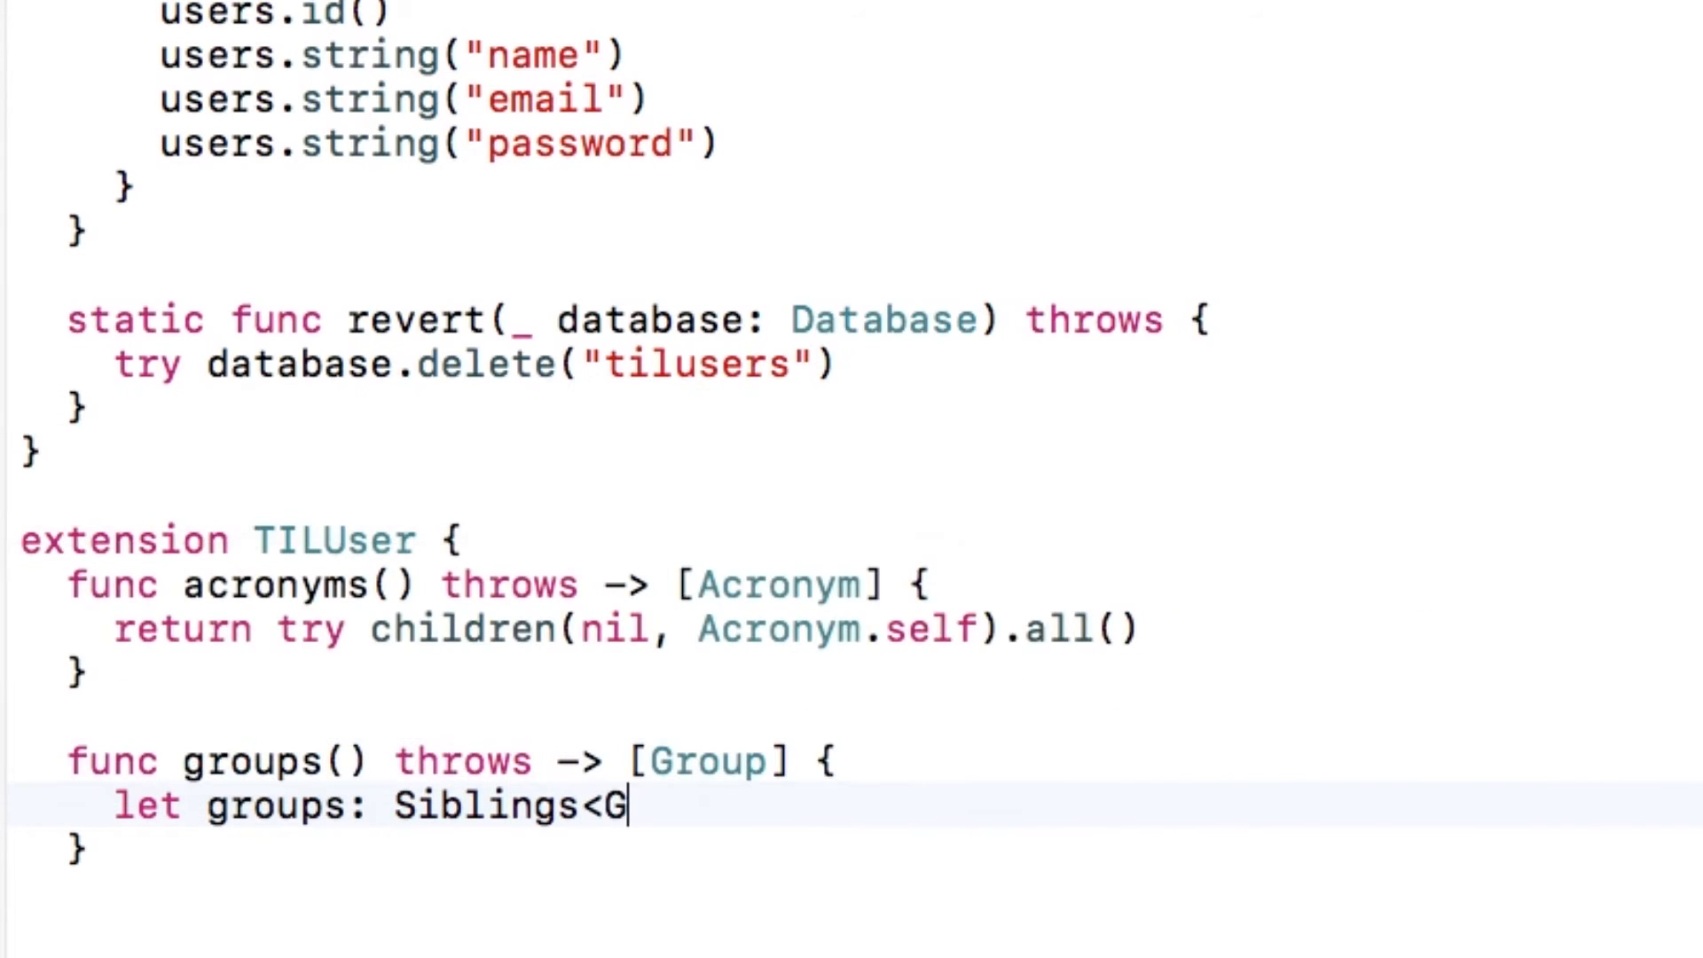
{"action": "type", "text": "roup> = try siblings("}
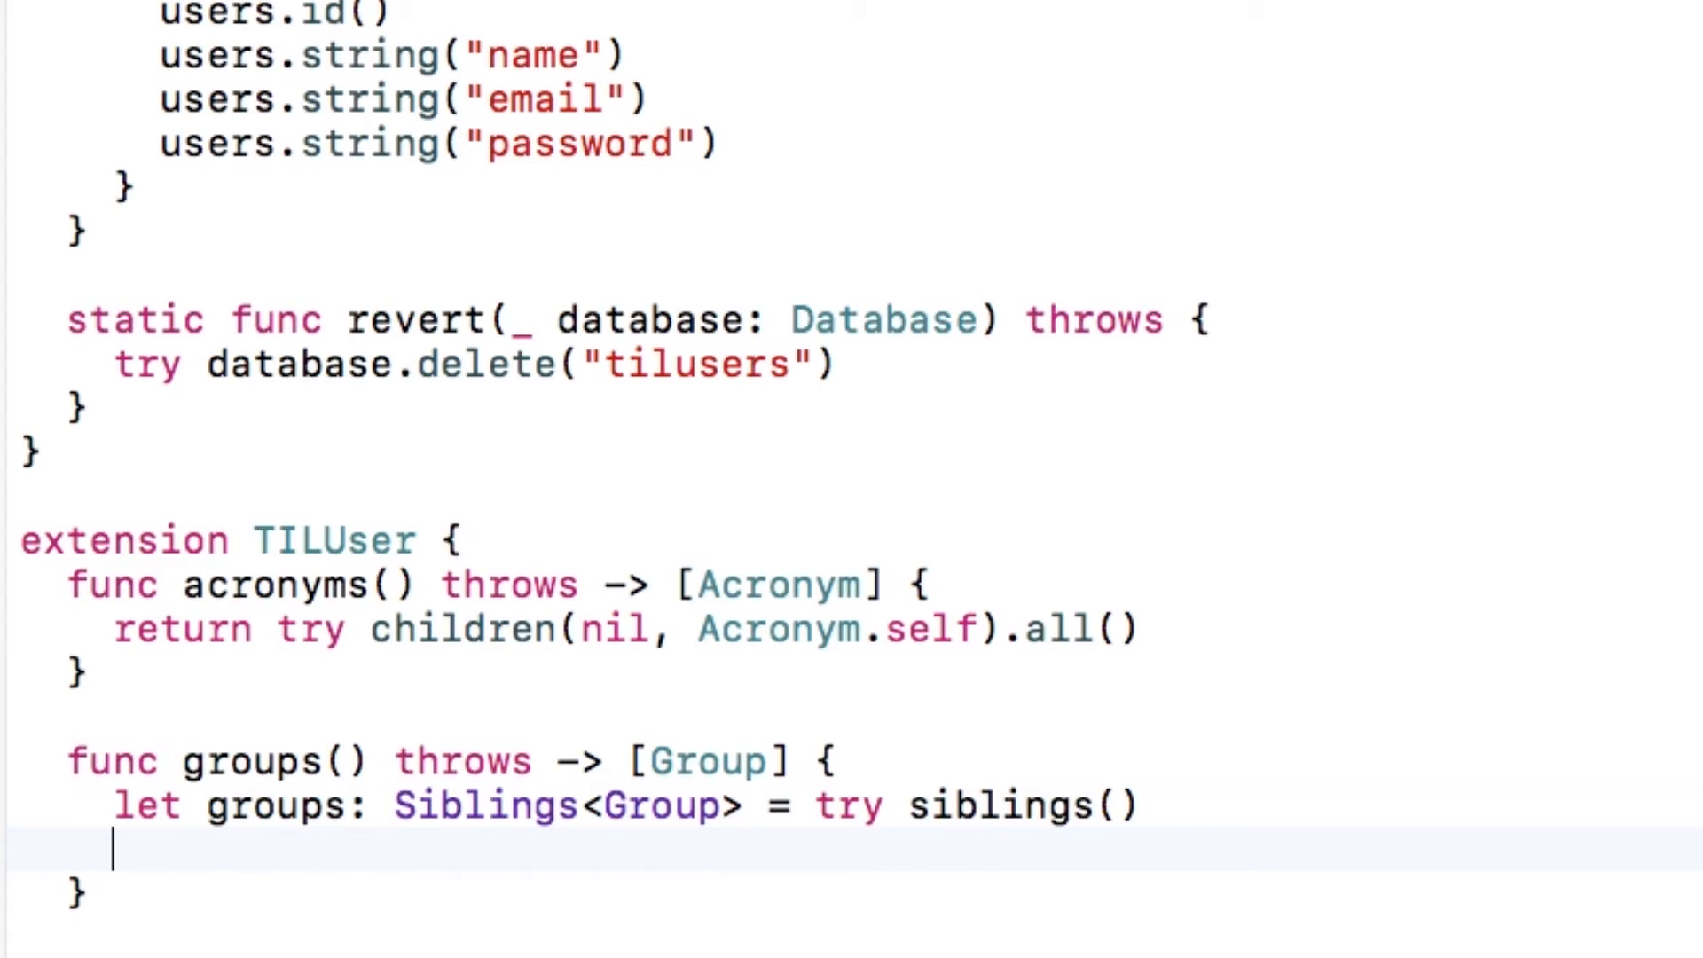
{"action": "type", "text": "return"}
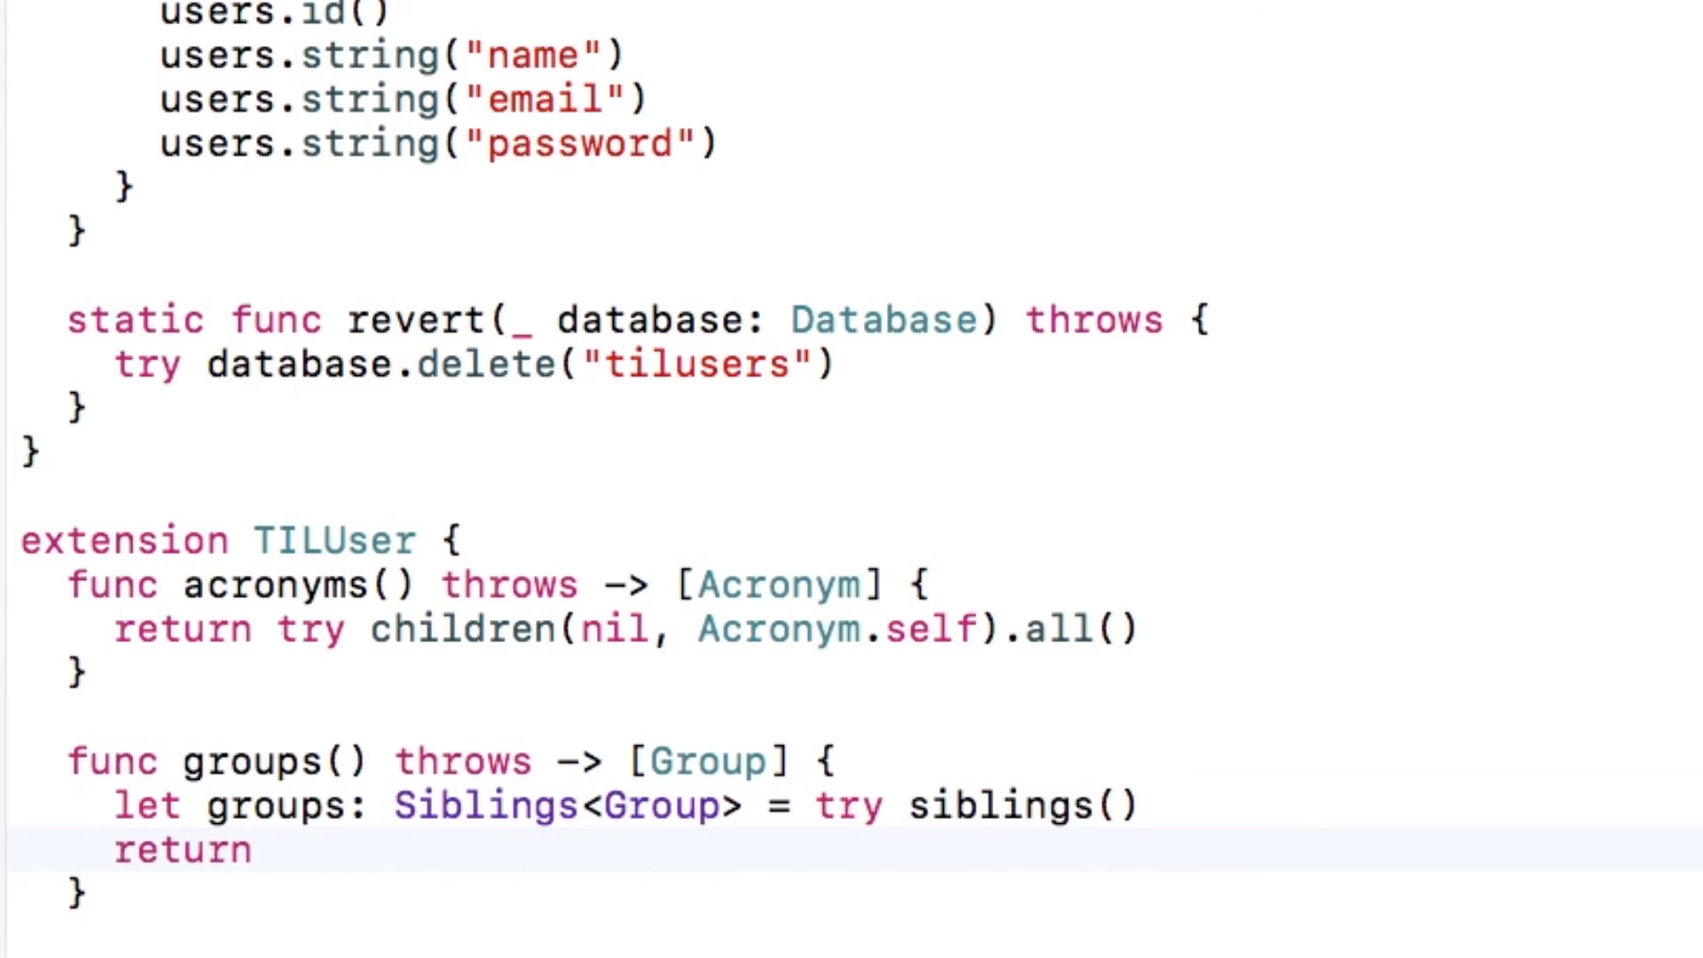
{"action": "type", "text": "try groups.all()"}
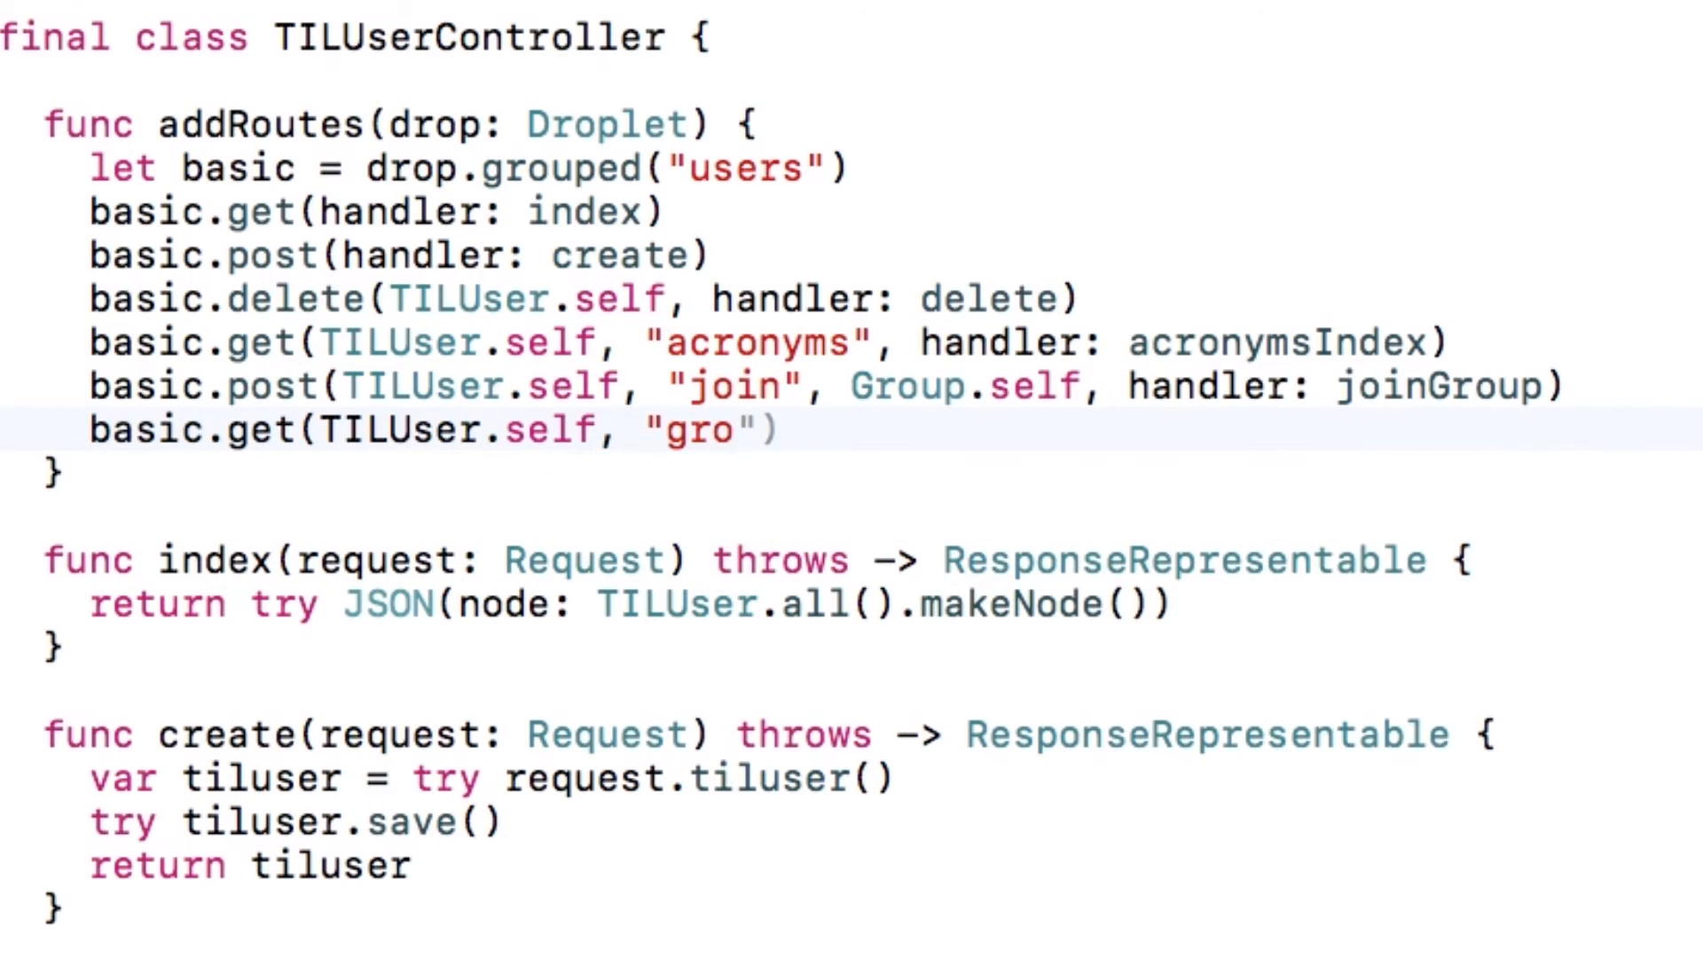
Step: Add the users "groups" GET route and declare groupsIndex(request:tiluser:) returning JSON
{"action": "type", "text": "ups\", ha"}
{"action": "type", "text": "func groupsIndex(request: Request, ti"}
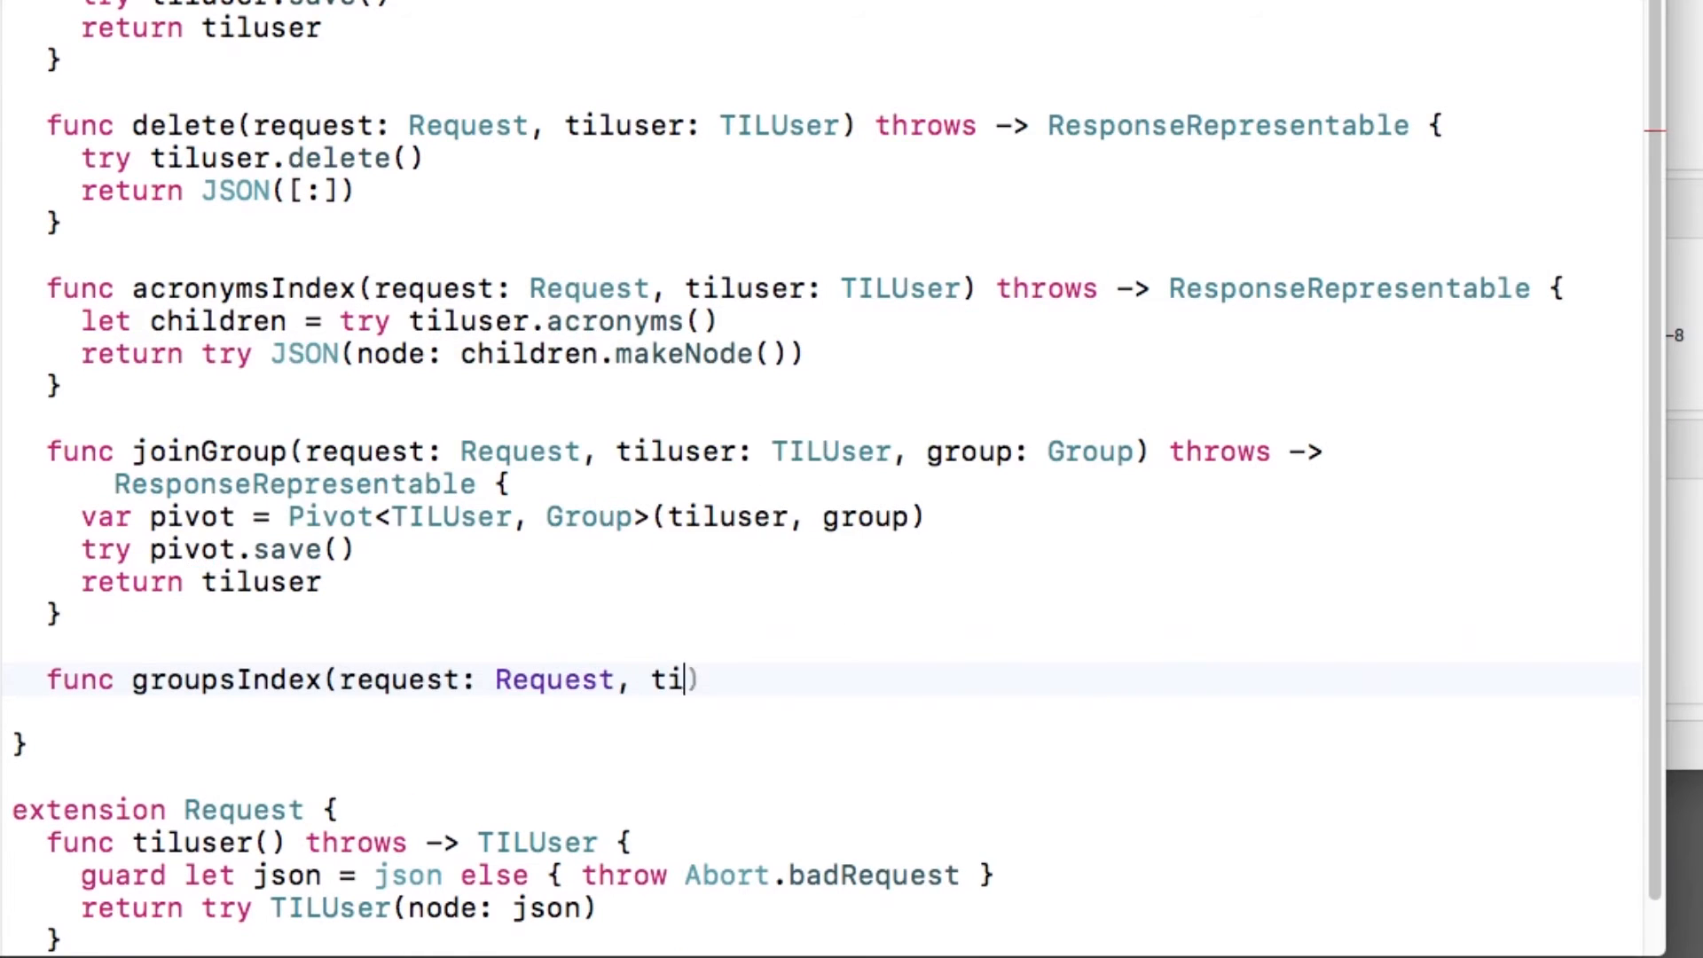
{"action": "type", "text": "luser: TILUser) throws -> ResponseRepresentable {"}
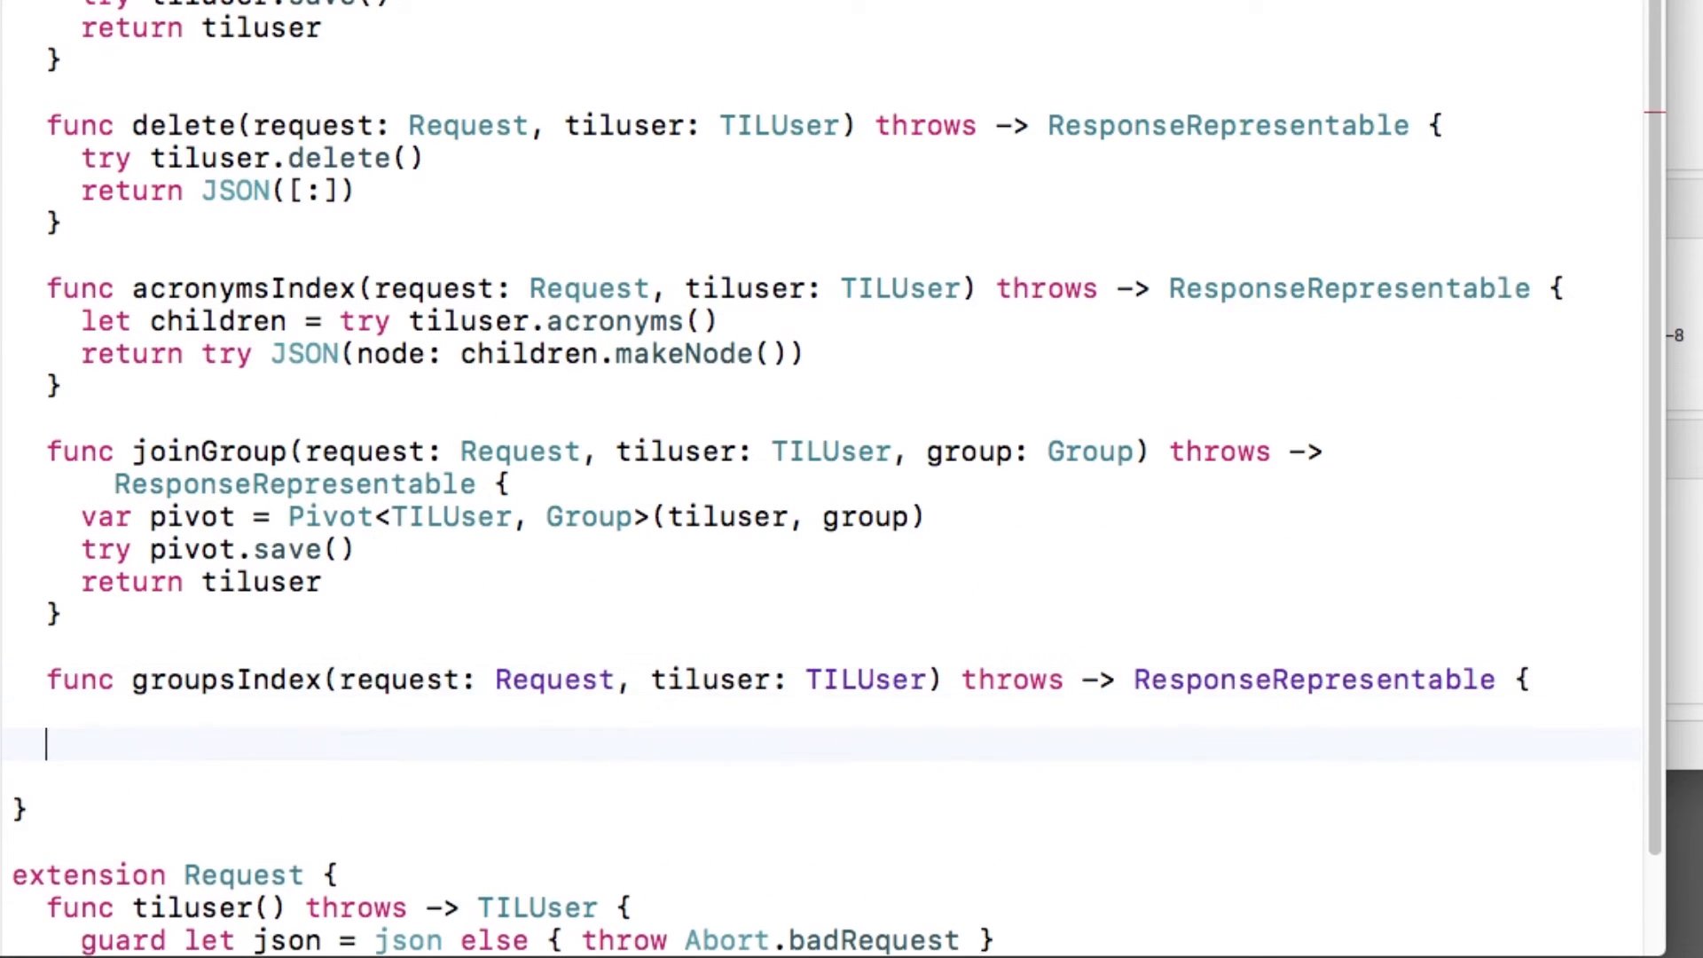
{"action": "type", "text": "JSON"}
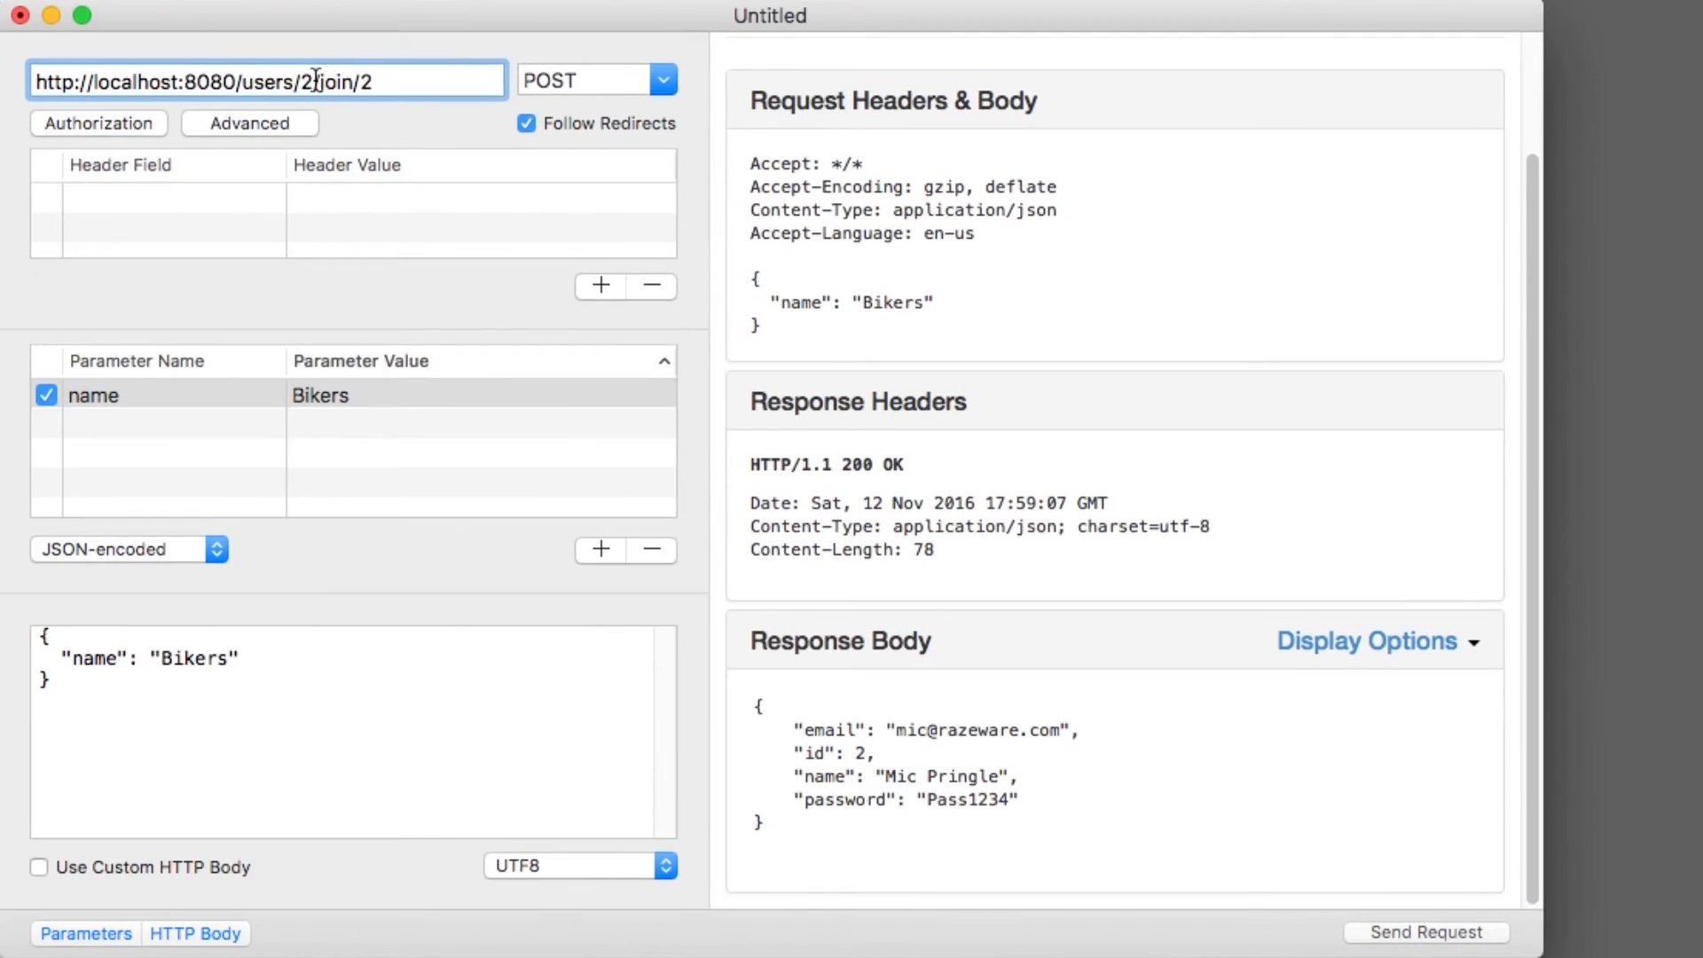
Step: Open Rested's method dropdown to change the request away from POST
{"action": "left_click", "coordinate": [664, 79]}
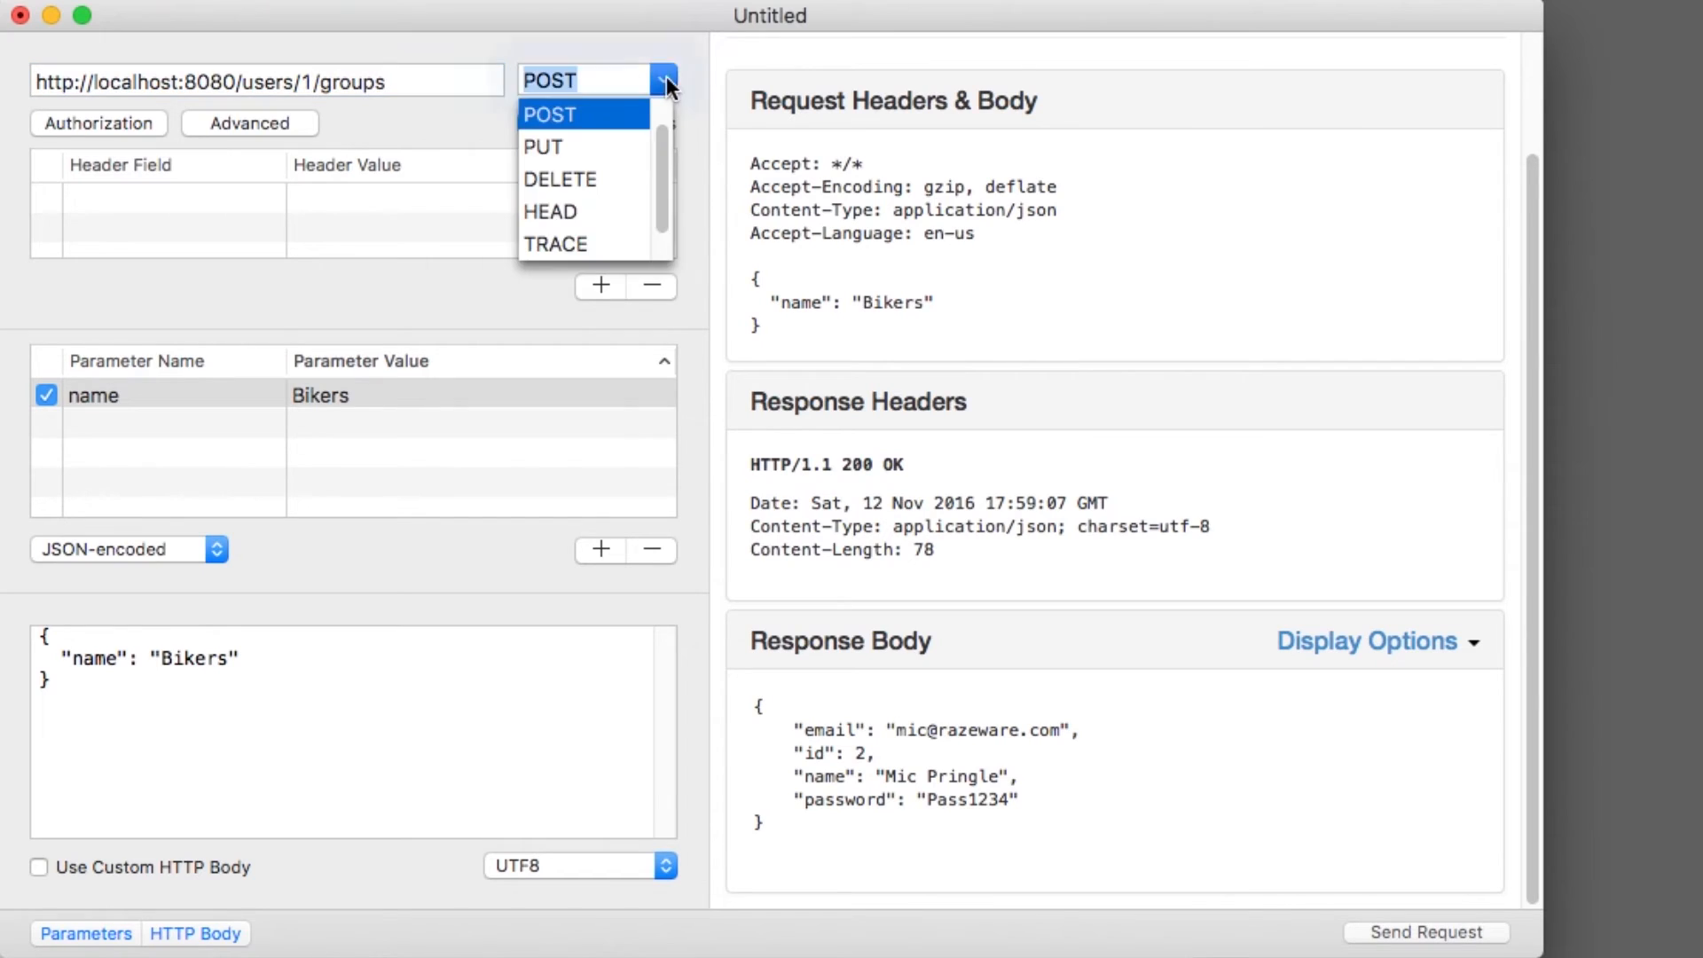